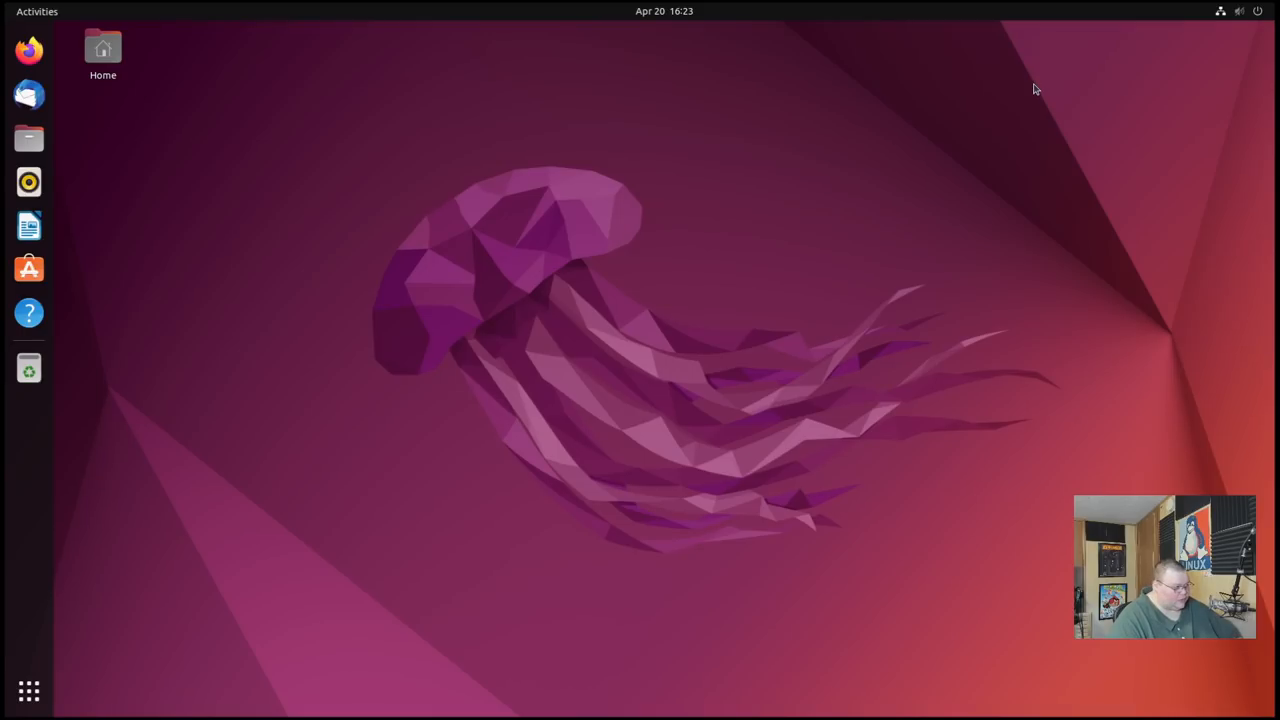
mouse_move(494, 224)
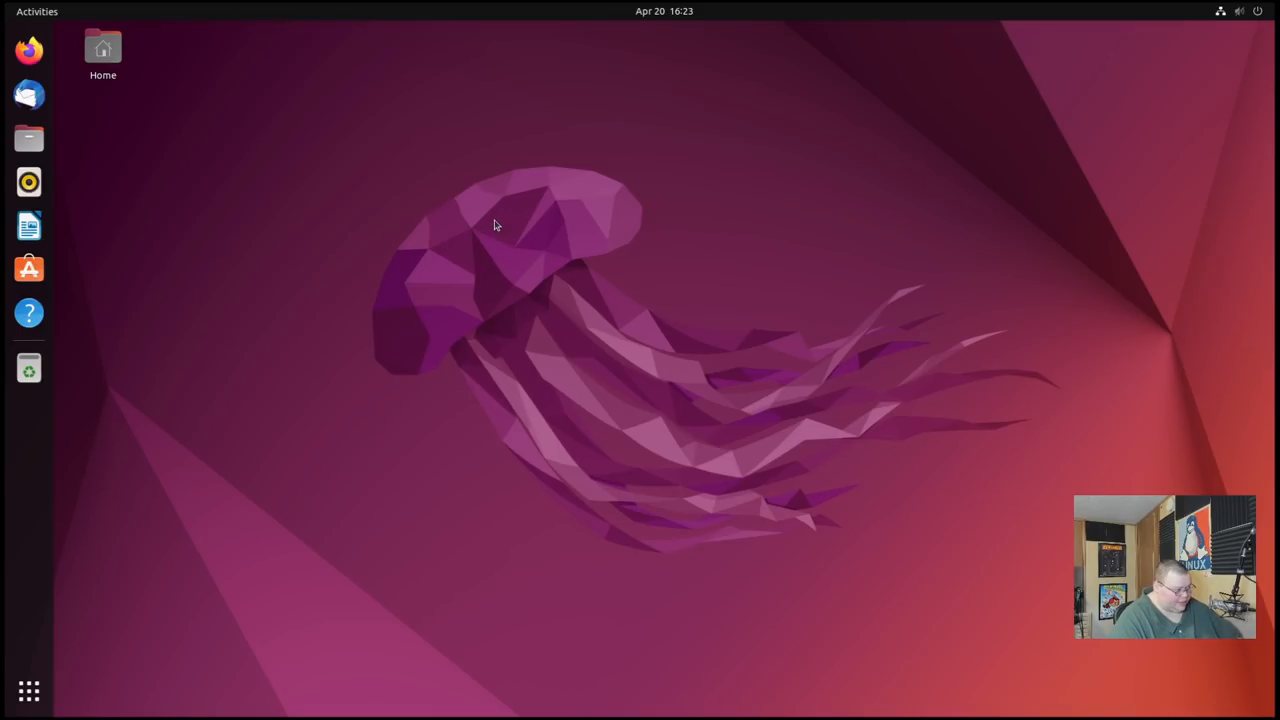
mouse_move(216, 304)
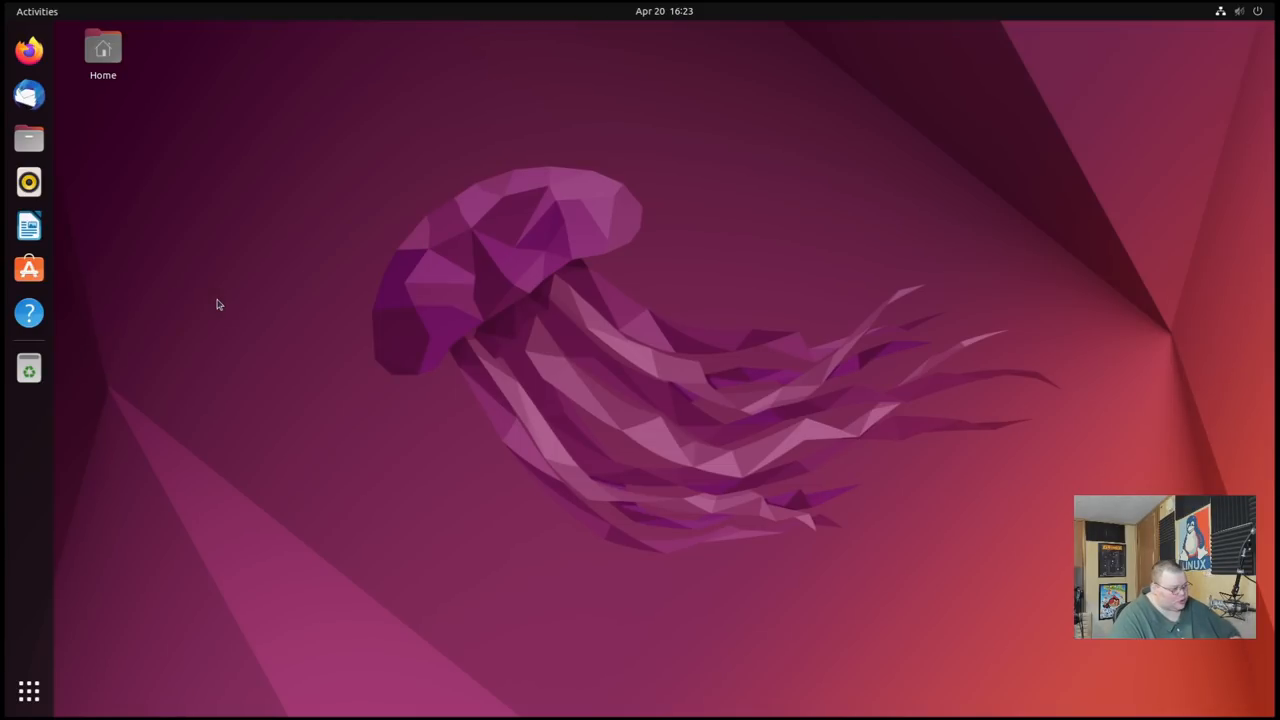
mouse_move(224, 300)
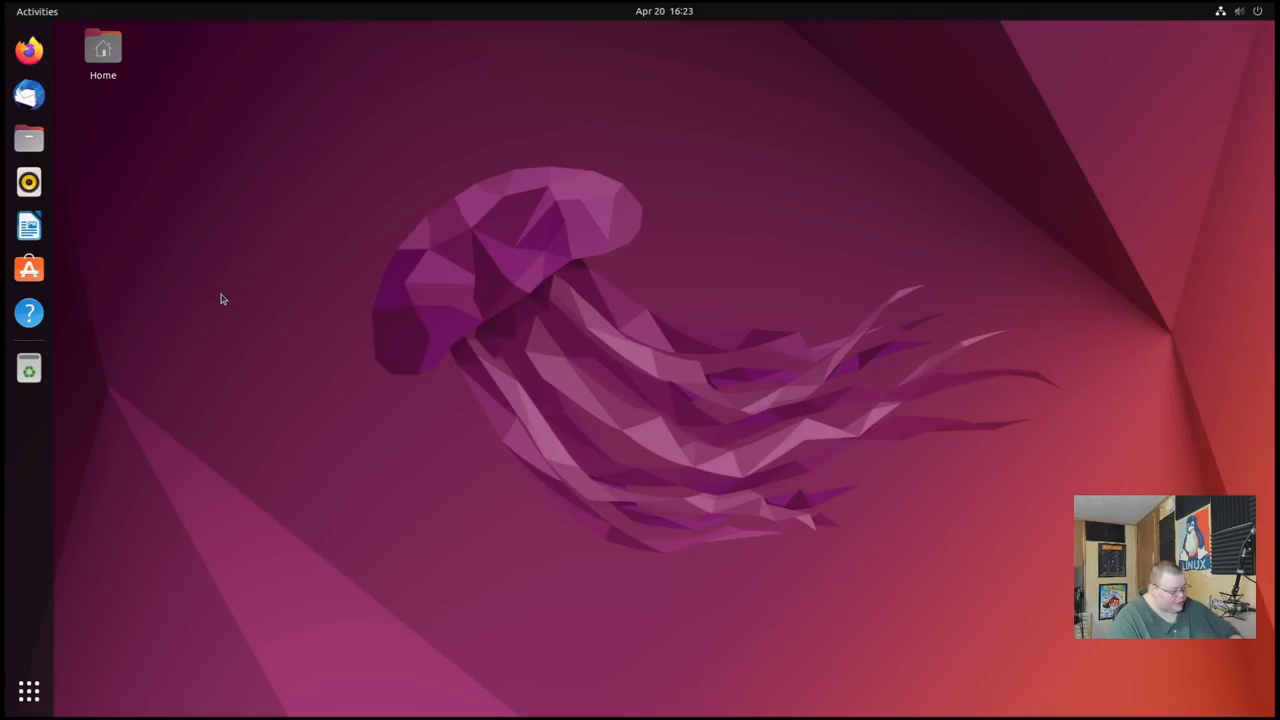
mouse_move(230, 292)
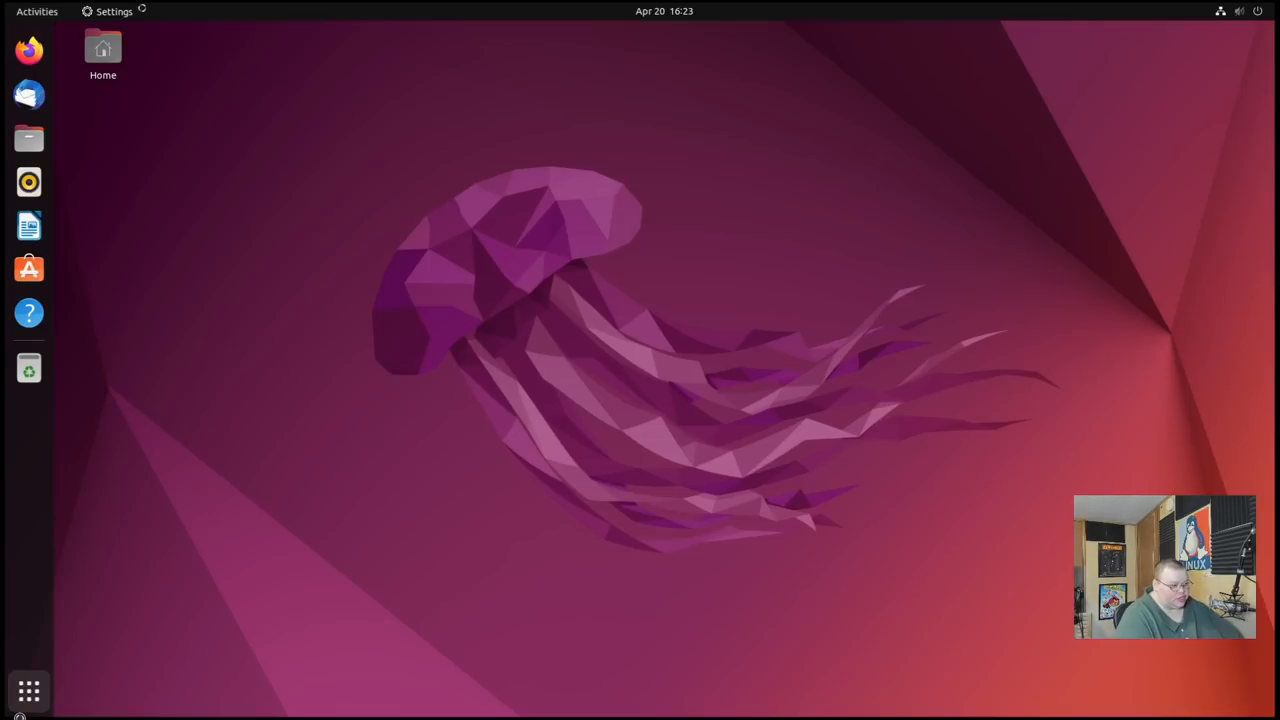
Show the Appearance page with accent colour, Desktop Icons and Dock options
left_click(114, 12)
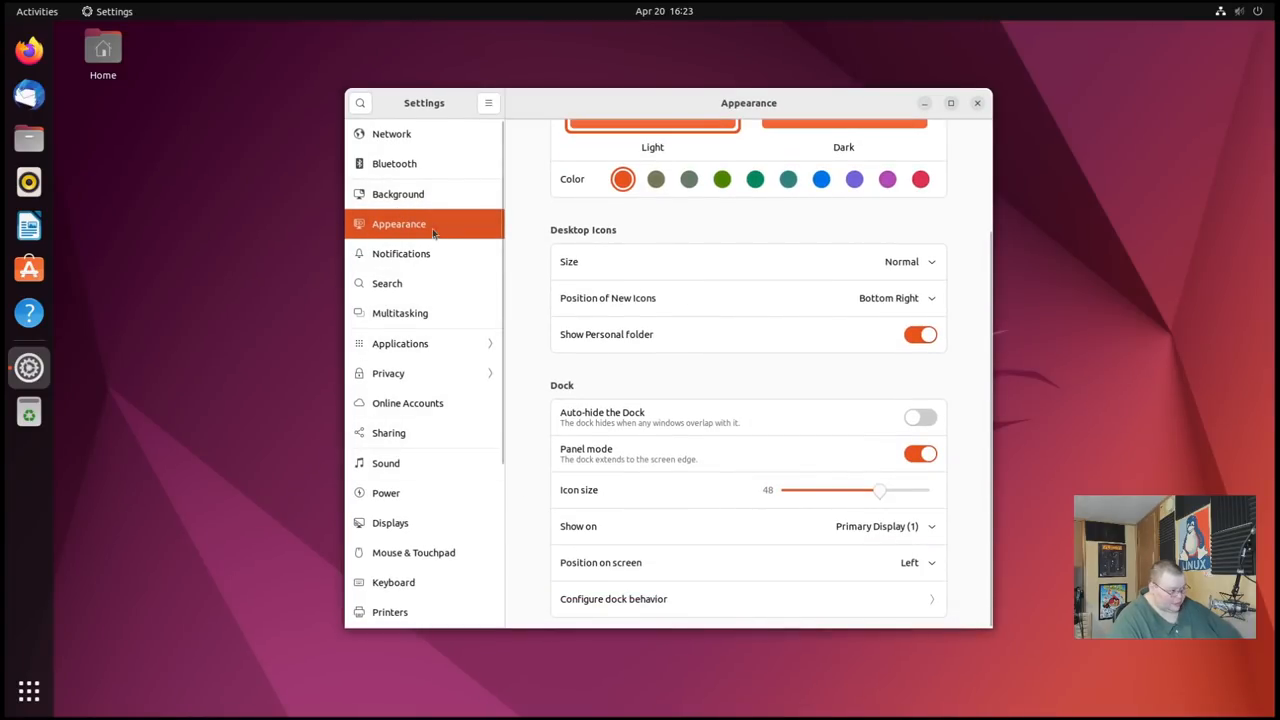
mouse_move(538, 410)
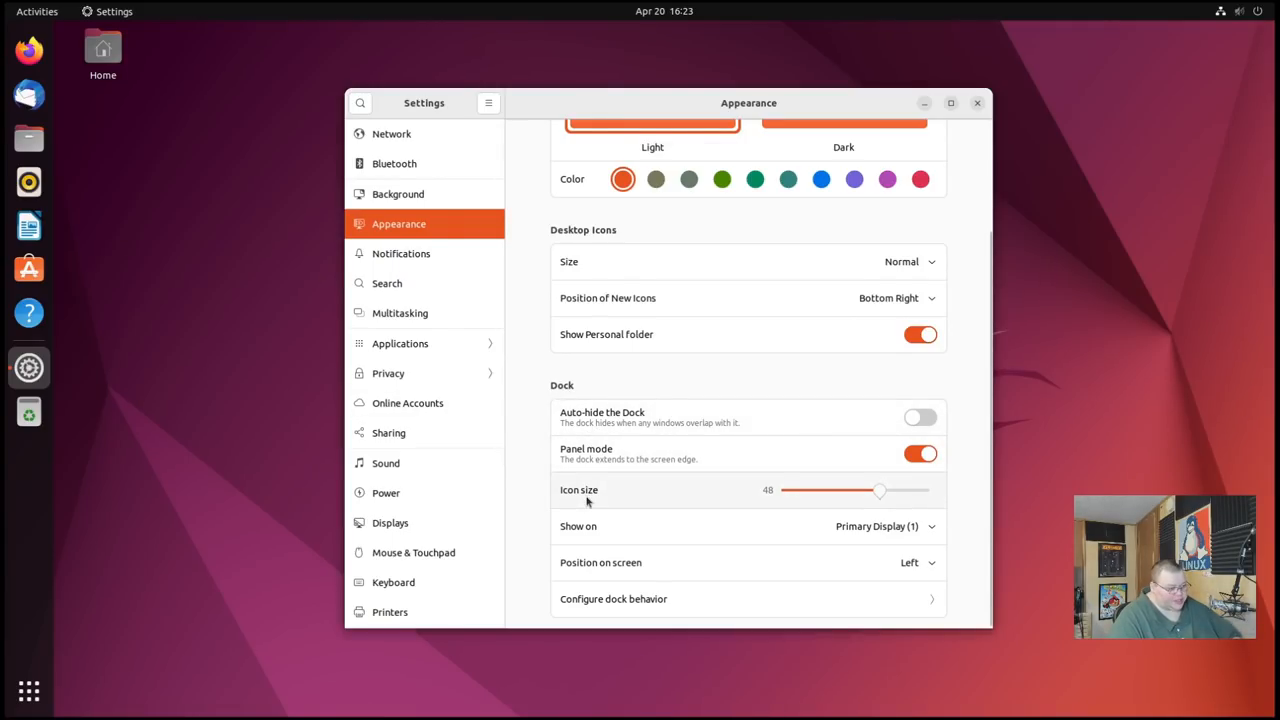
mouse_move(596, 528)
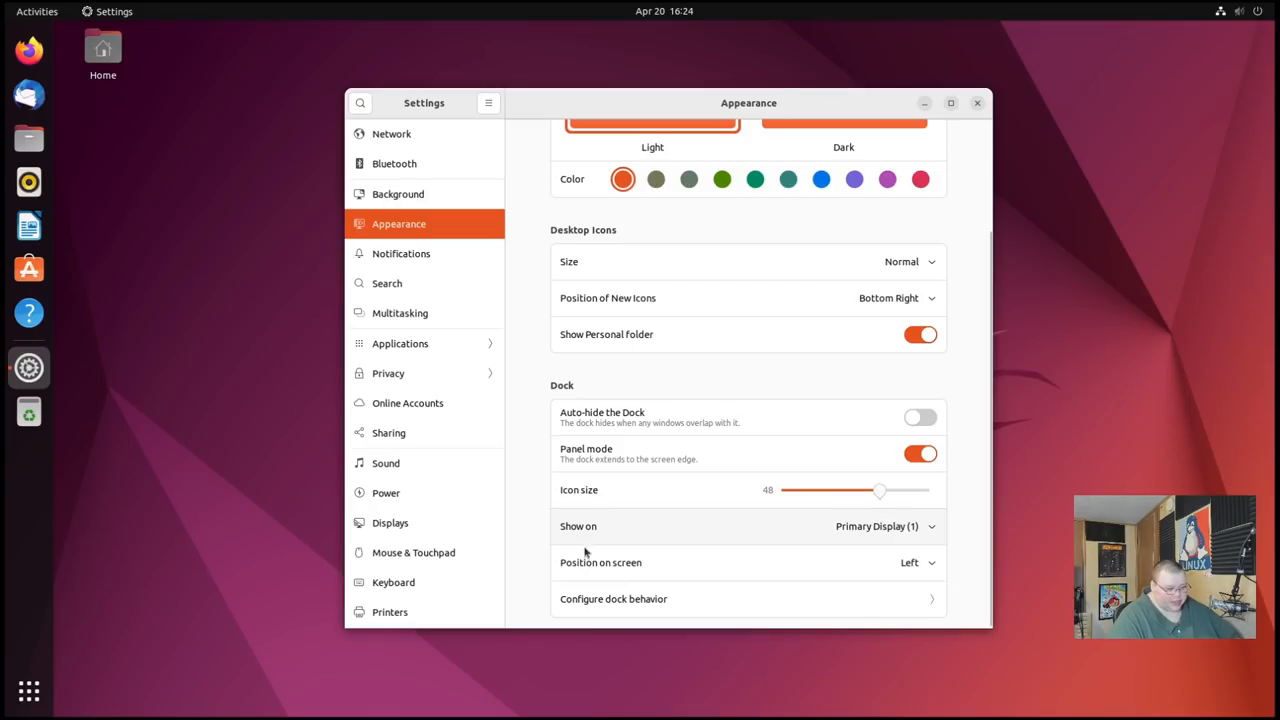
mouse_move(580, 572)
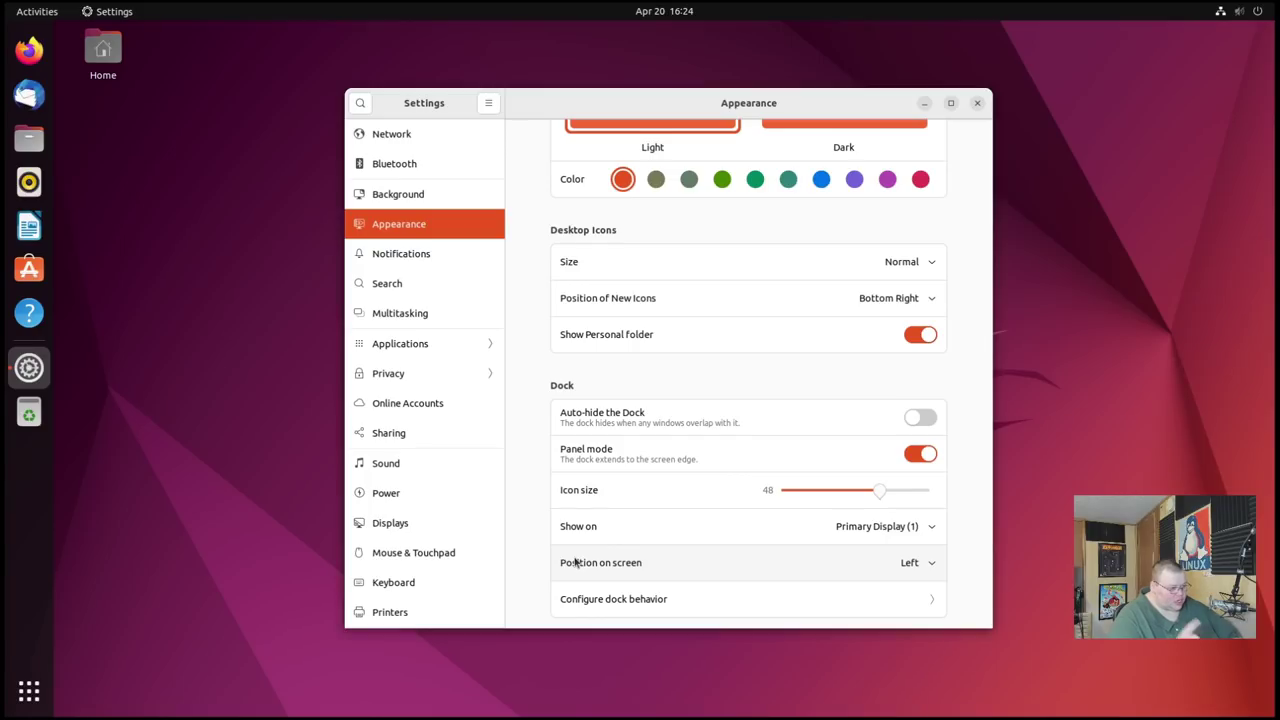
mouse_move(684, 458)
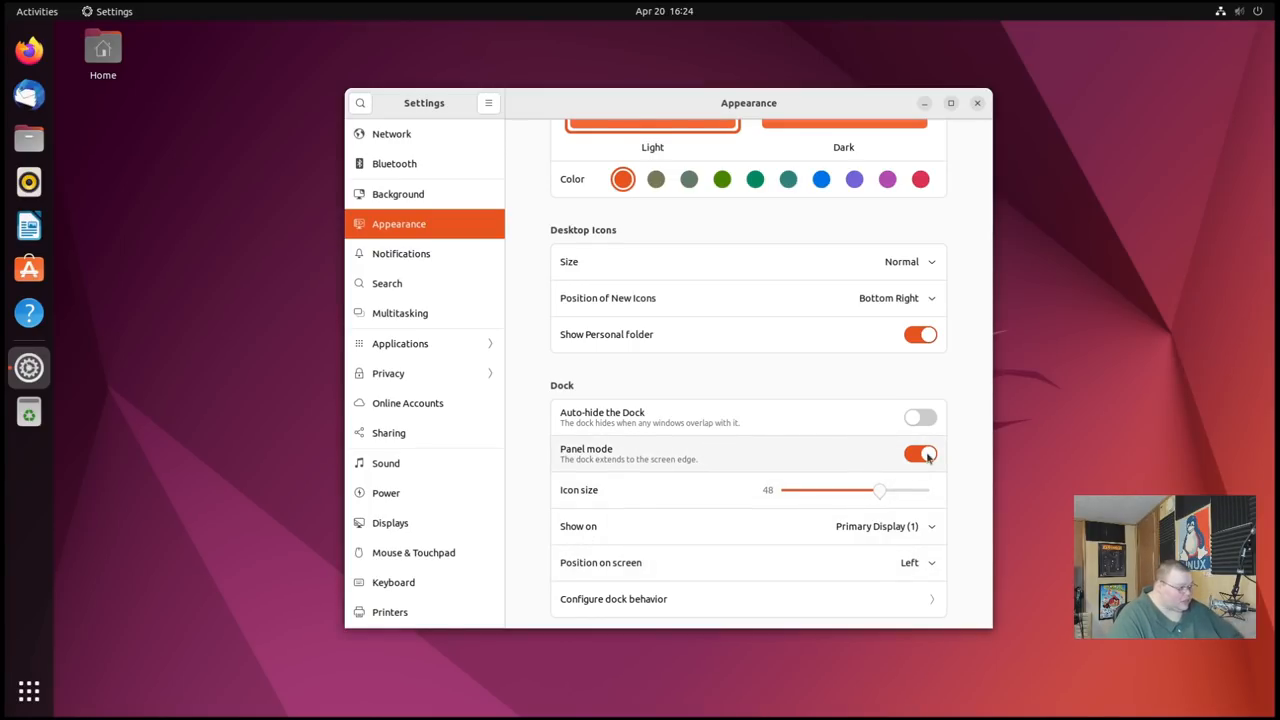
Switch the dock's Panel mode off so it floats
left_click(920, 452)
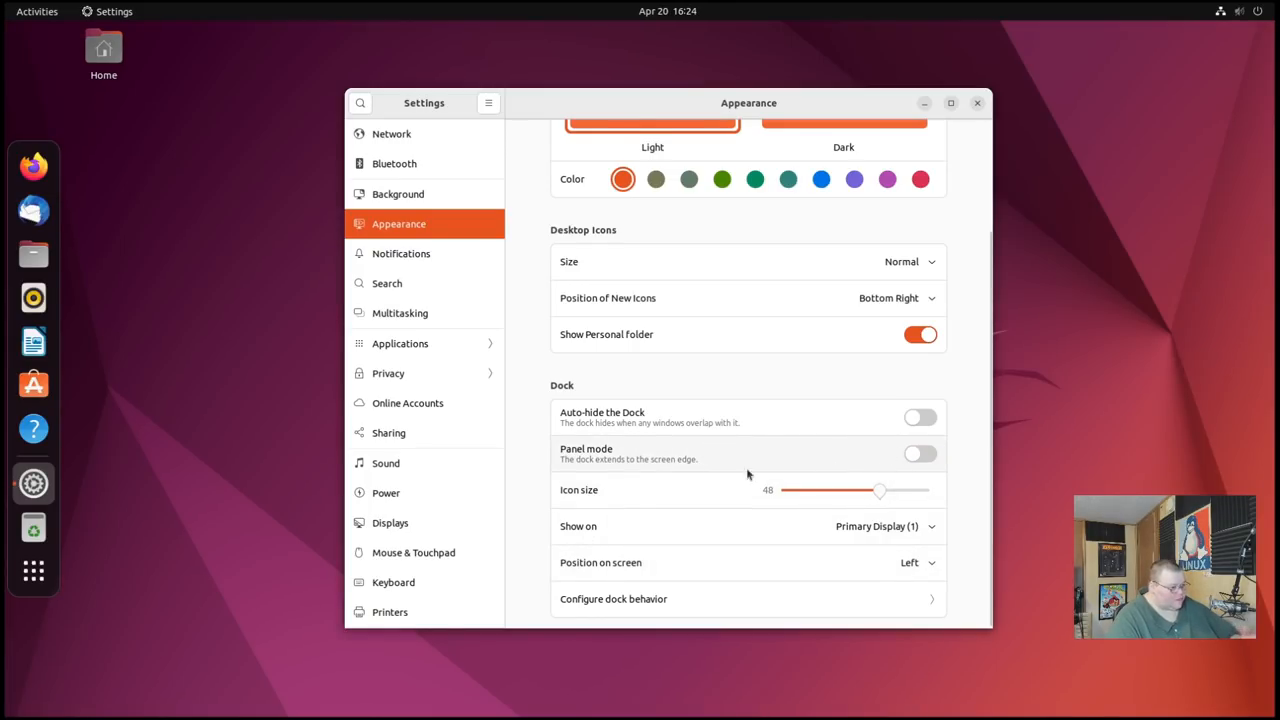
mouse_move(638, 476)
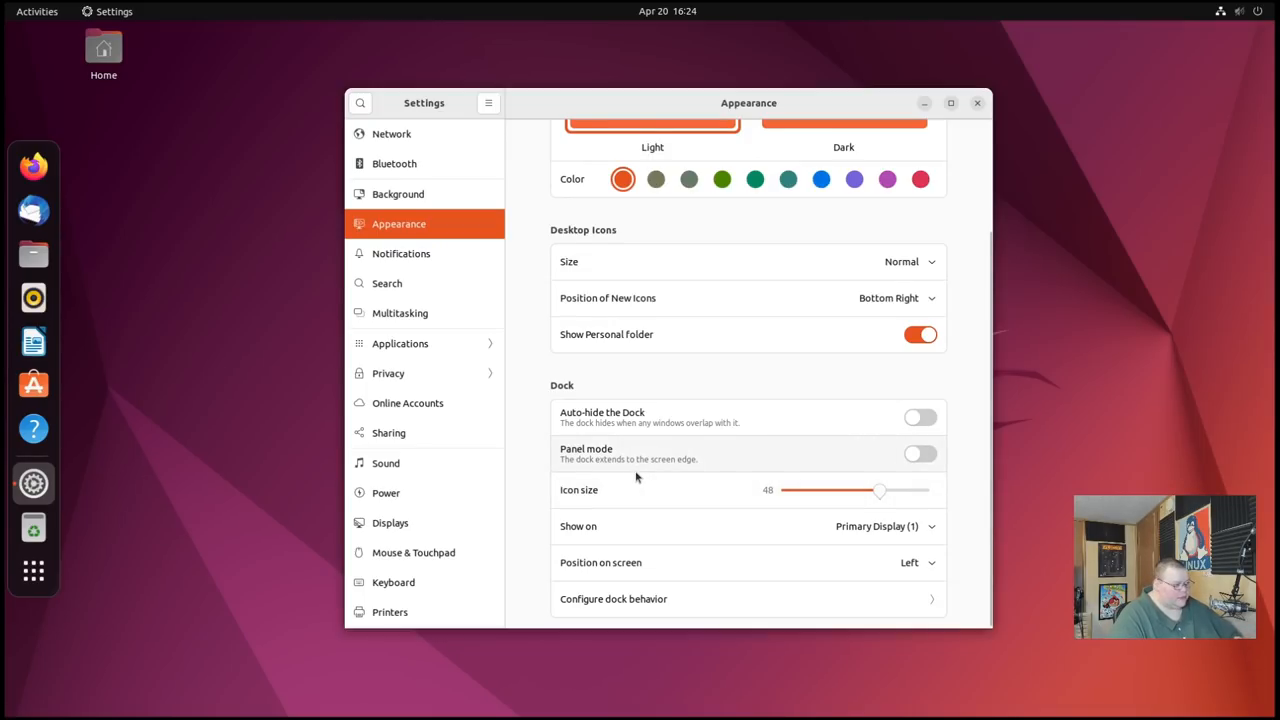
mouse_move(632, 484)
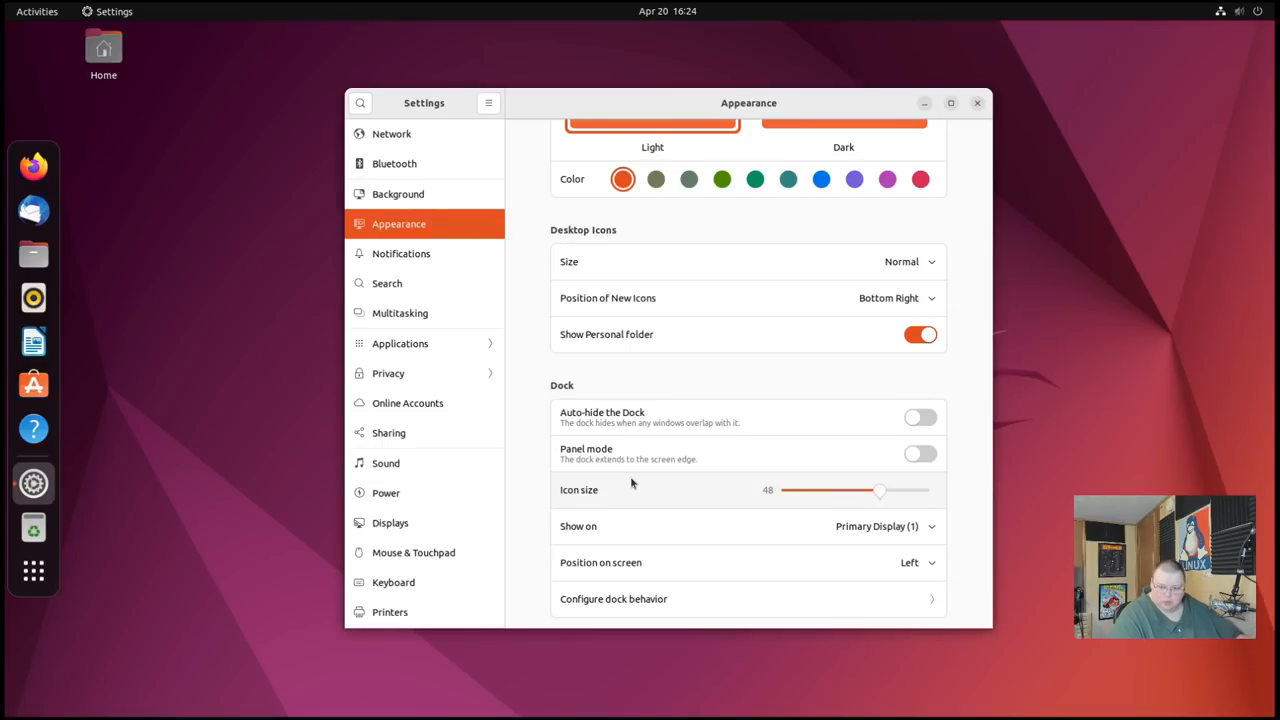
mouse_move(618, 482)
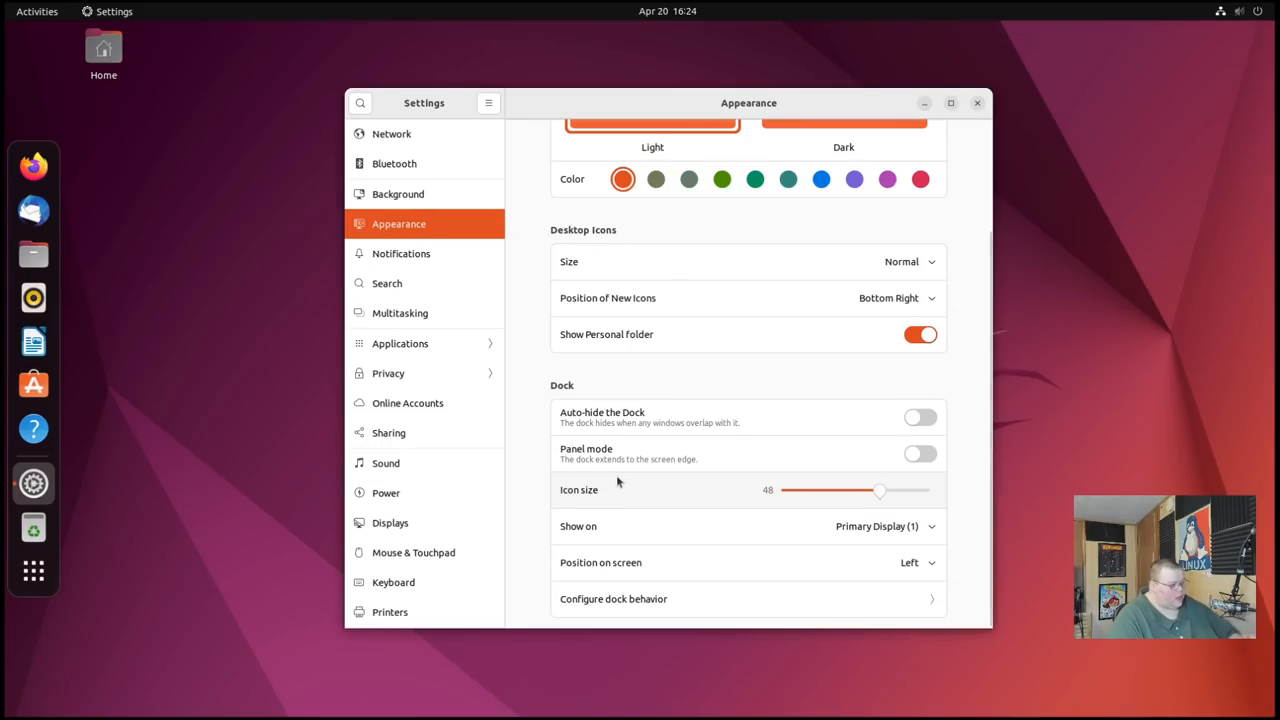
mouse_move(520, 490)
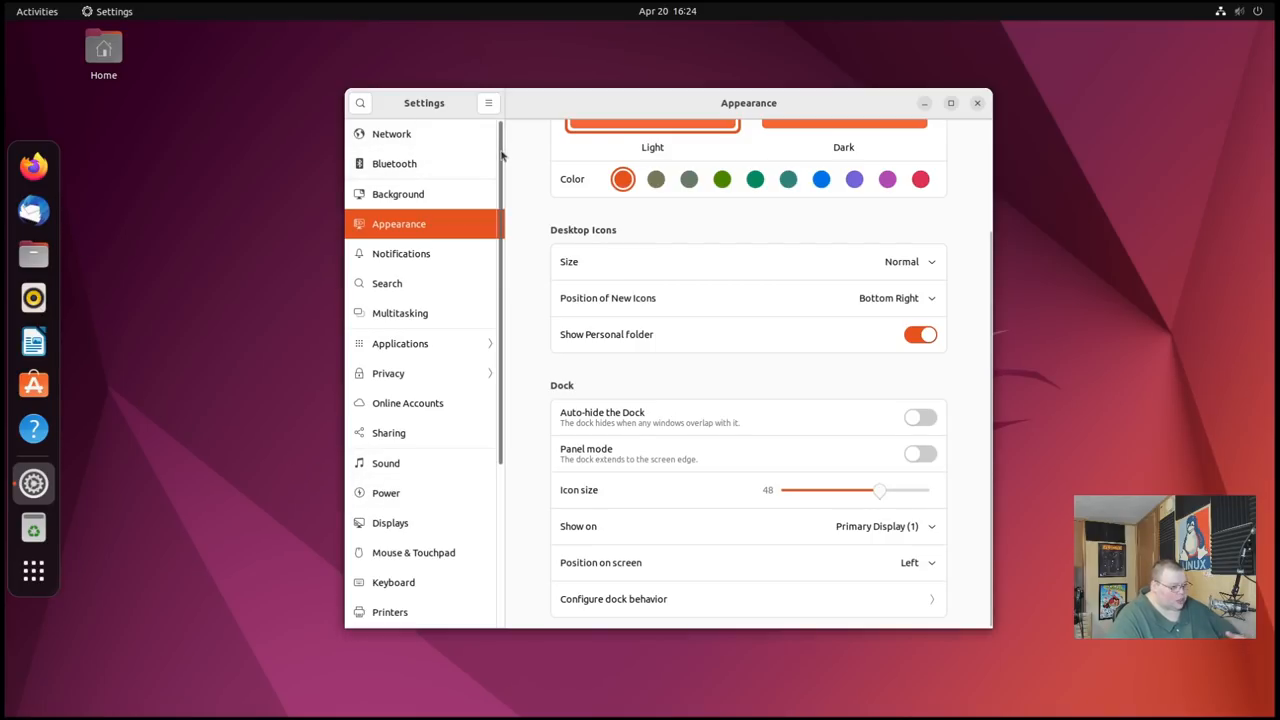
mouse_move(112, 272)
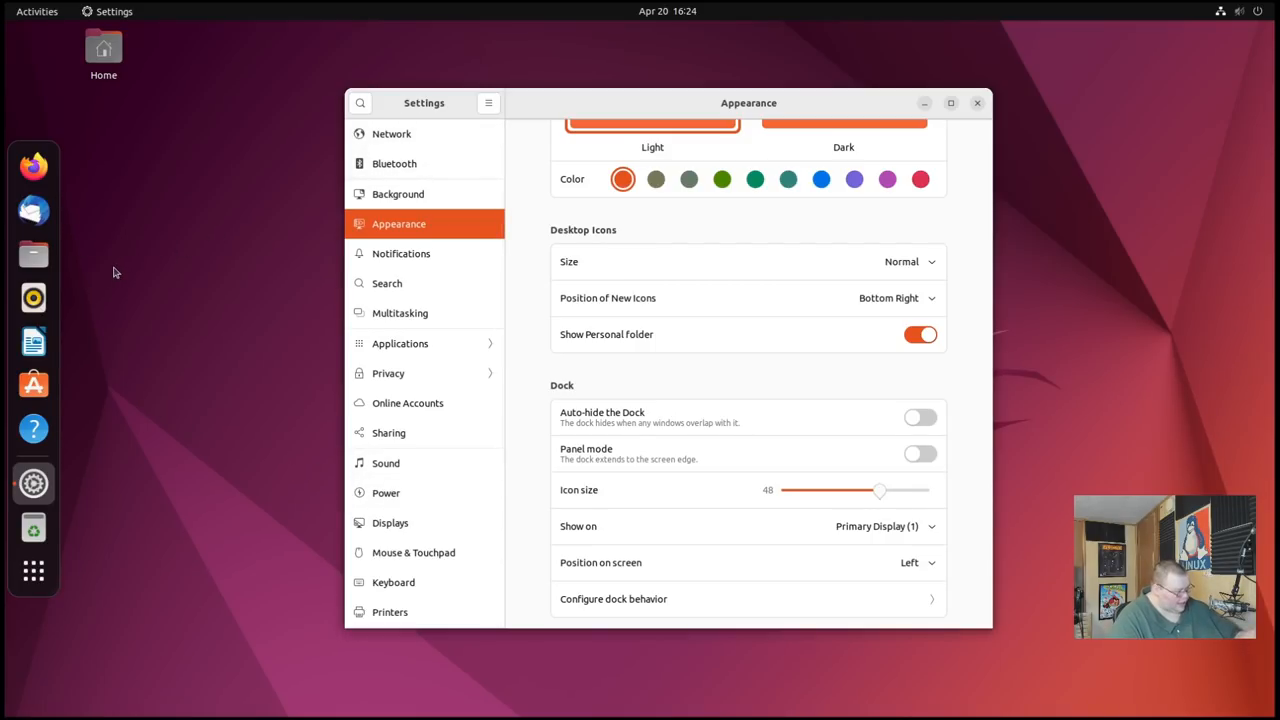
mouse_move(908, 554)
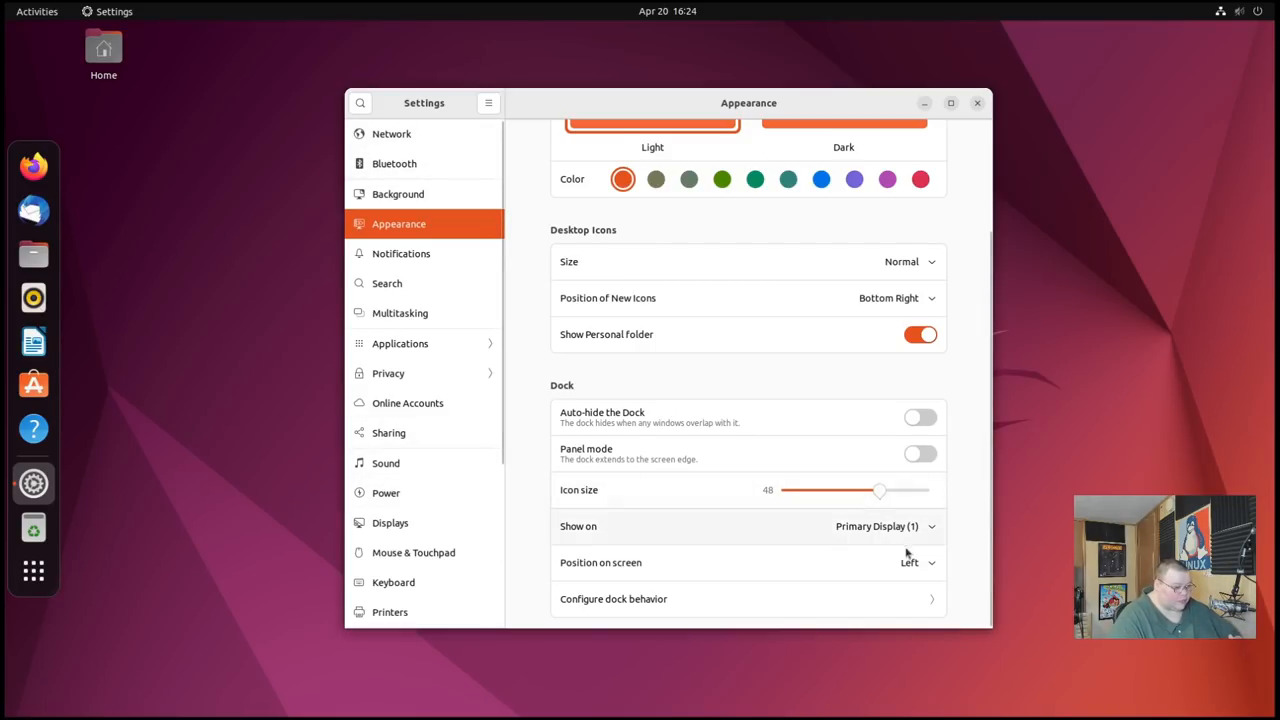
Set the dock's position on screen to Bottom
left_click(912, 564)
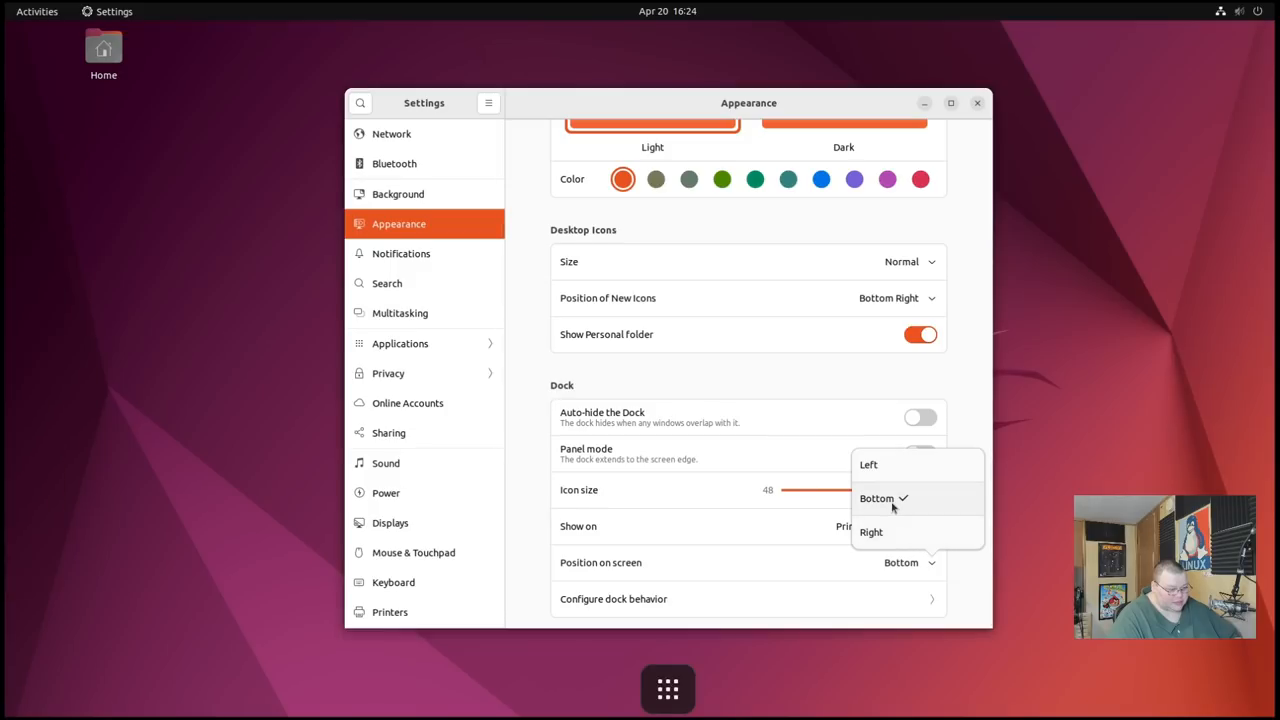
left_click(876, 498)
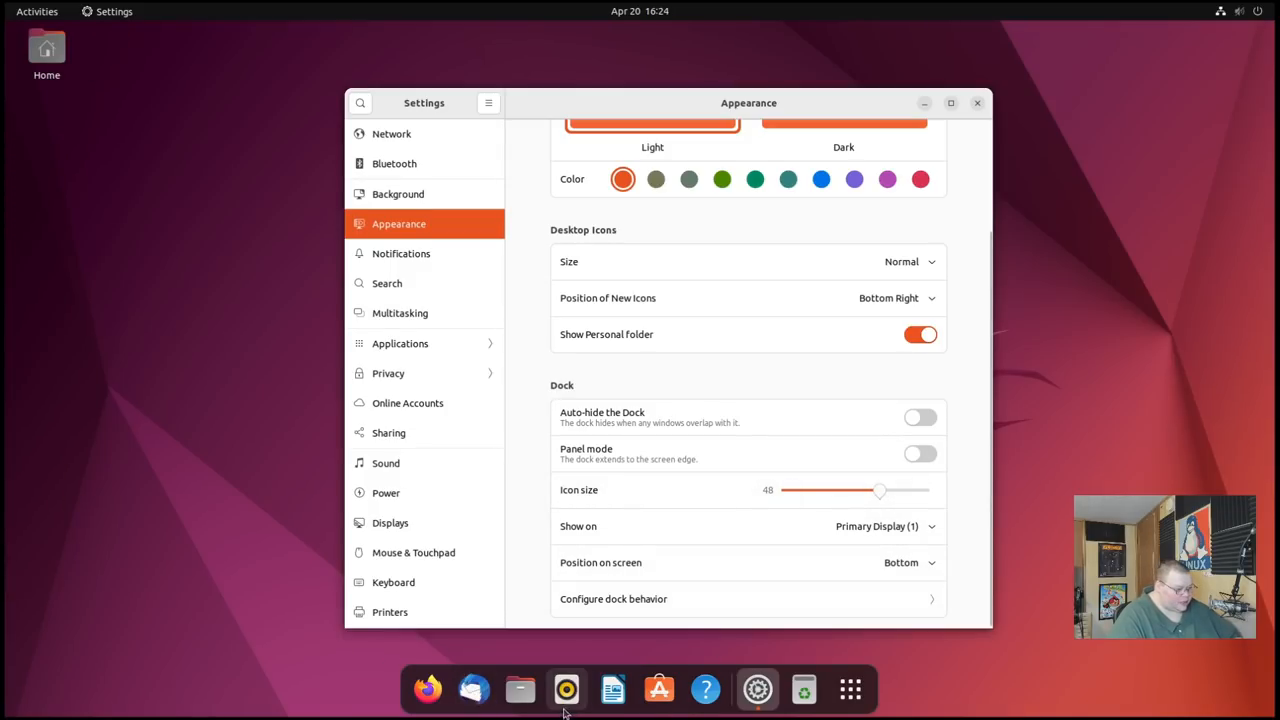
mouse_move(596, 668)
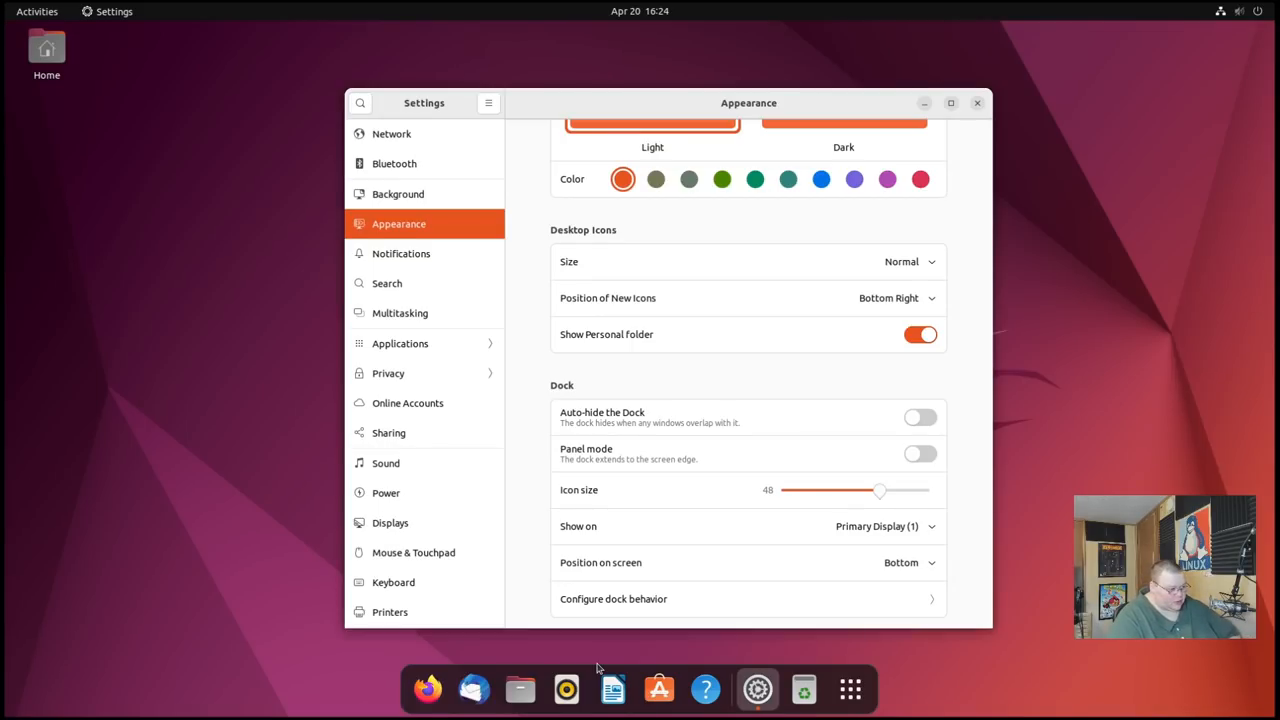
mouse_move(612, 646)
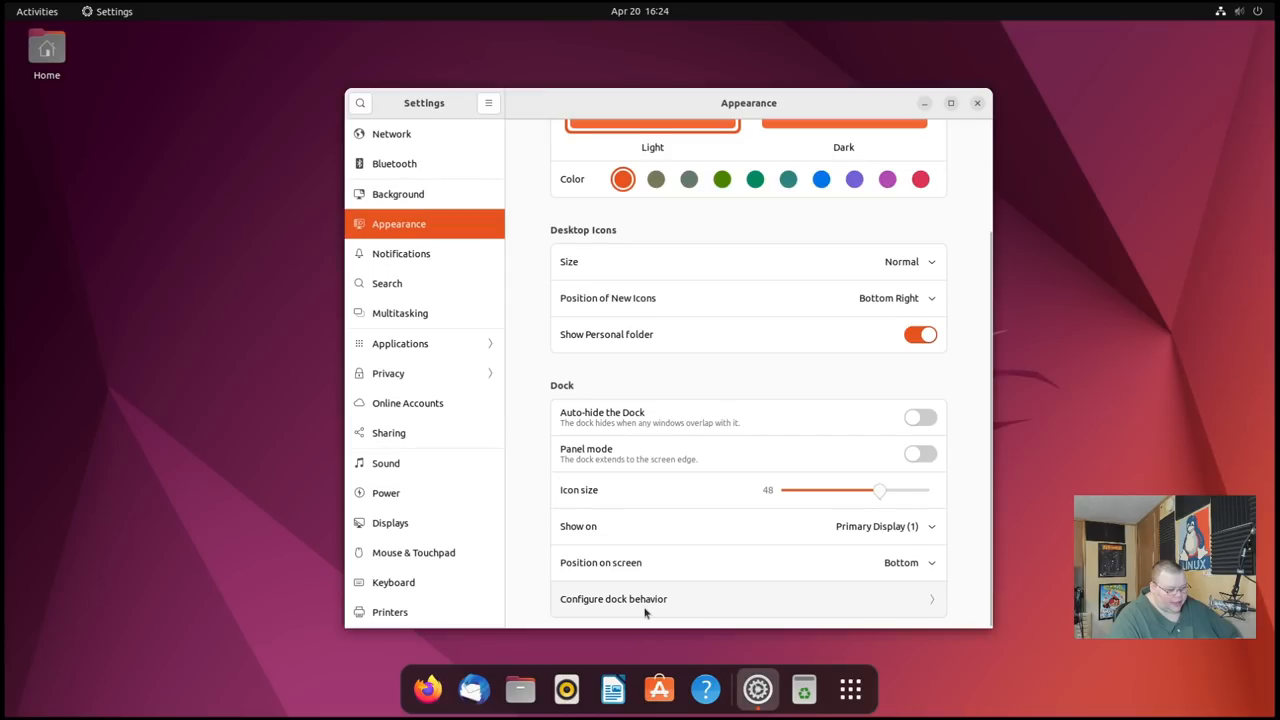
In Configure dock behavior, toggle Show Trash off and back on, then close the dialog
left_click(612, 600)
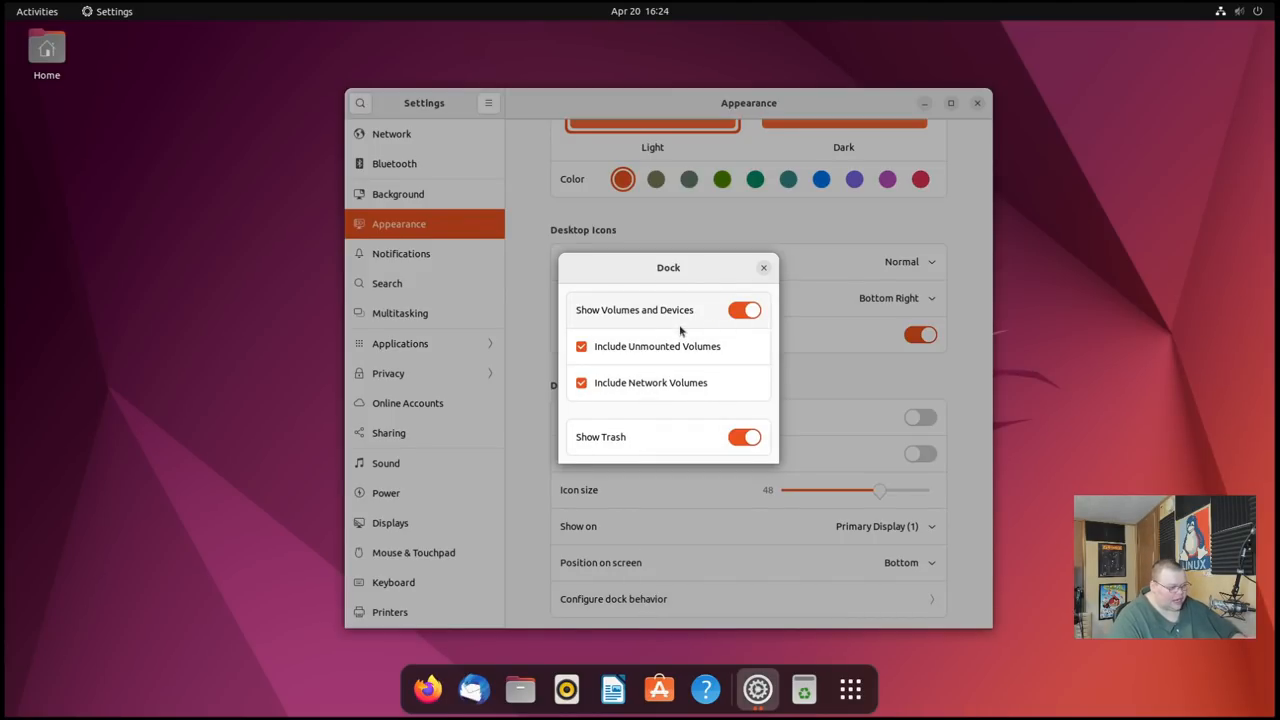
mouse_move(696, 324)
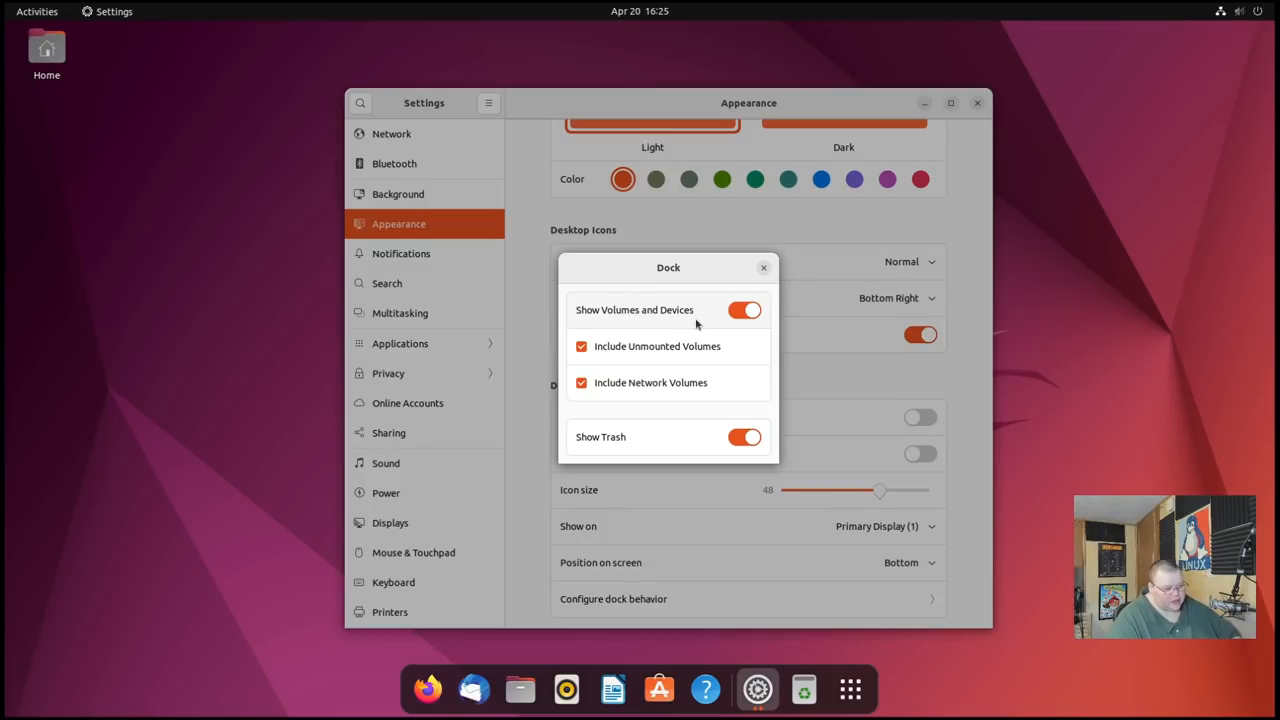
left_click(744, 436)
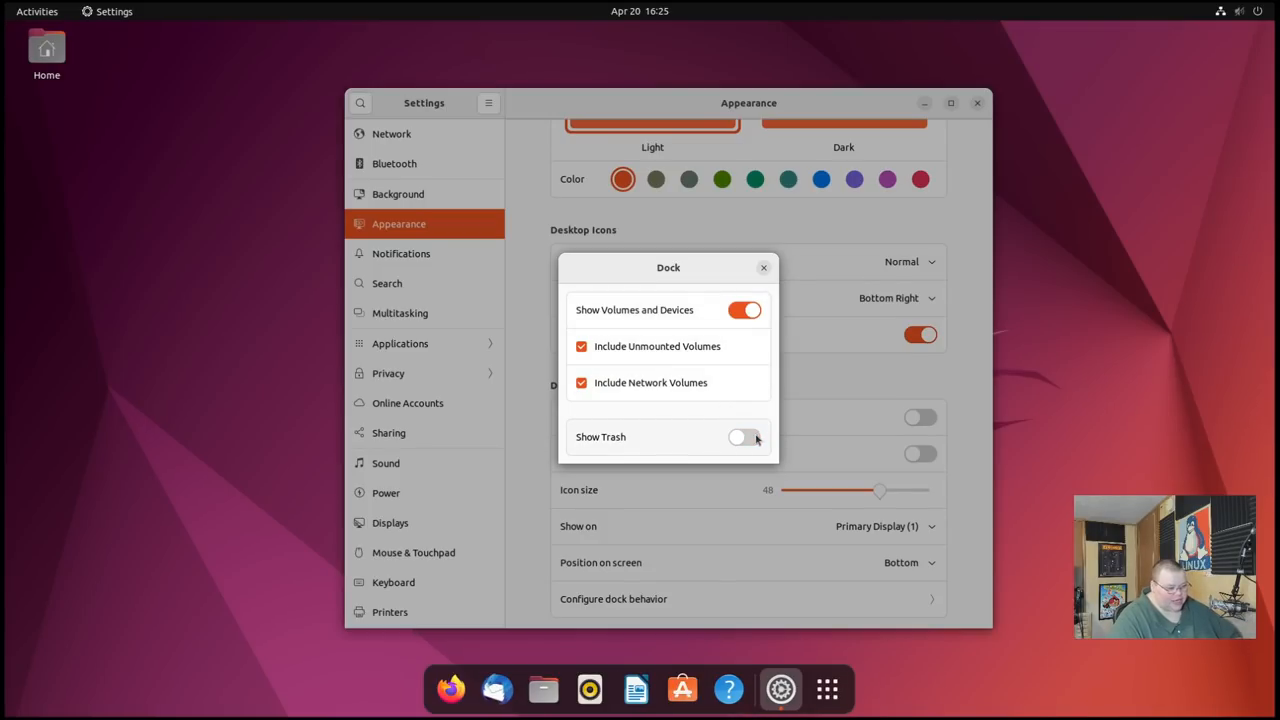
left_click(744, 436)
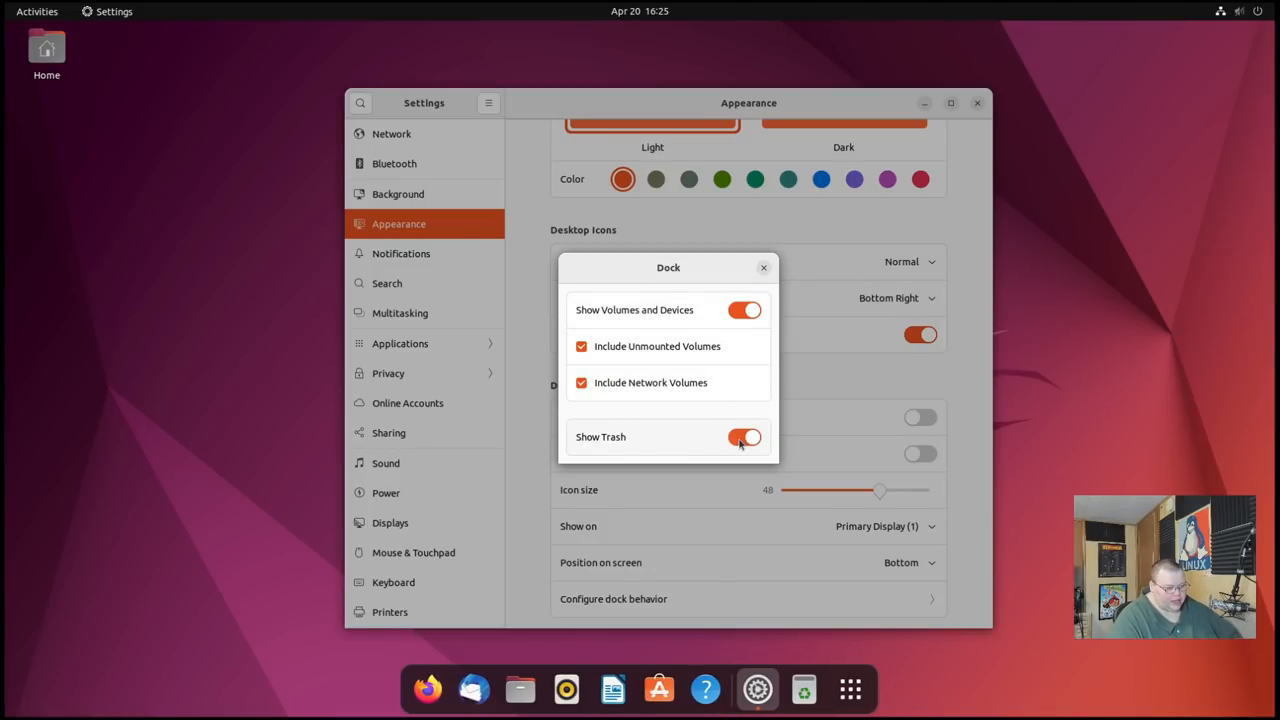
left_click(744, 436)
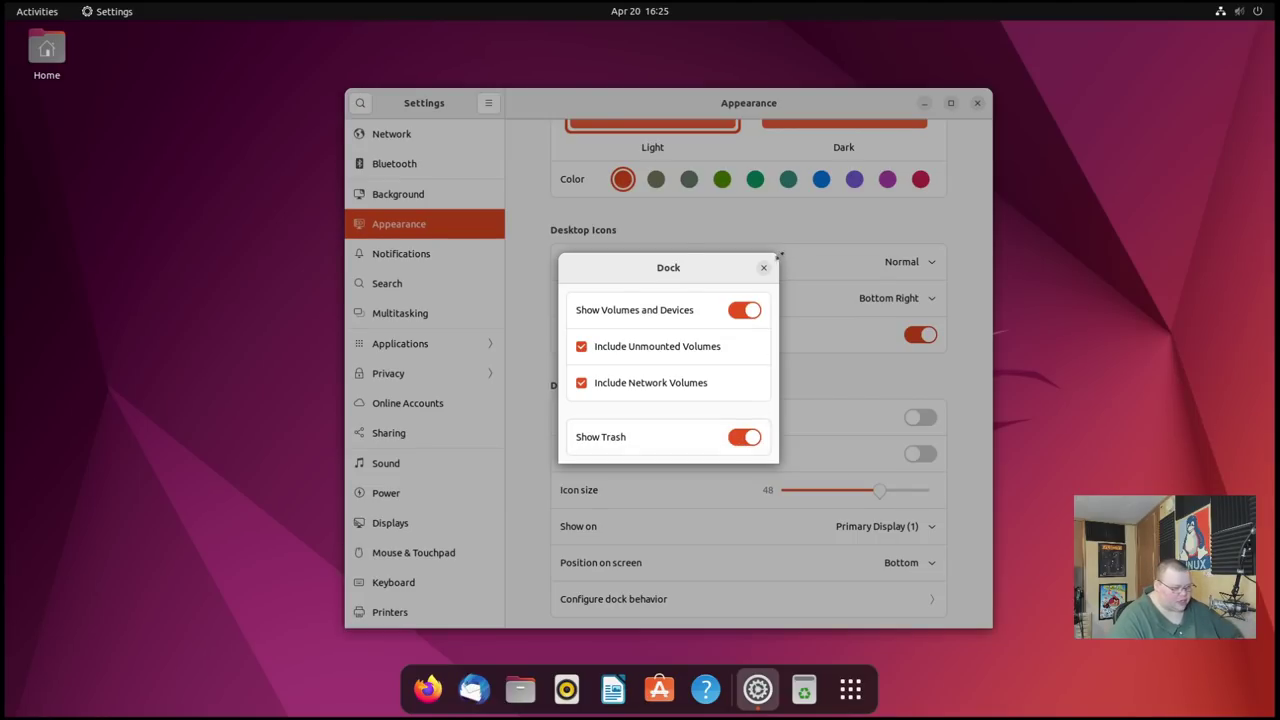
left_click(764, 268)
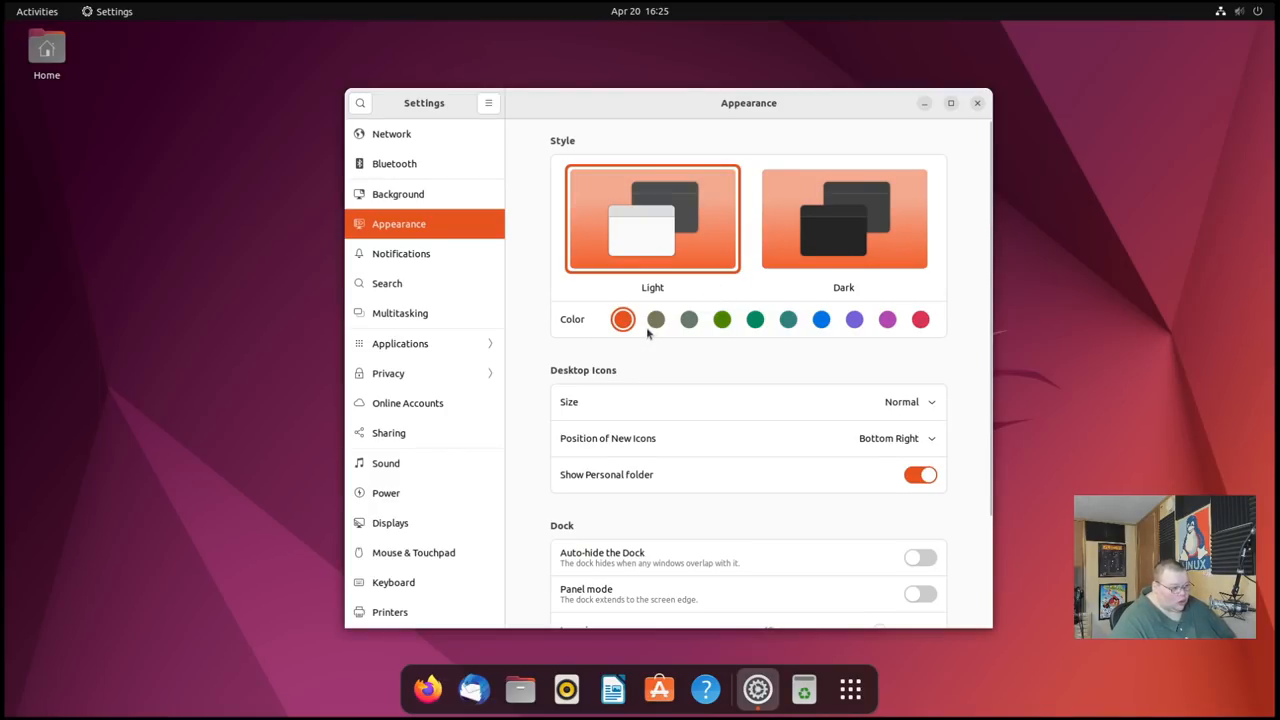
mouse_move(874, 360)
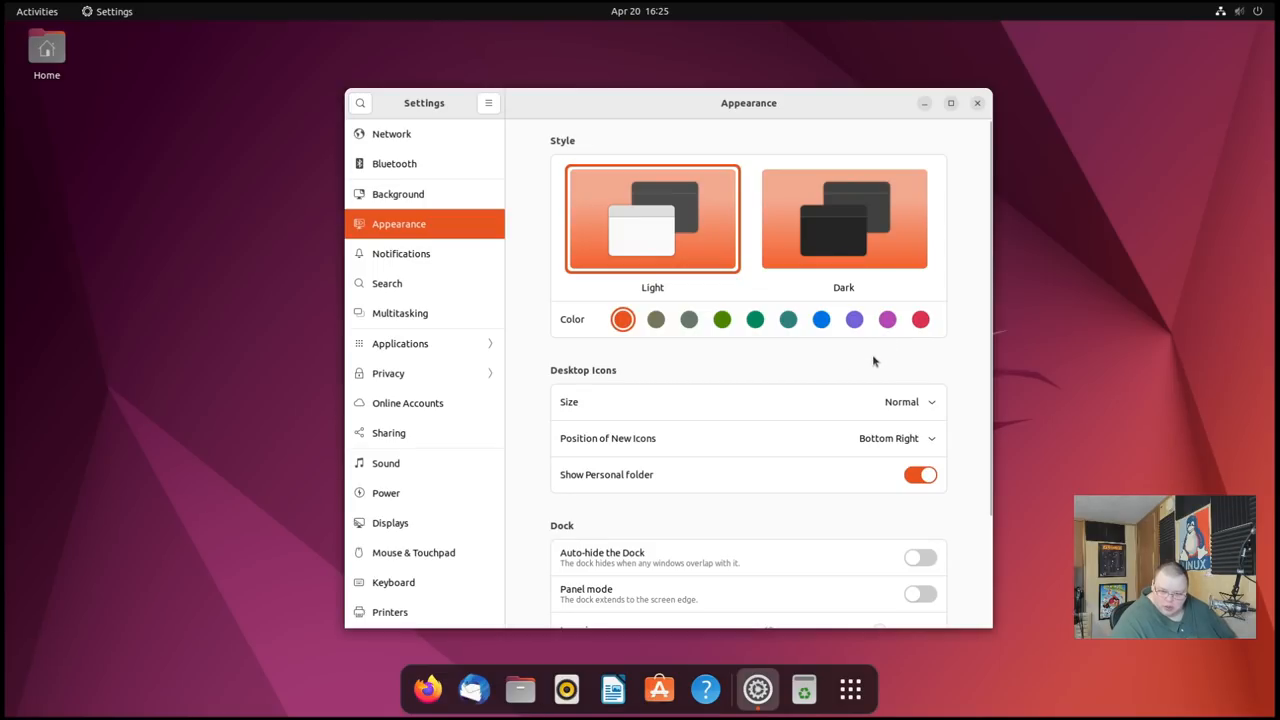
mouse_move(910, 104)
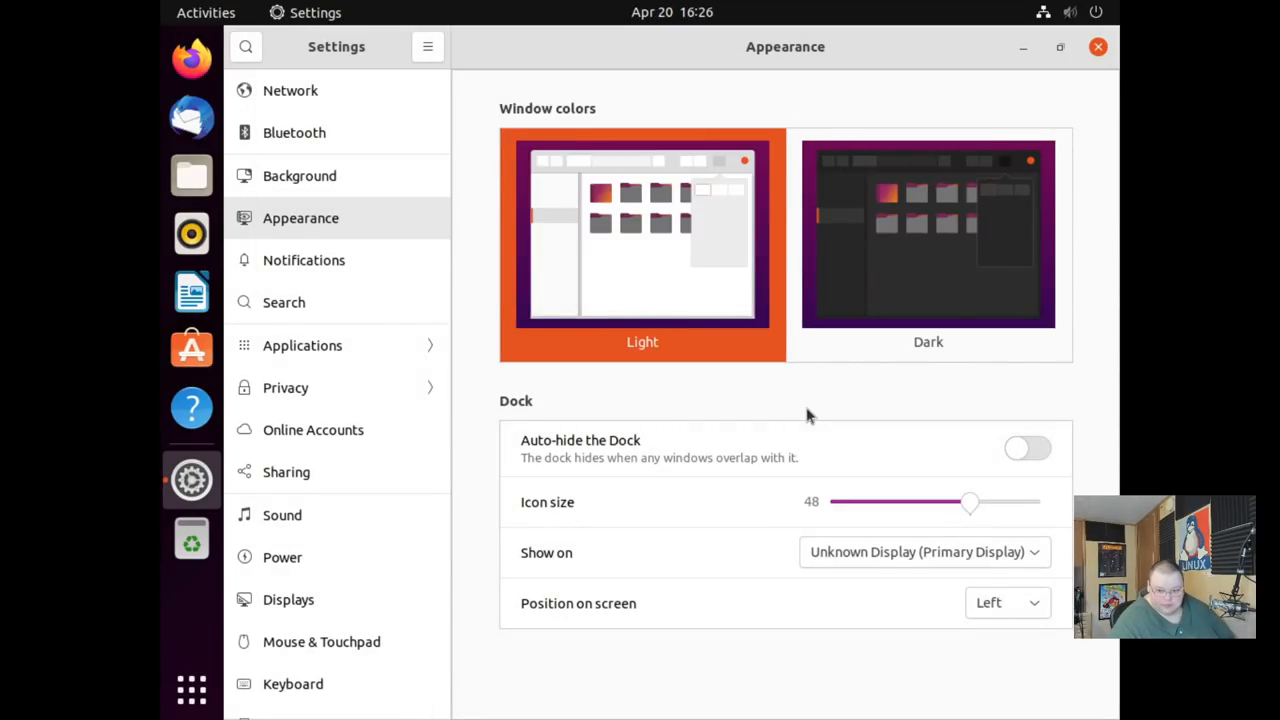
mouse_move(878, 280)
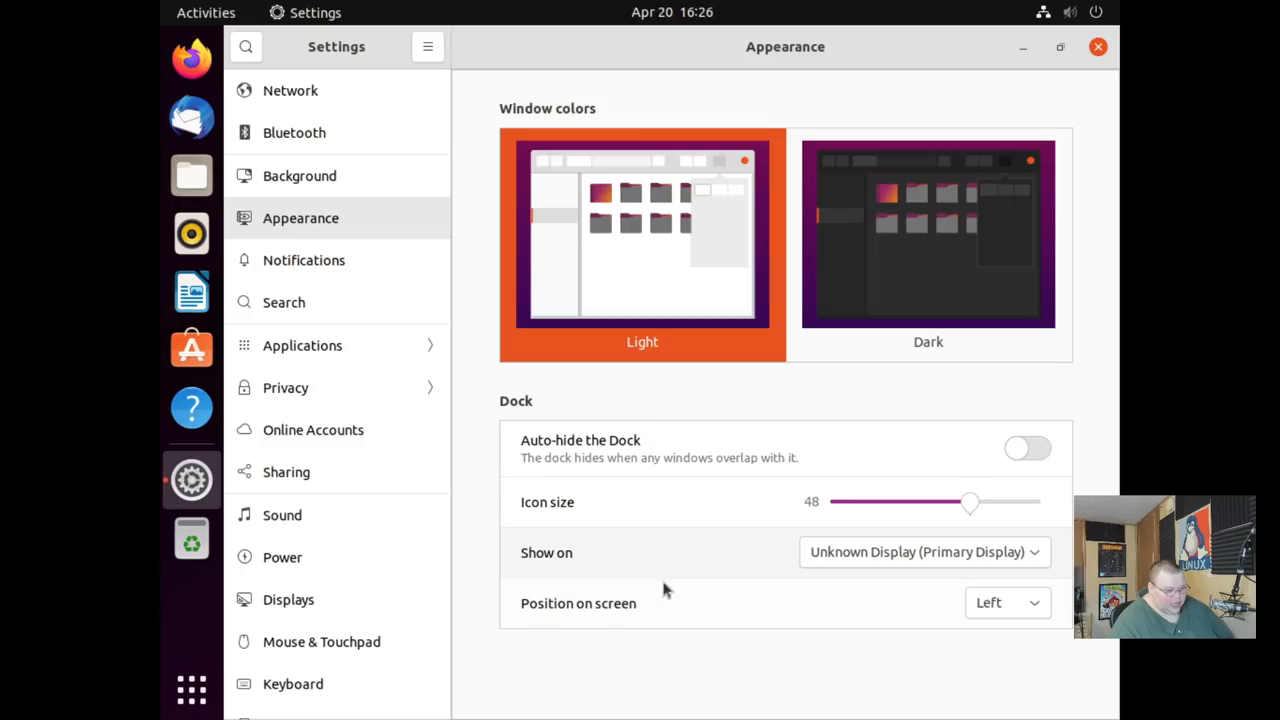
mouse_move(756, 388)
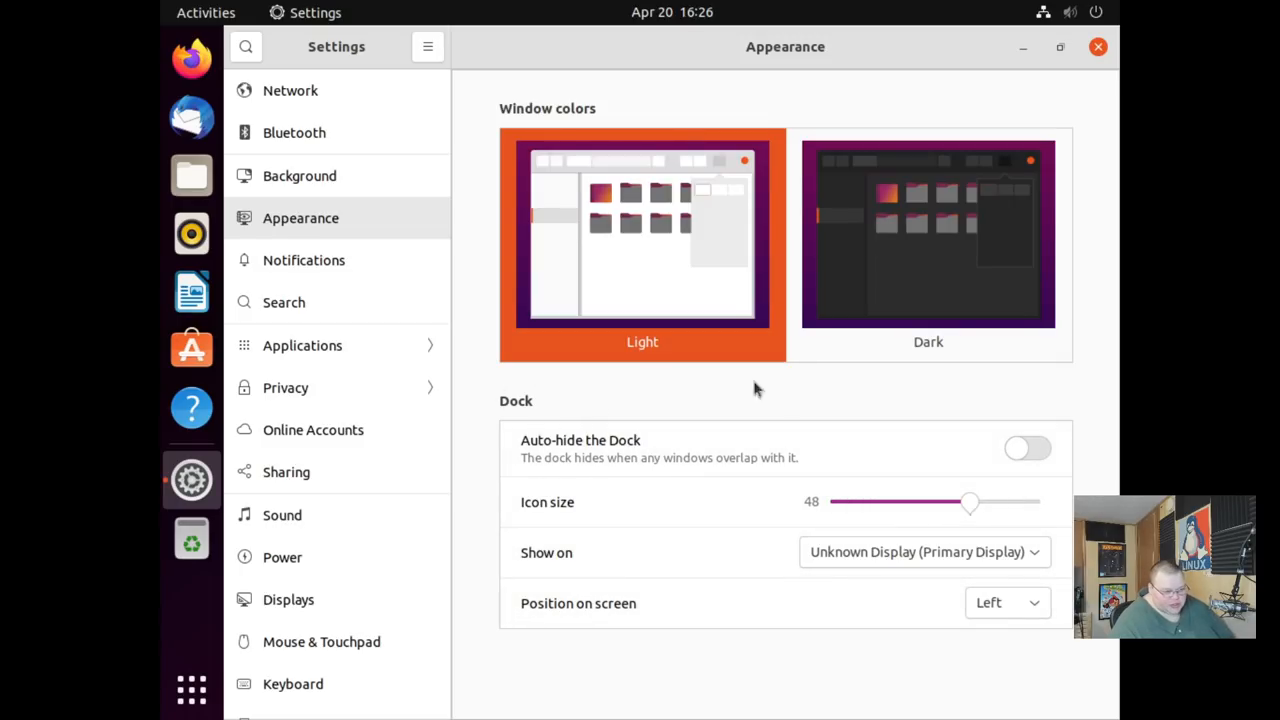
left_click(1096, 46)
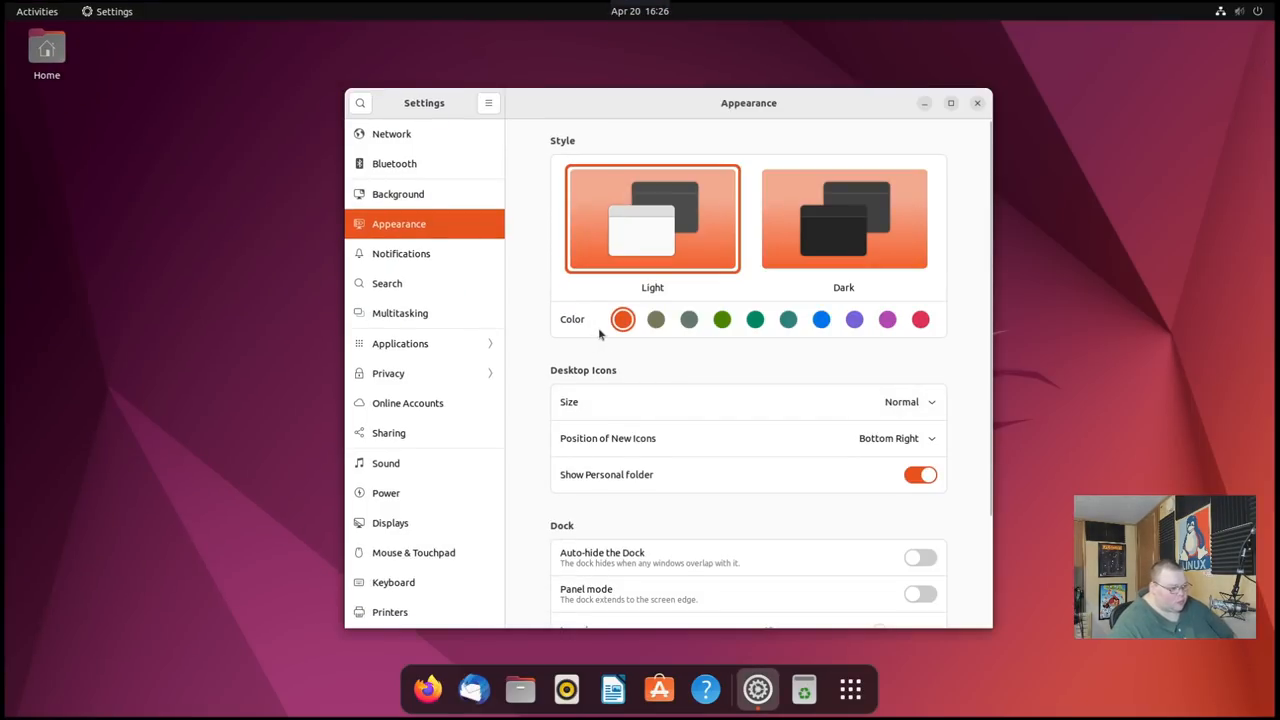
mouse_move(636, 364)
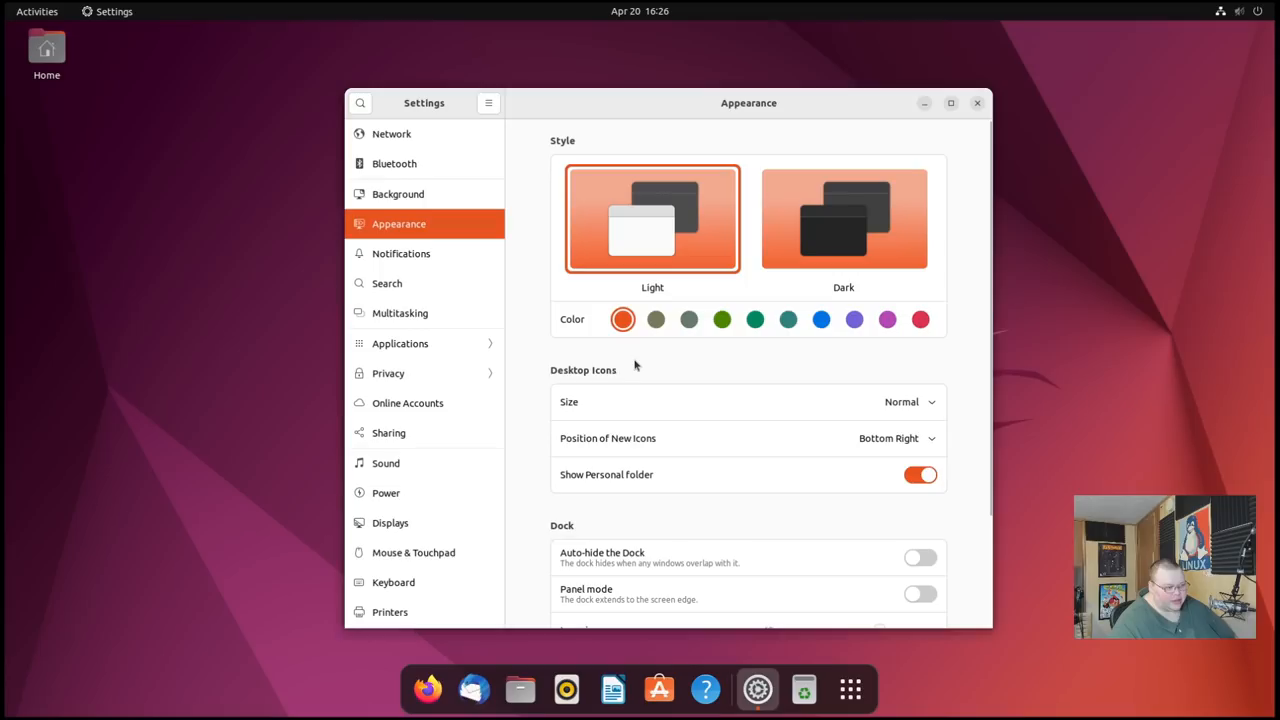
mouse_move(636, 448)
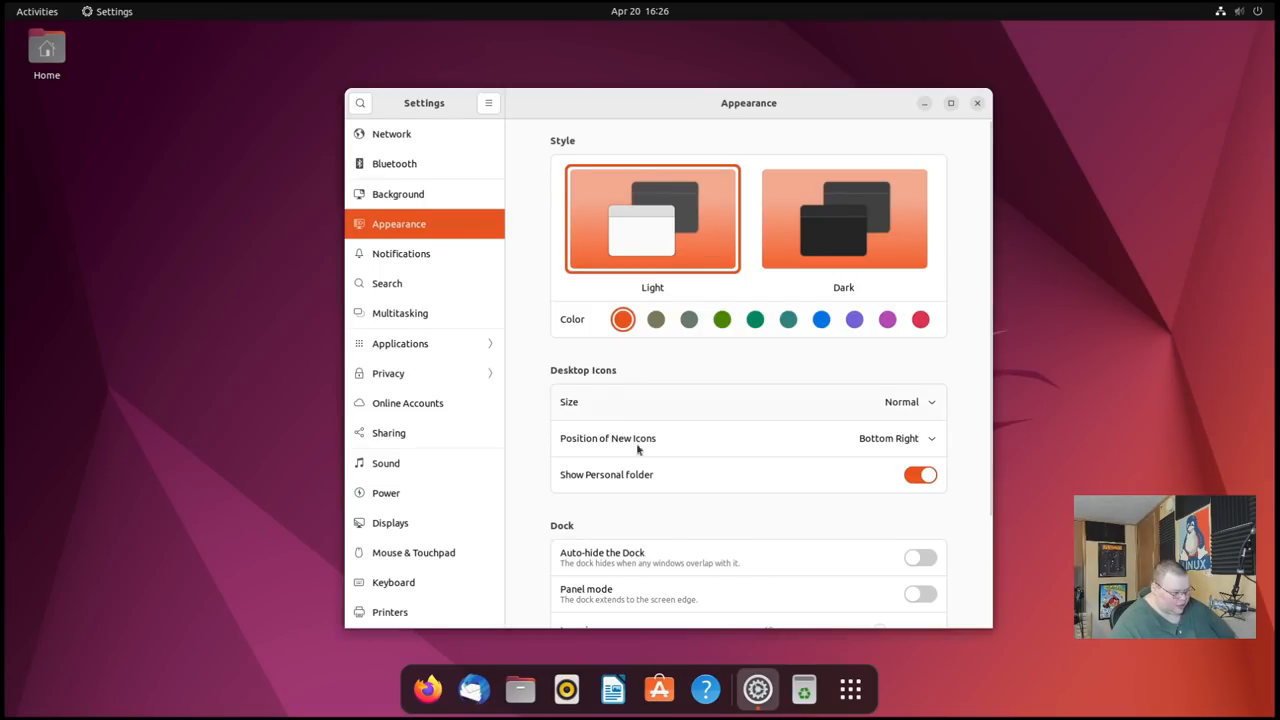
Open the Home folder in Files, switch the accent colour to teal then purple, and select Documents
left_click(520, 688)
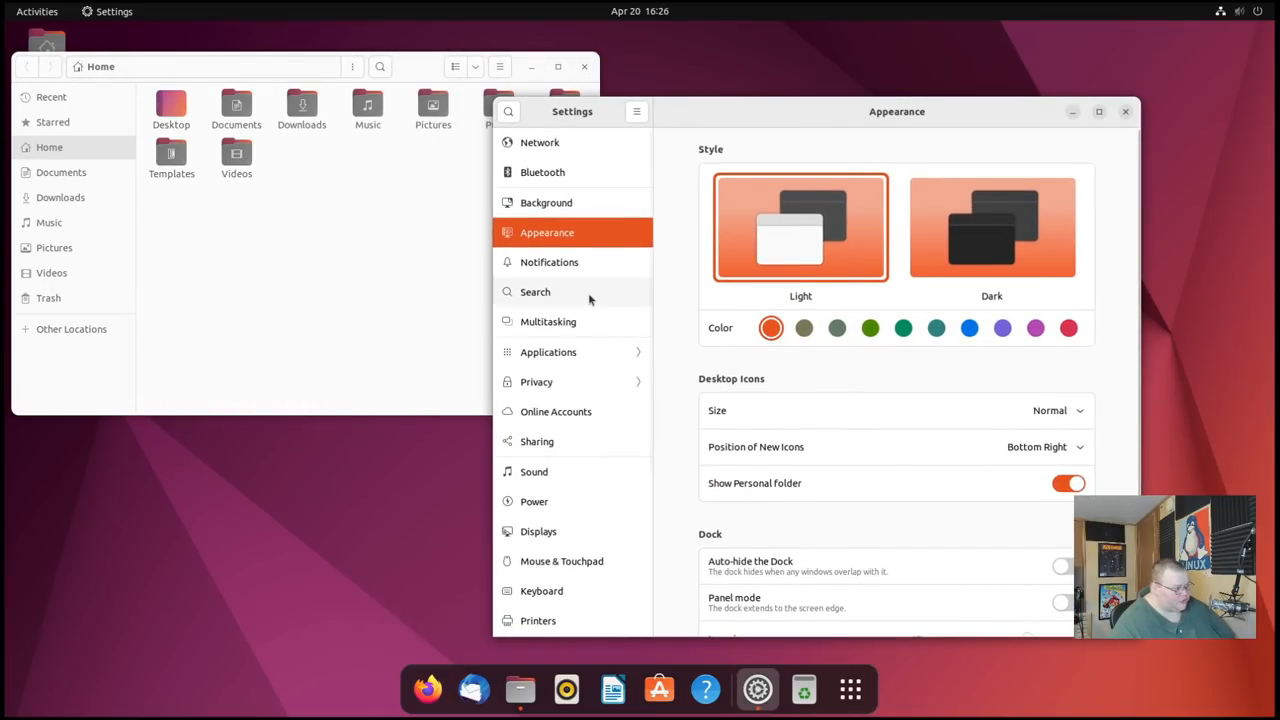
mouse_move(936, 330)
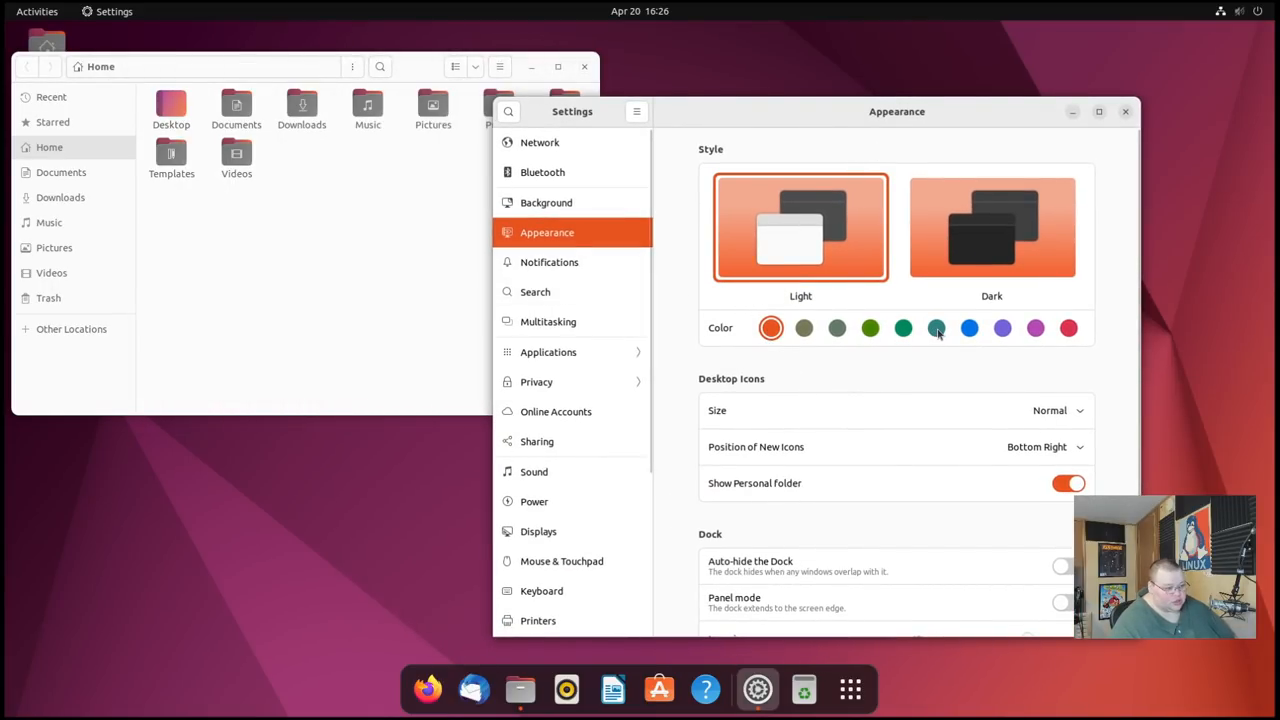
left_click(936, 328)
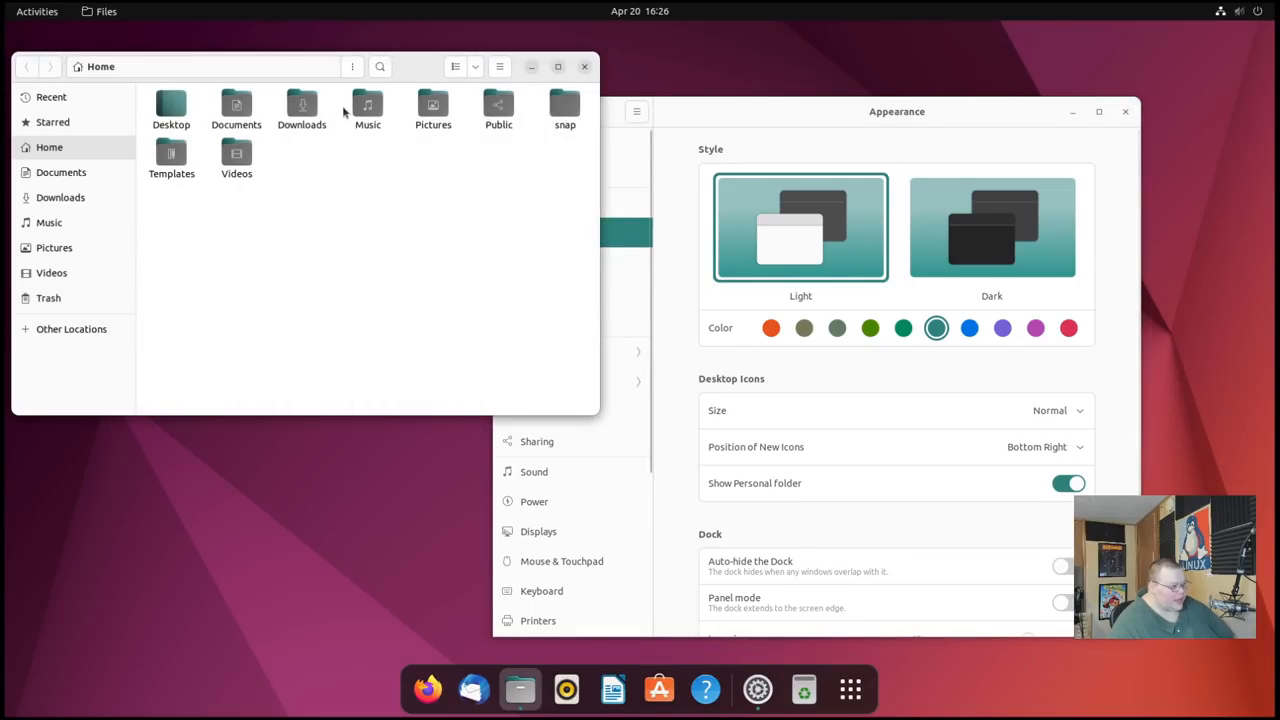
mouse_move(366, 104)
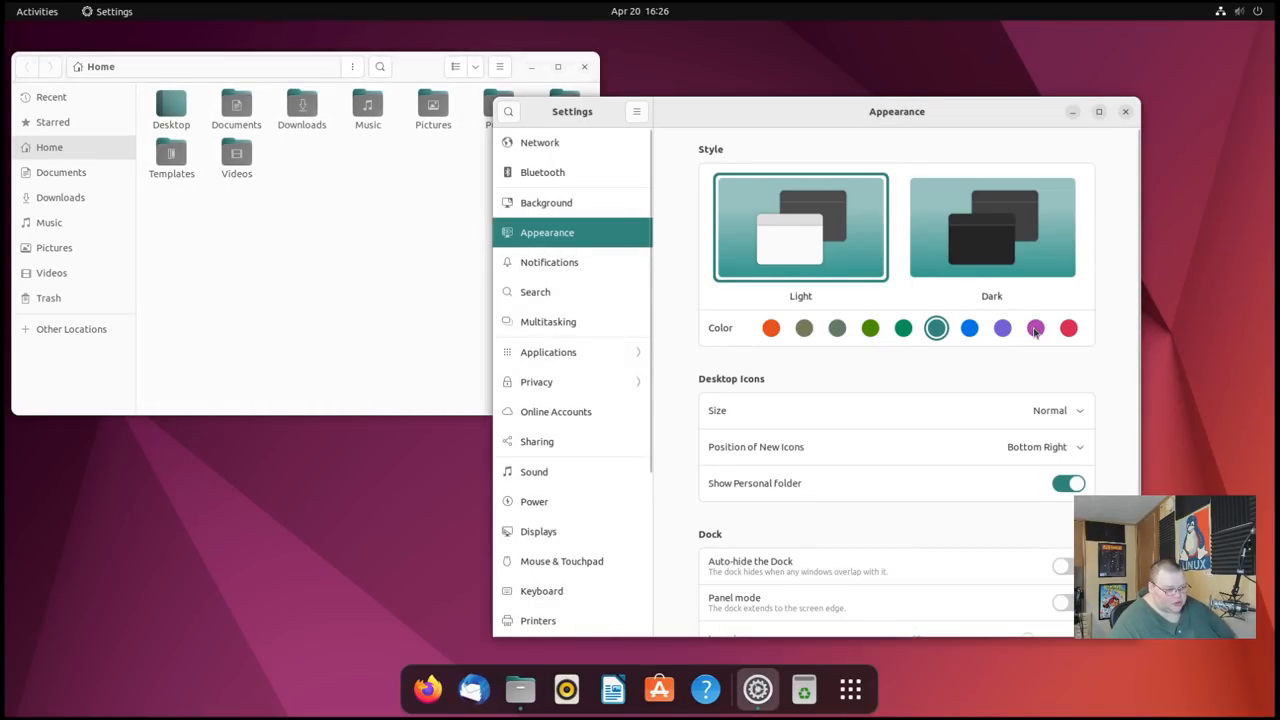
left_click(1036, 328)
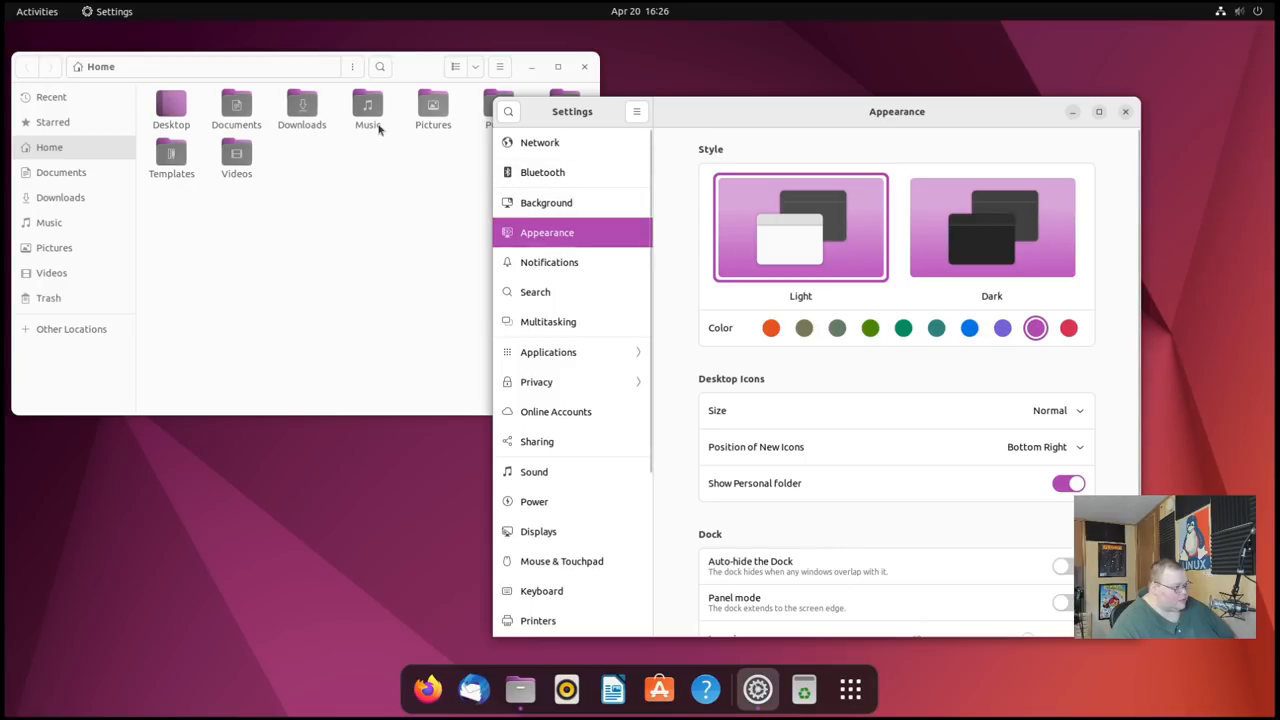
mouse_move(776, 276)
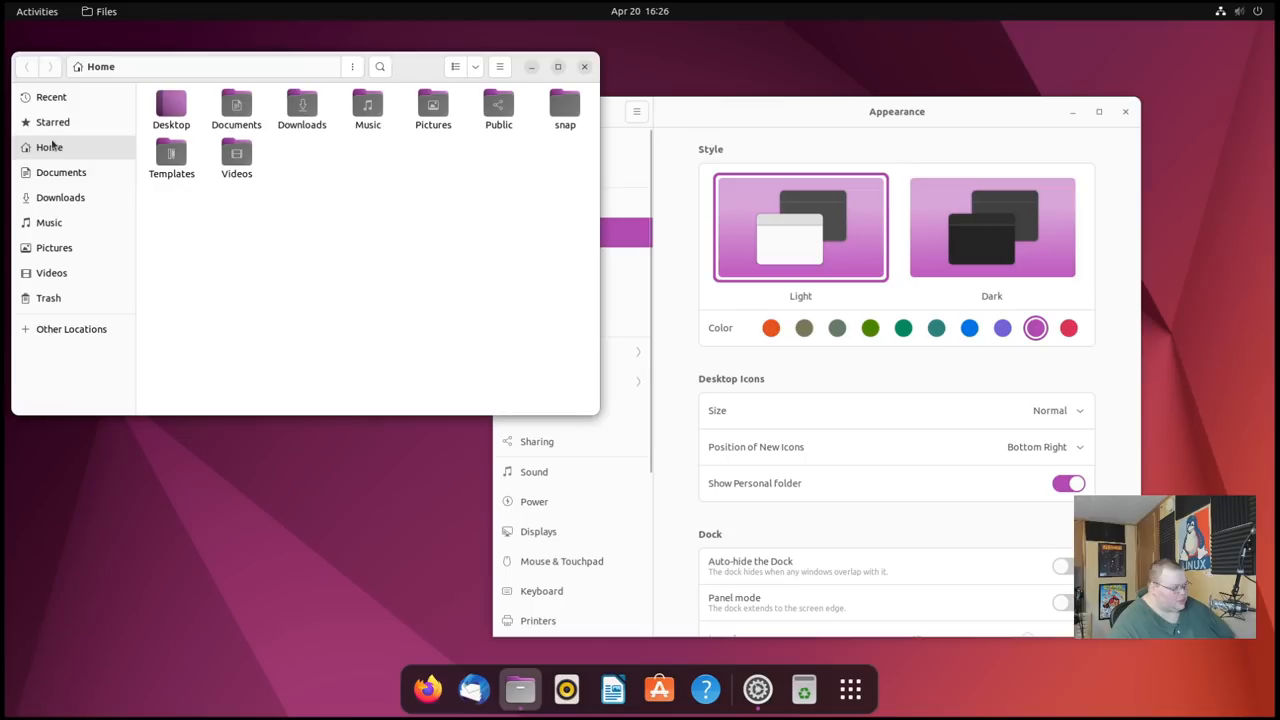
left_click(236, 108)
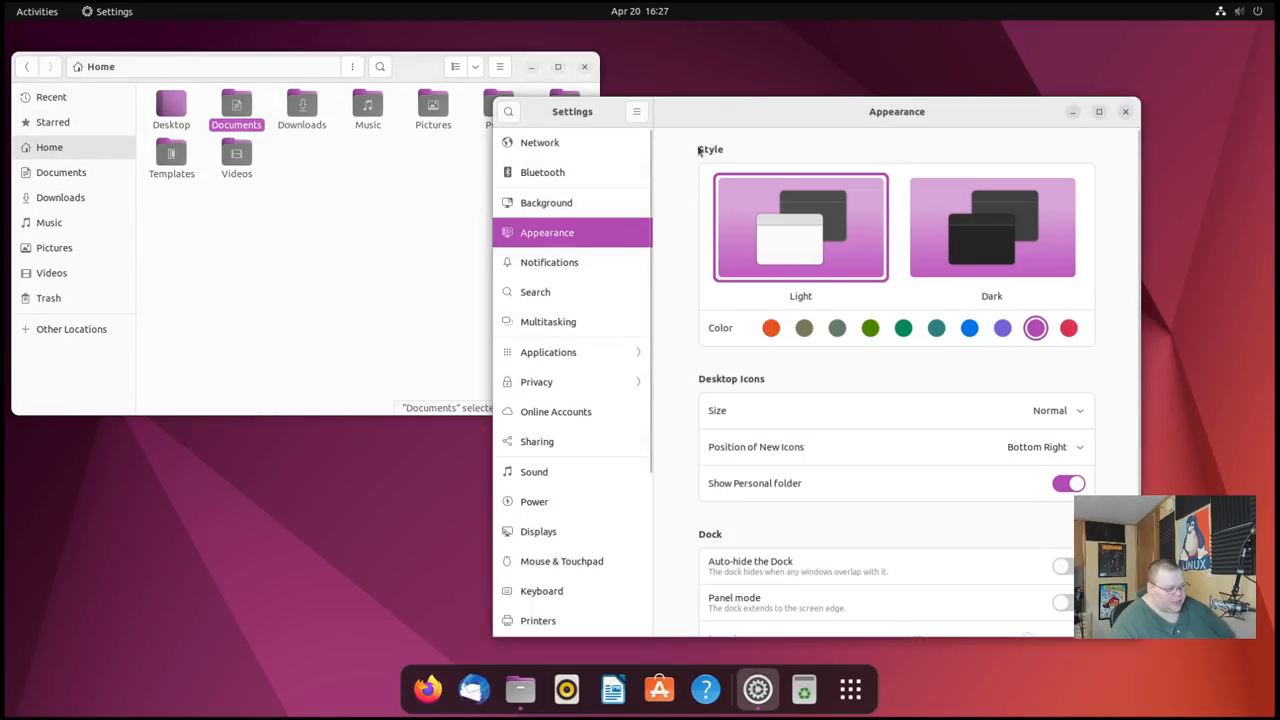
mouse_move(570, 232)
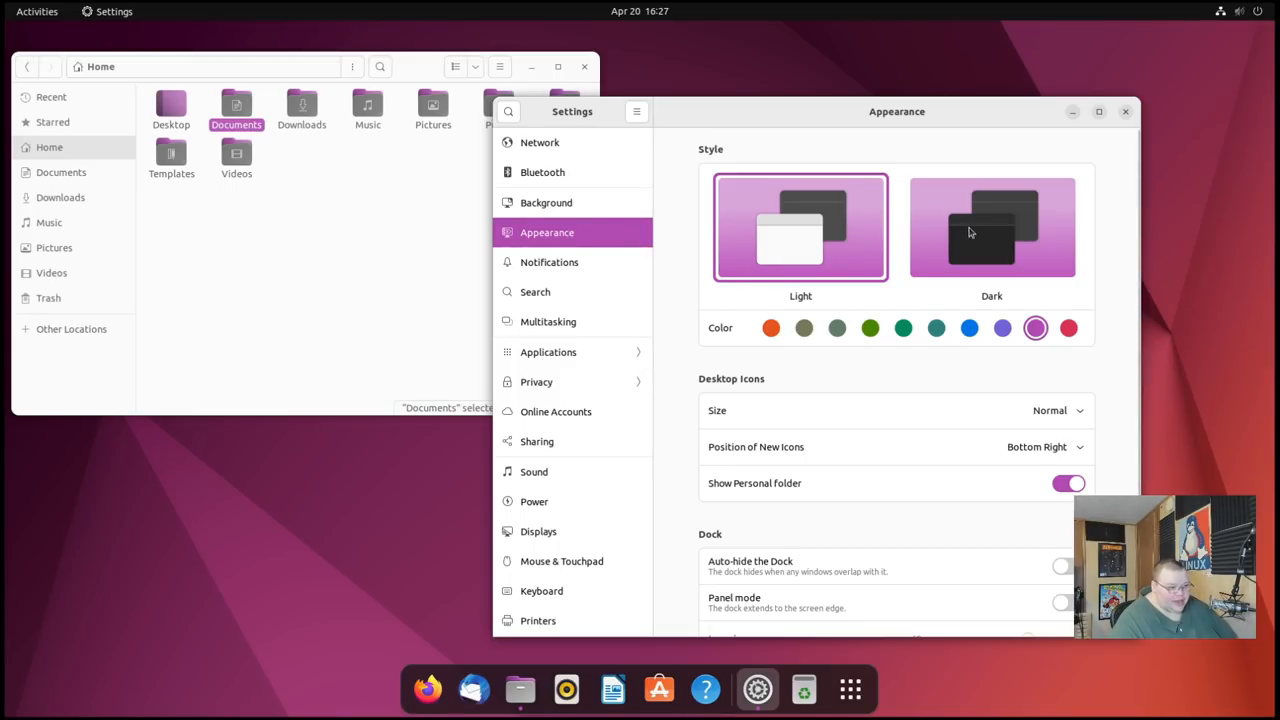
Toggle between Dark and Light styles and open the calendar popup to see the purple tint
left_click(990, 226)
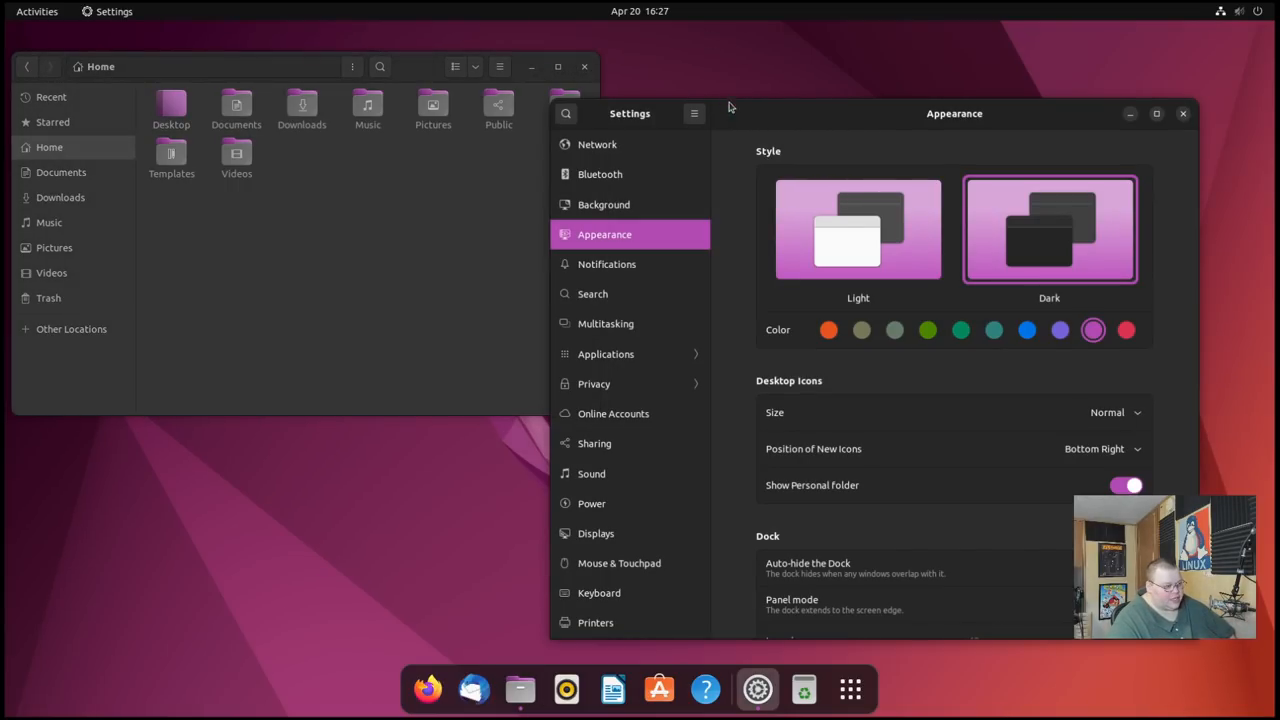
left_click(856, 228)
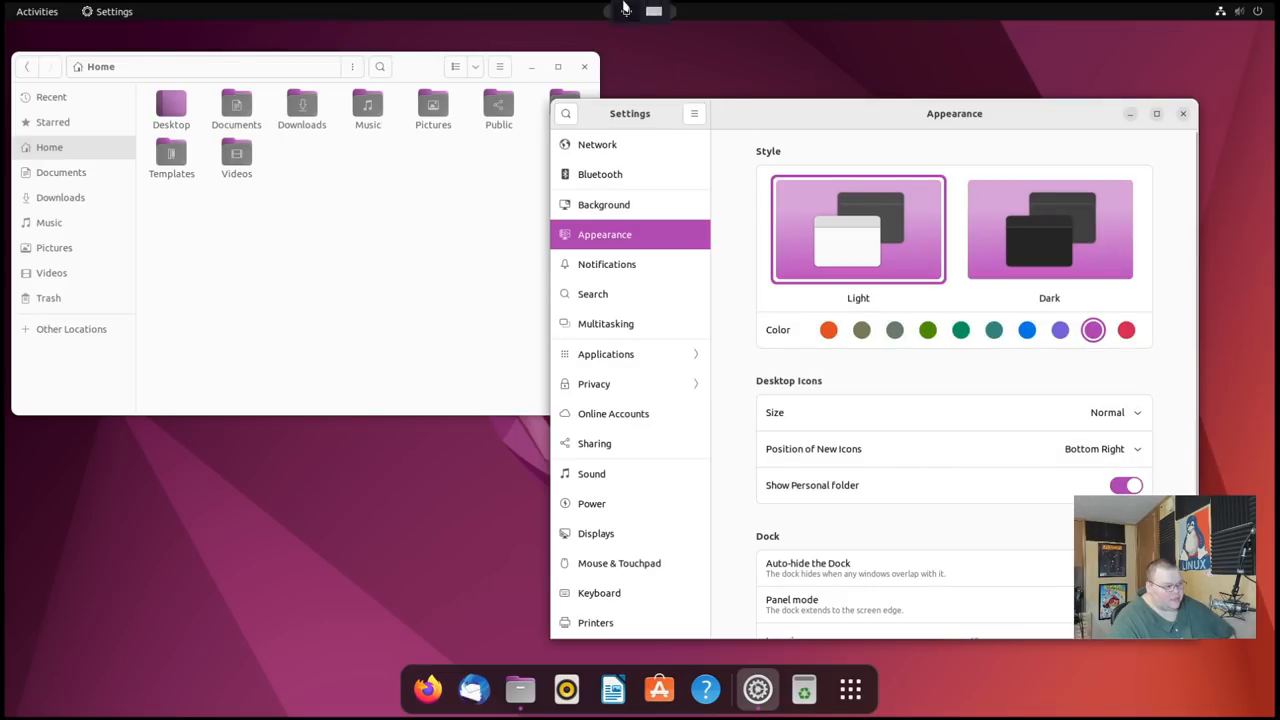
left_click(640, 8)
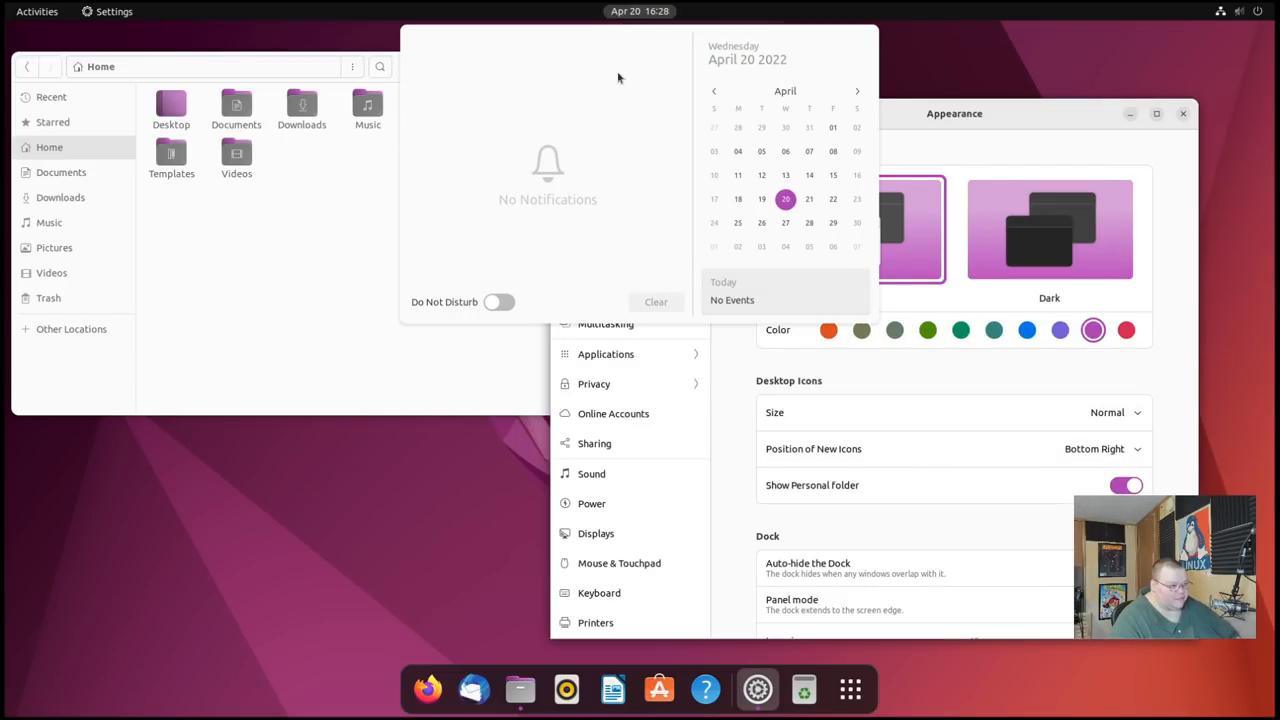
Check the system status menu, close it, and reapply the Dark style
left_click(1224, 8)
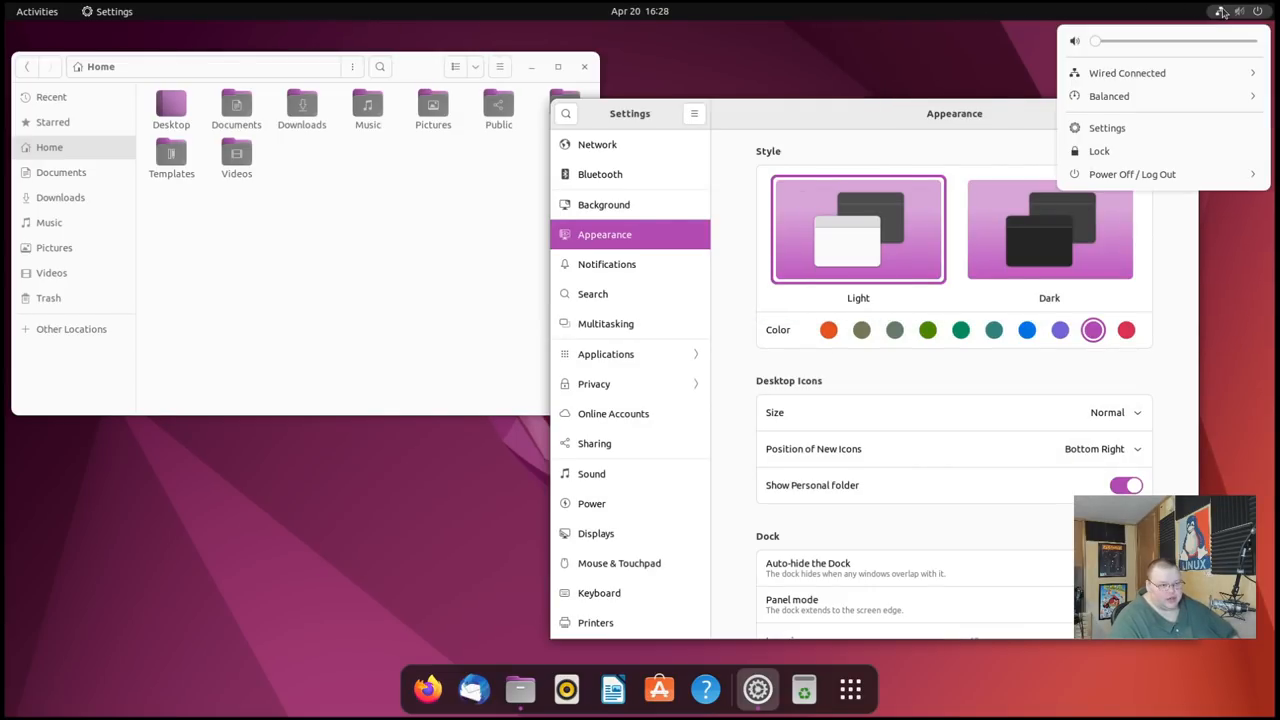
mouse_move(952, 106)
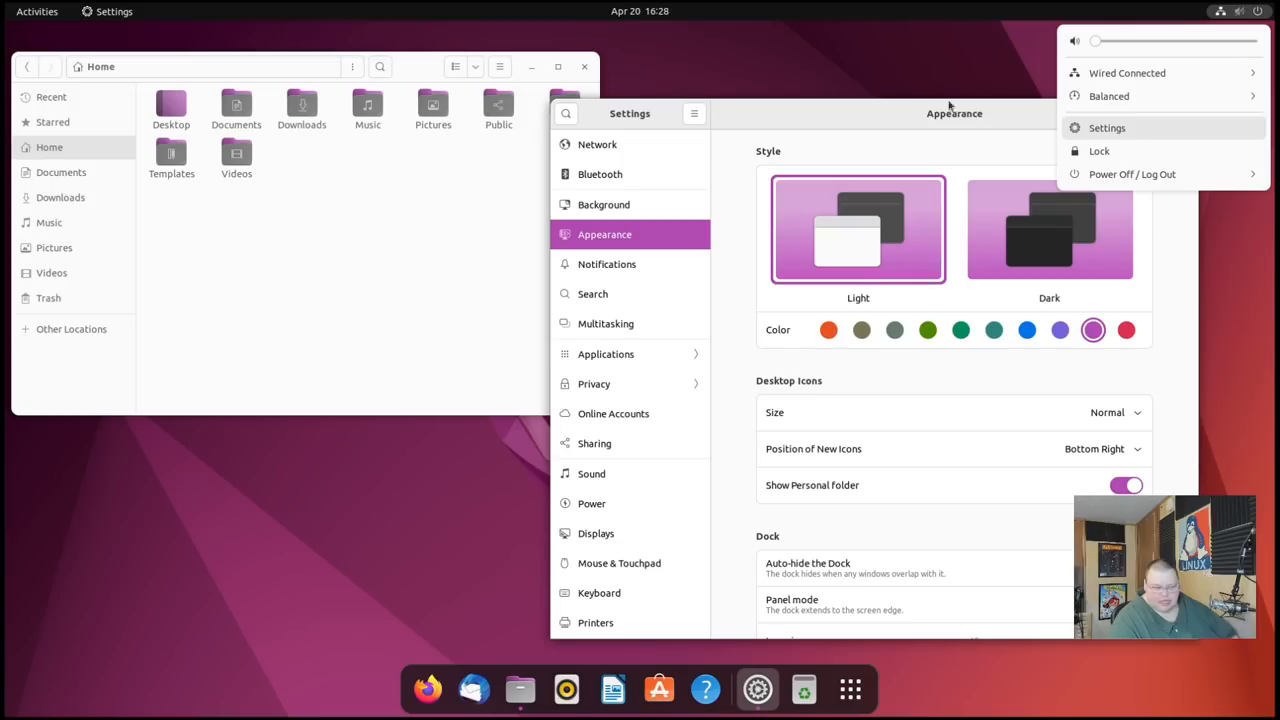
left_click(636, 12)
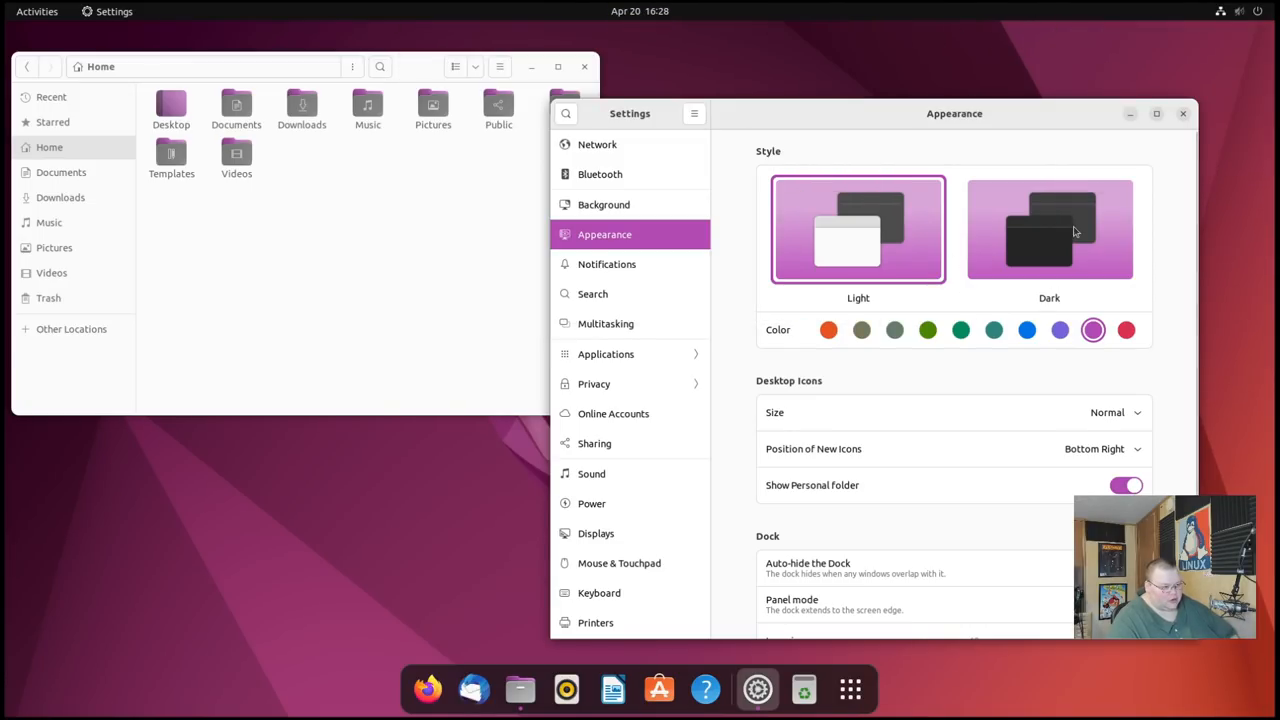
left_click(636, 12)
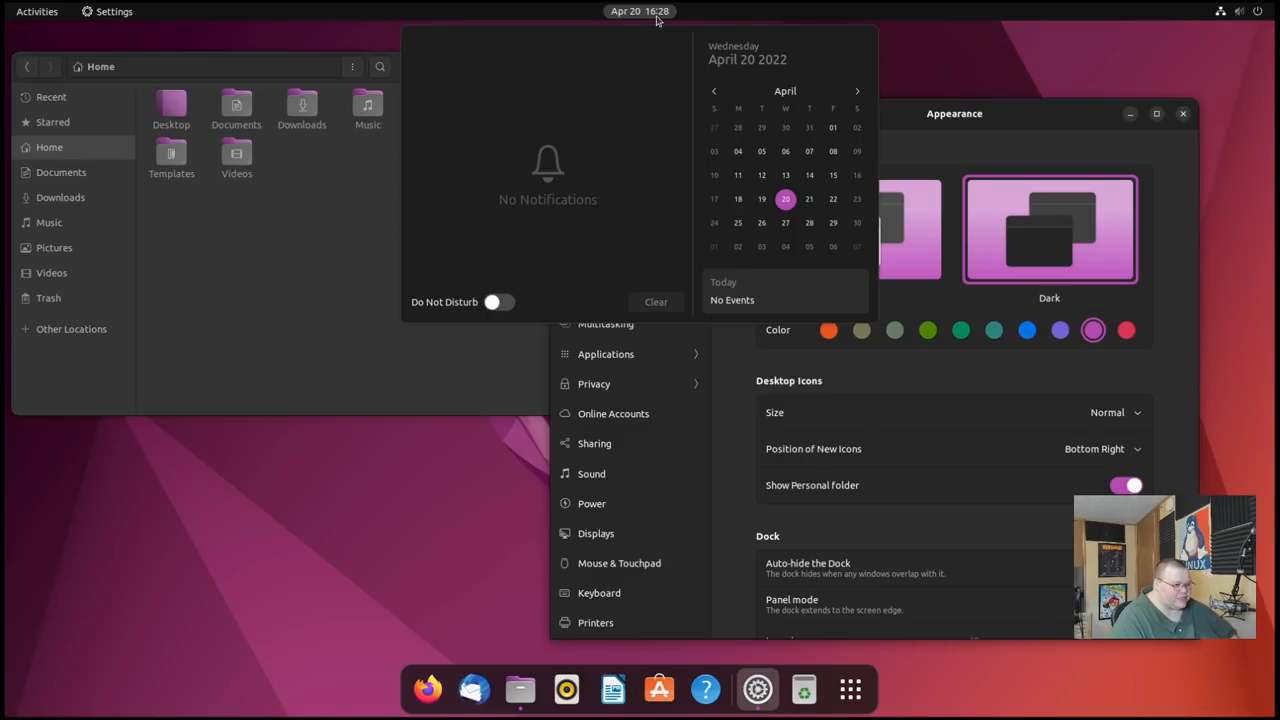
mouse_move(646, 44)
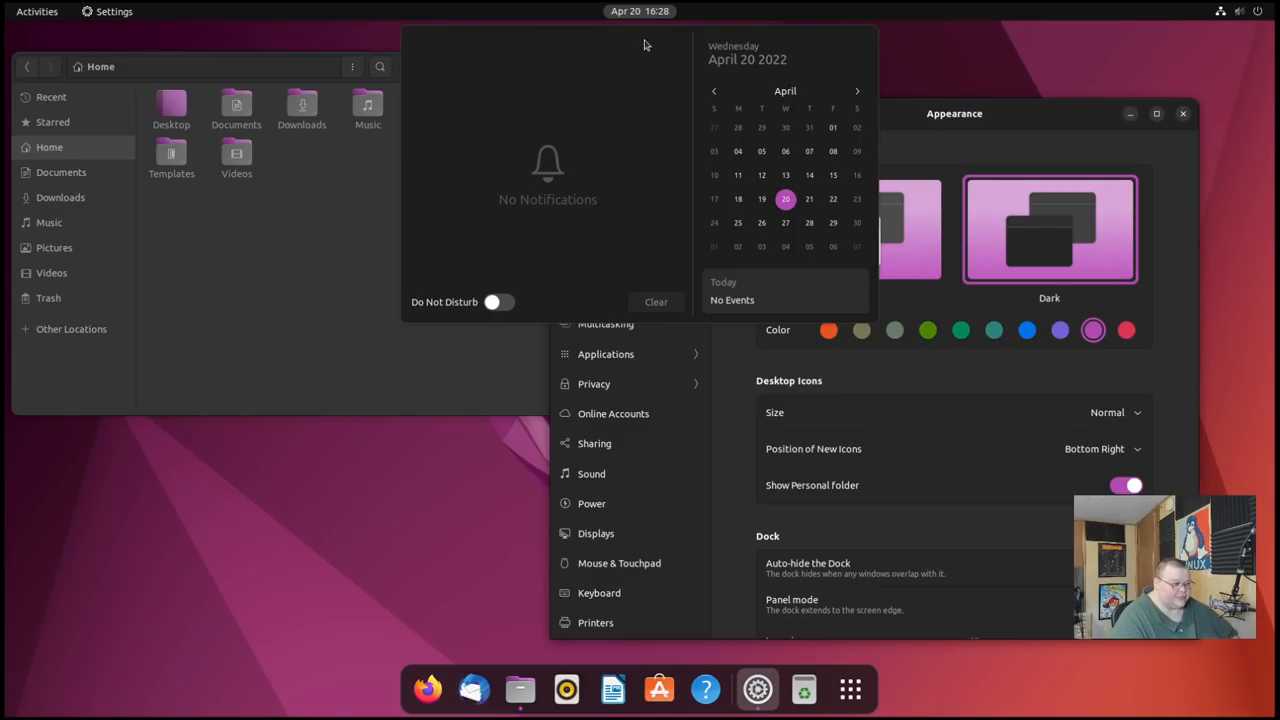
mouse_move(940, 136)
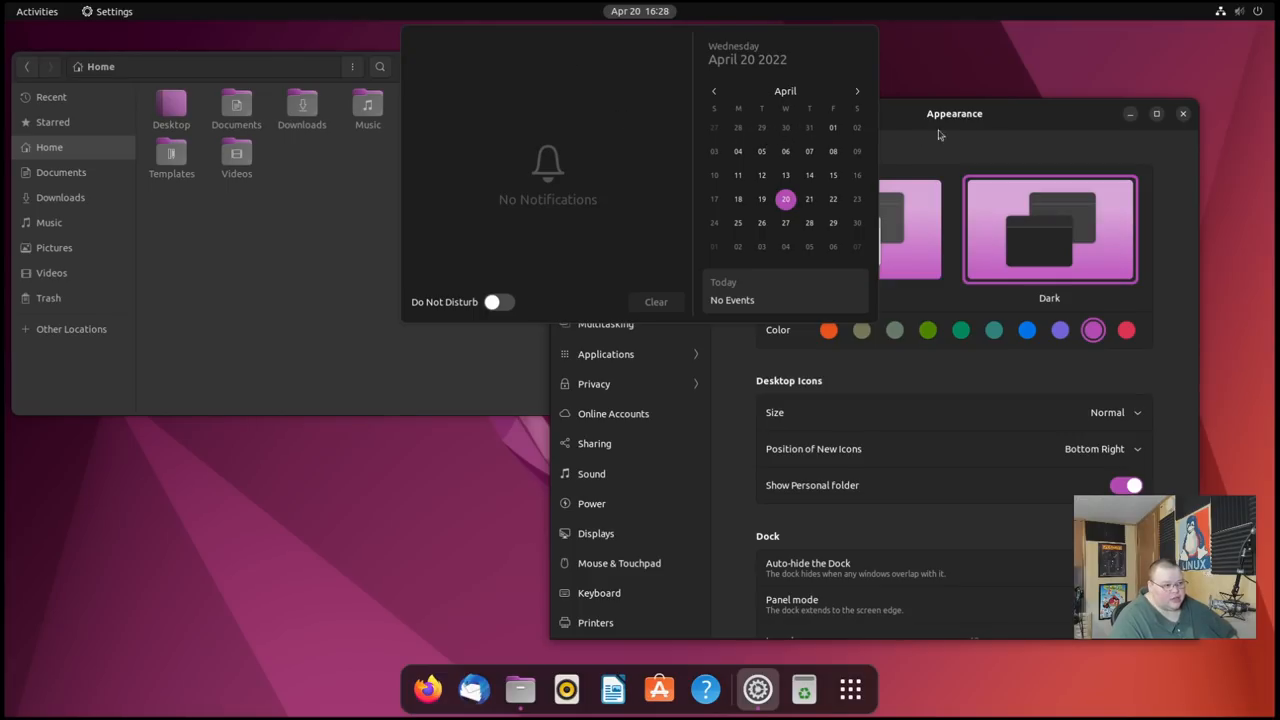
mouse_move(600, 38)
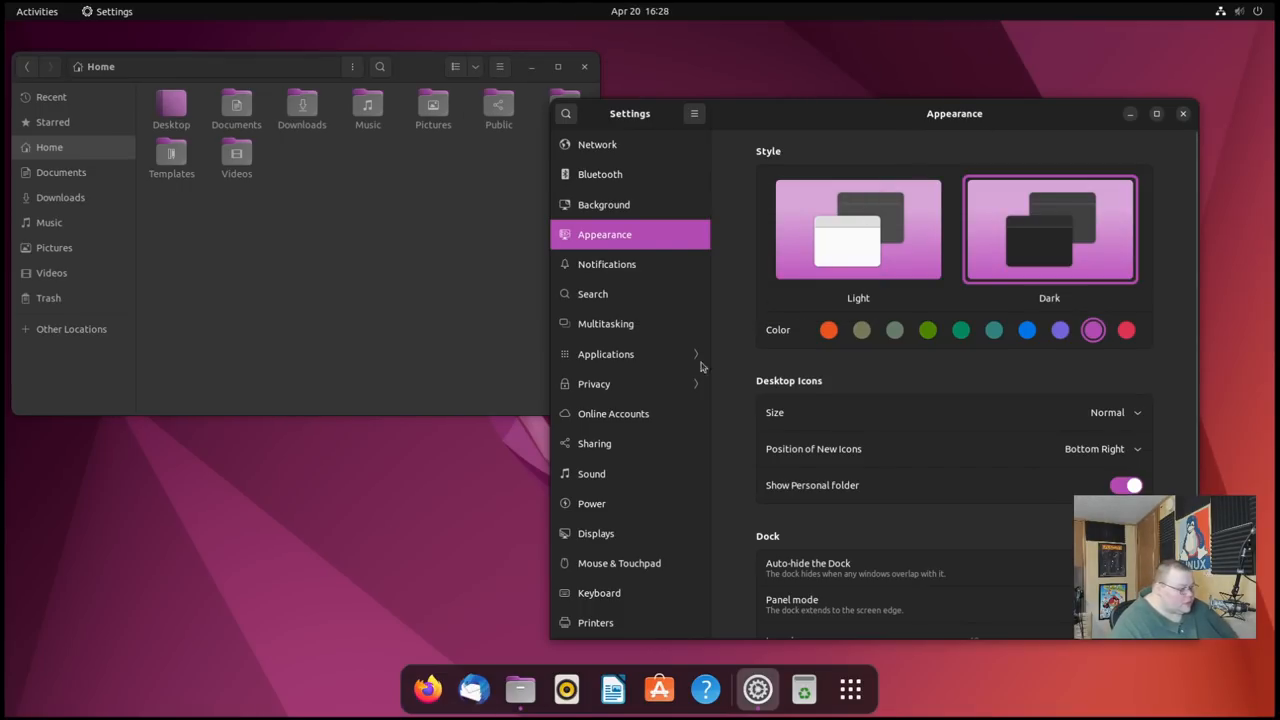
mouse_move(620, 250)
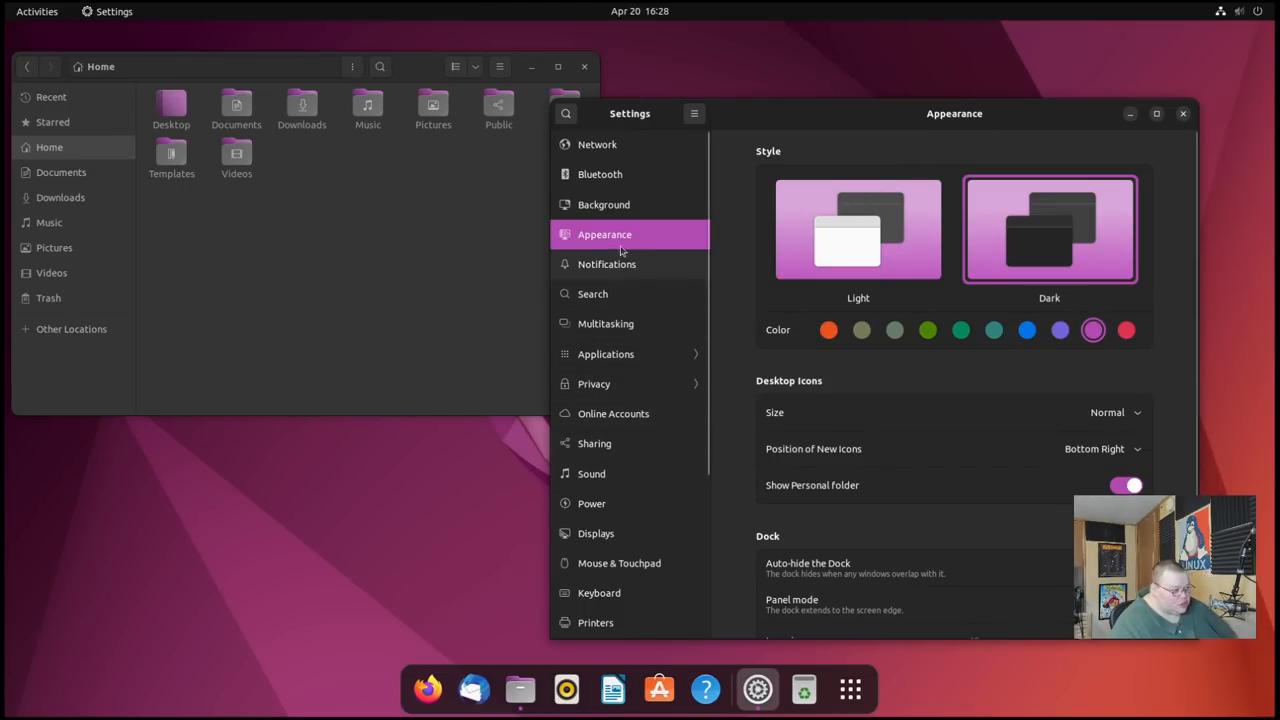
Choose the sunflower wallpaper for the dark style, then reapply the Light style
left_click(604, 204)
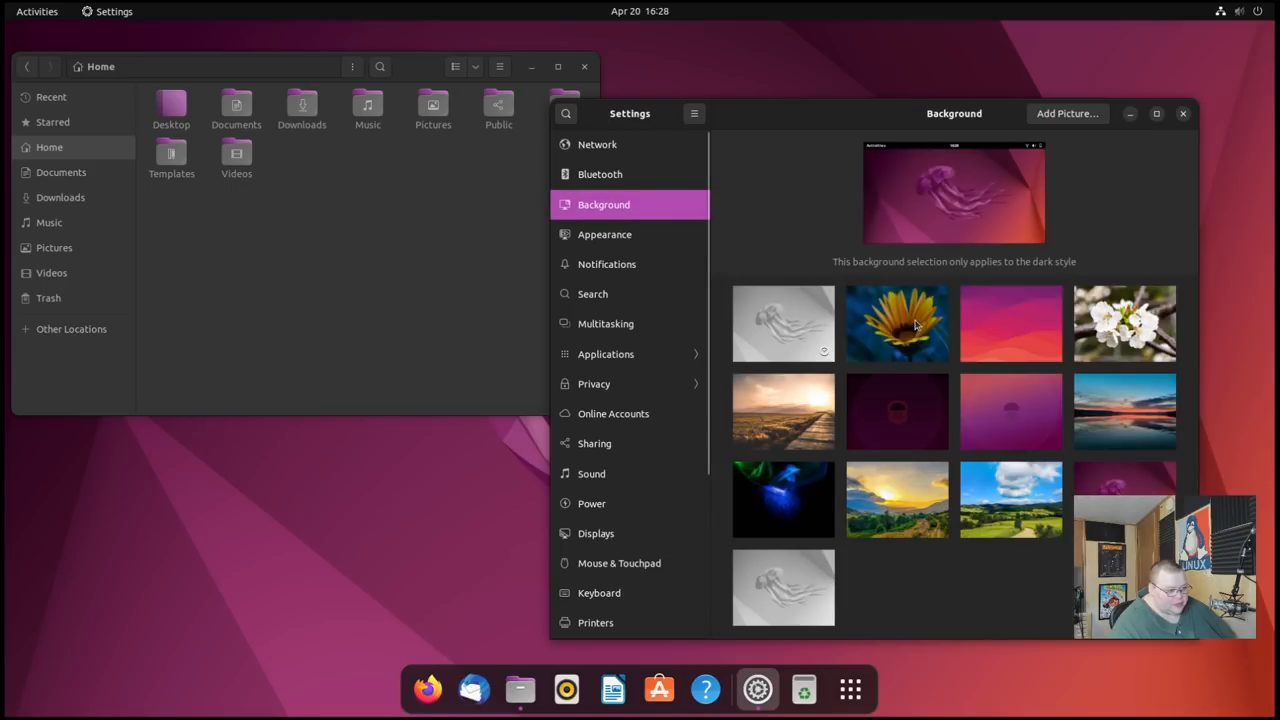
left_click(896, 324)
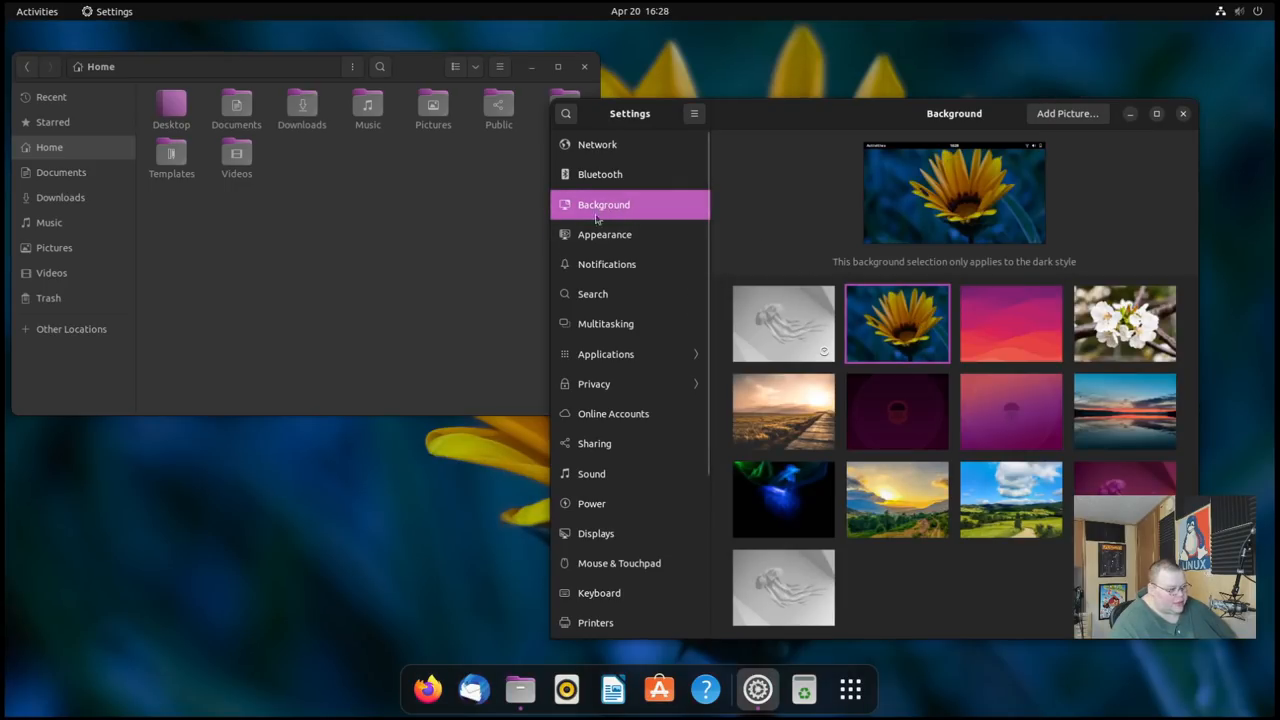
left_click(604, 234)
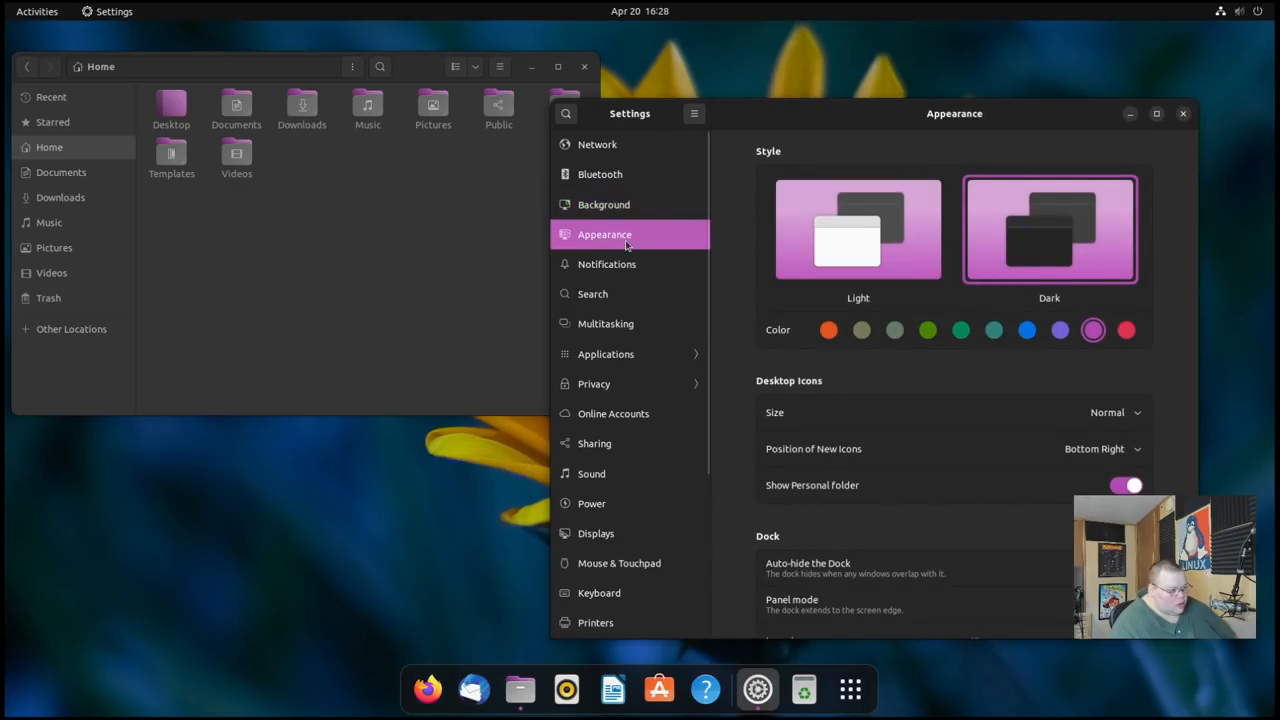
left_click(858, 228)
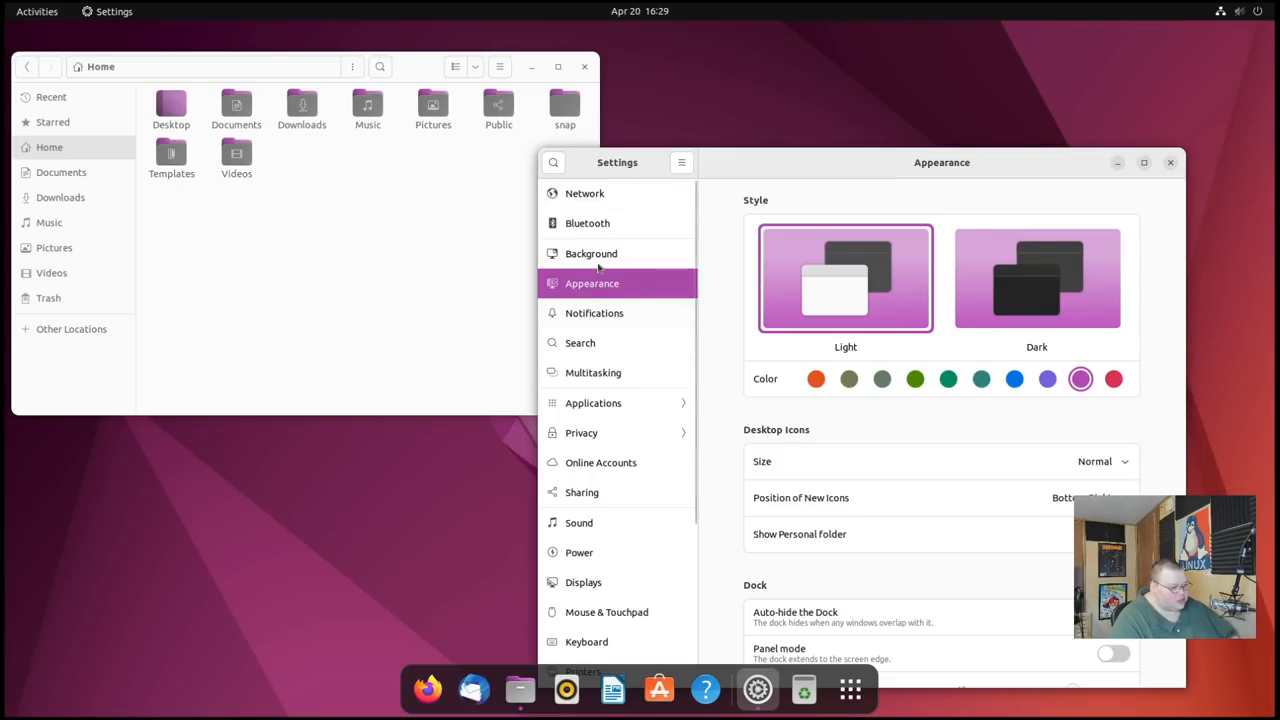
Choose the grey jellyfish wallpaper for the light style, then toggle Dark and back to Light
left_click(588, 252)
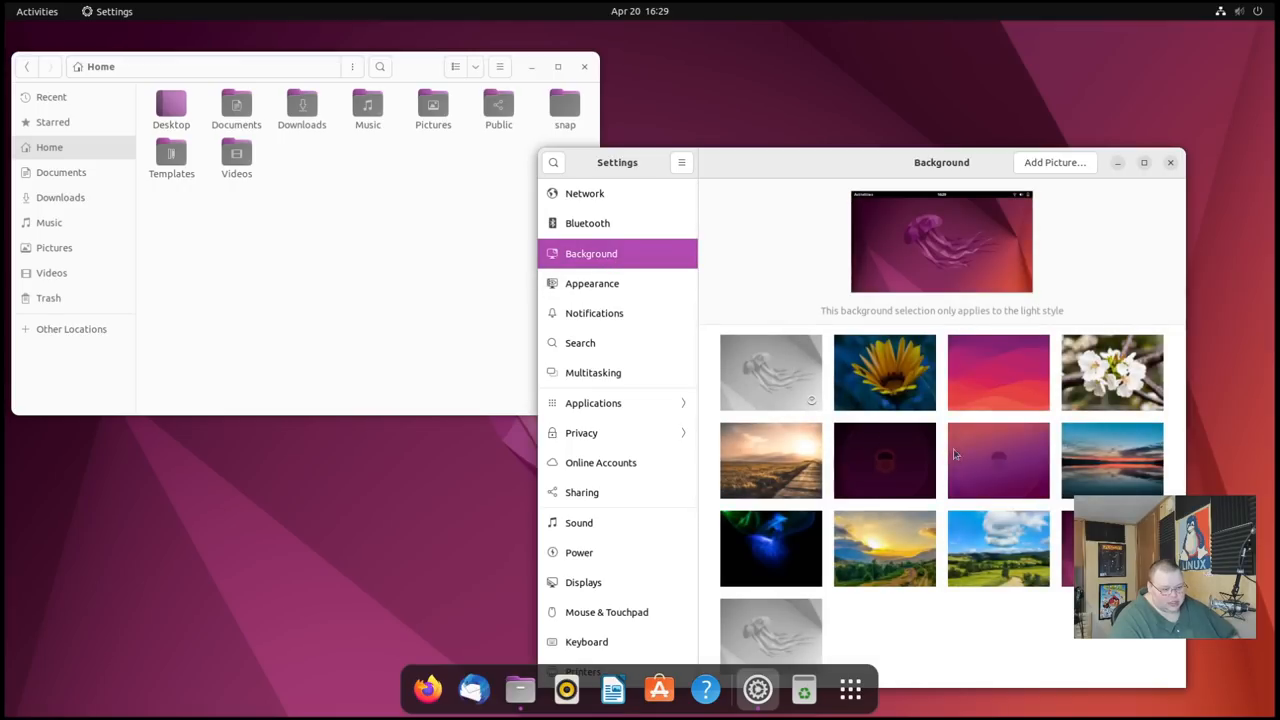
left_click(772, 372)
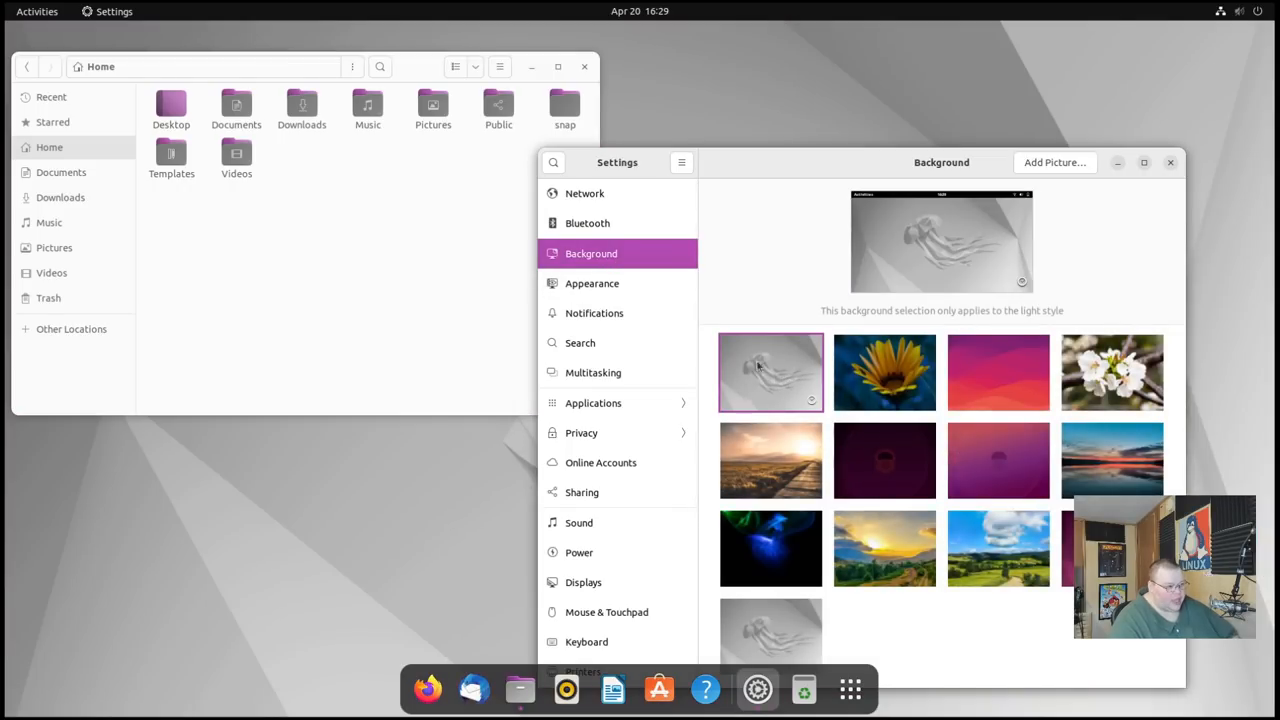
left_click(592, 284)
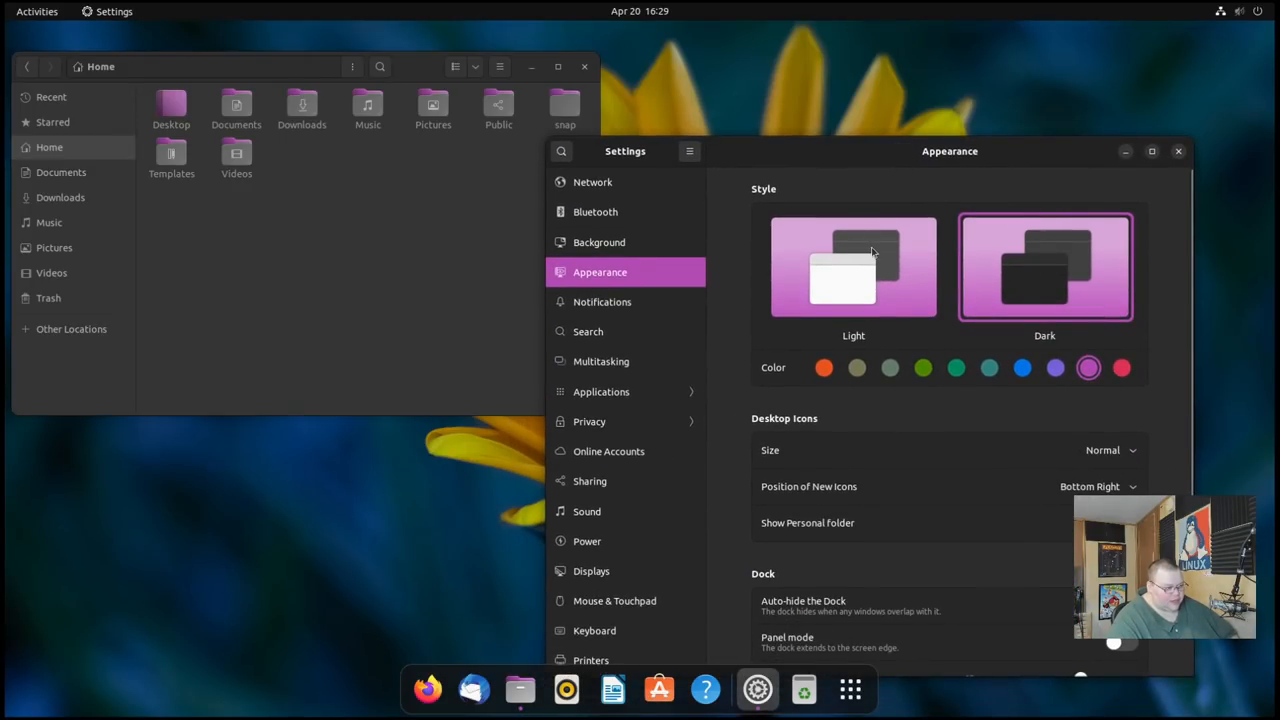
left_click(852, 268)
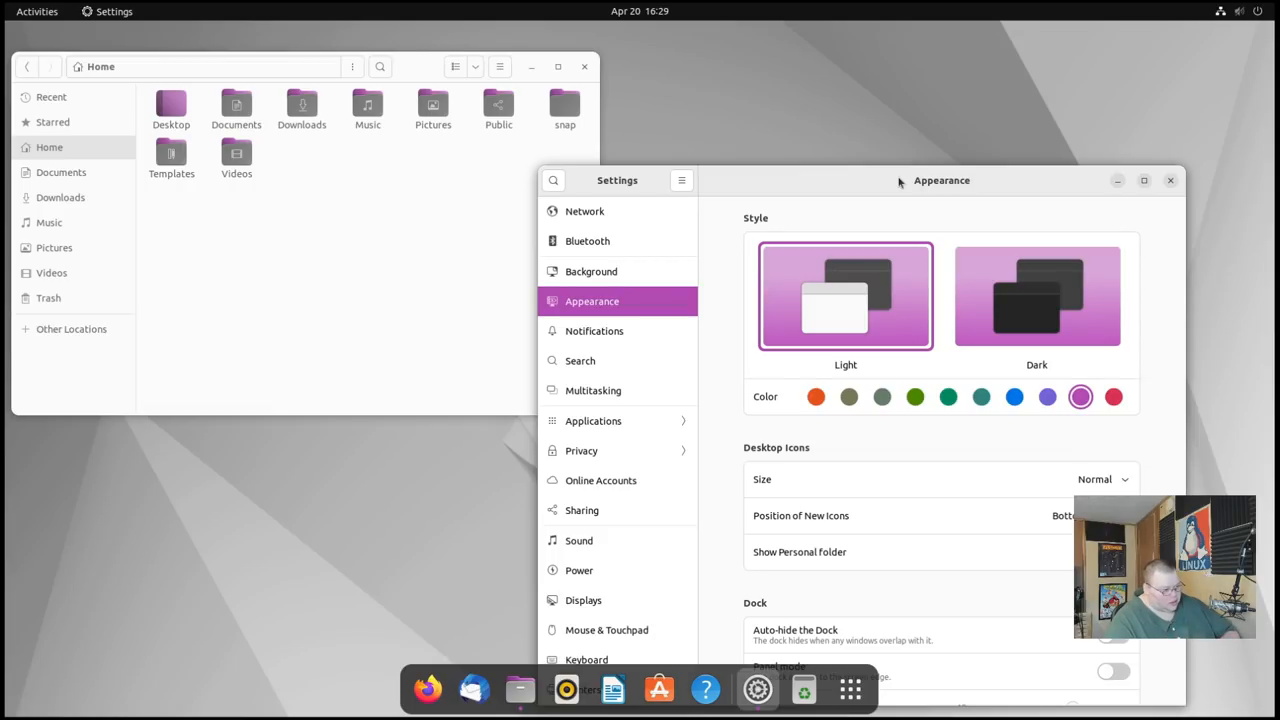
mouse_move(960, 238)
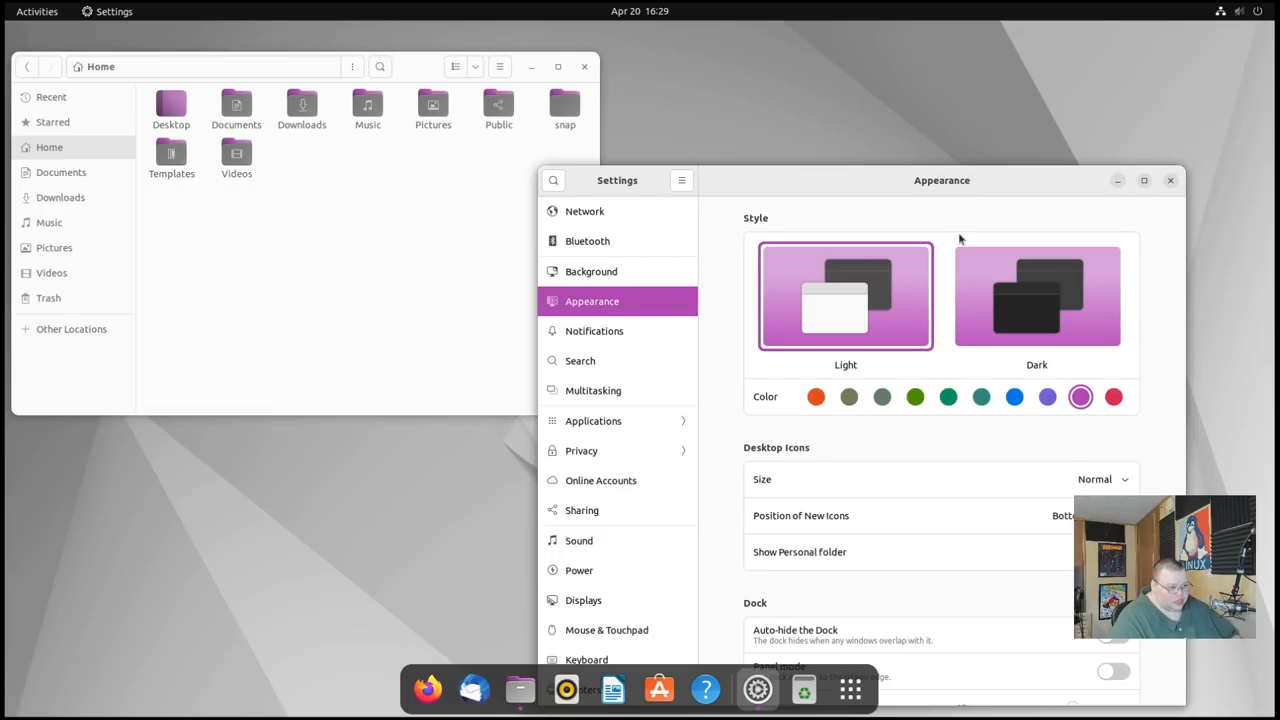
left_click(1036, 296)
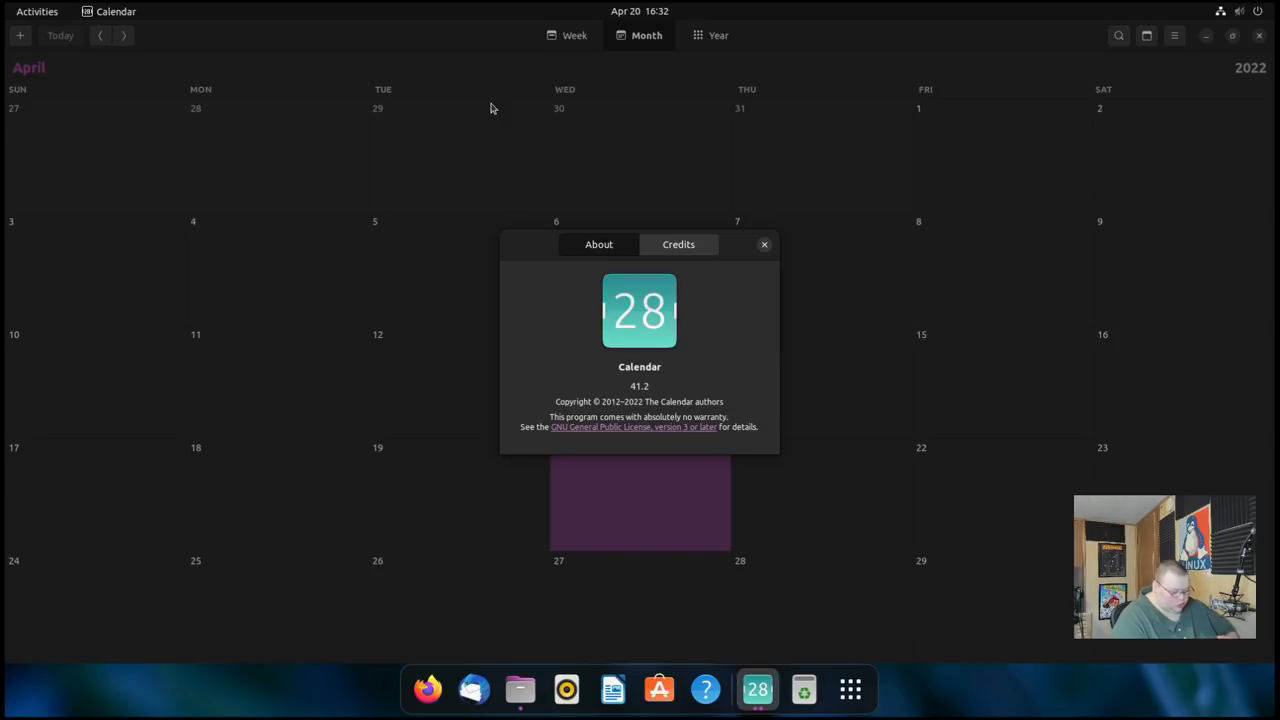
mouse_move(760, 442)
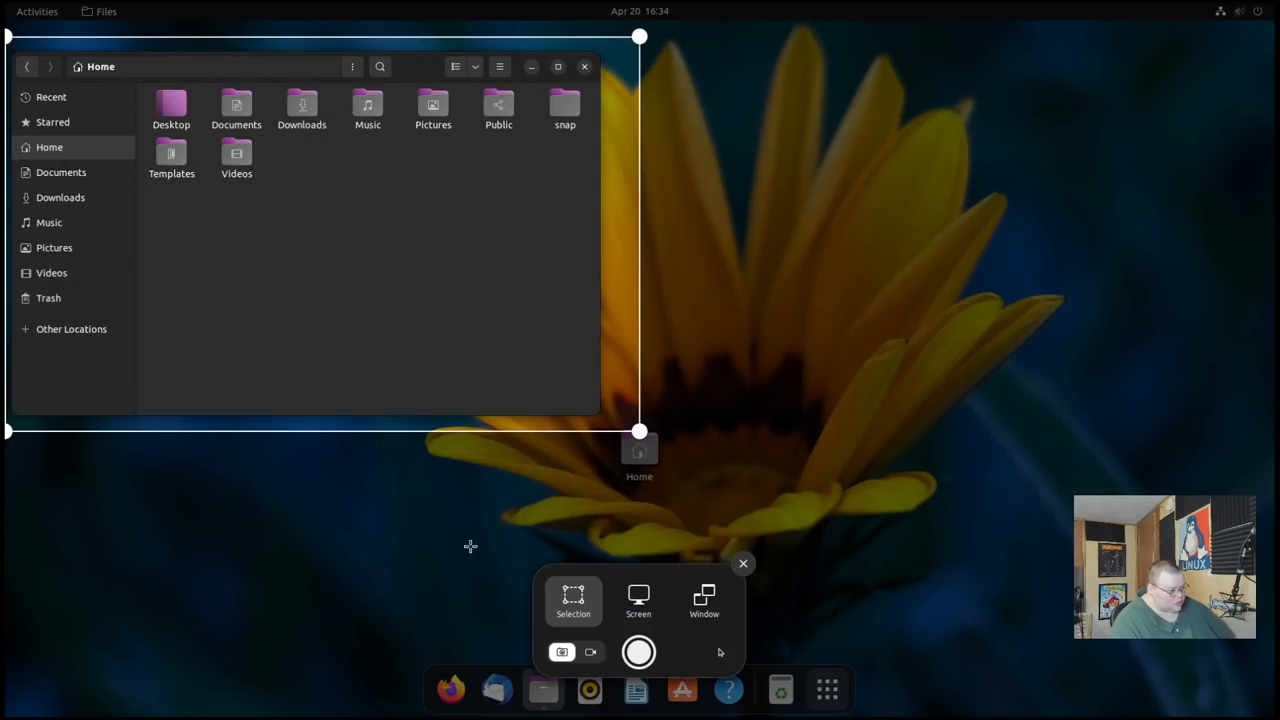
mouse_move(640, 654)
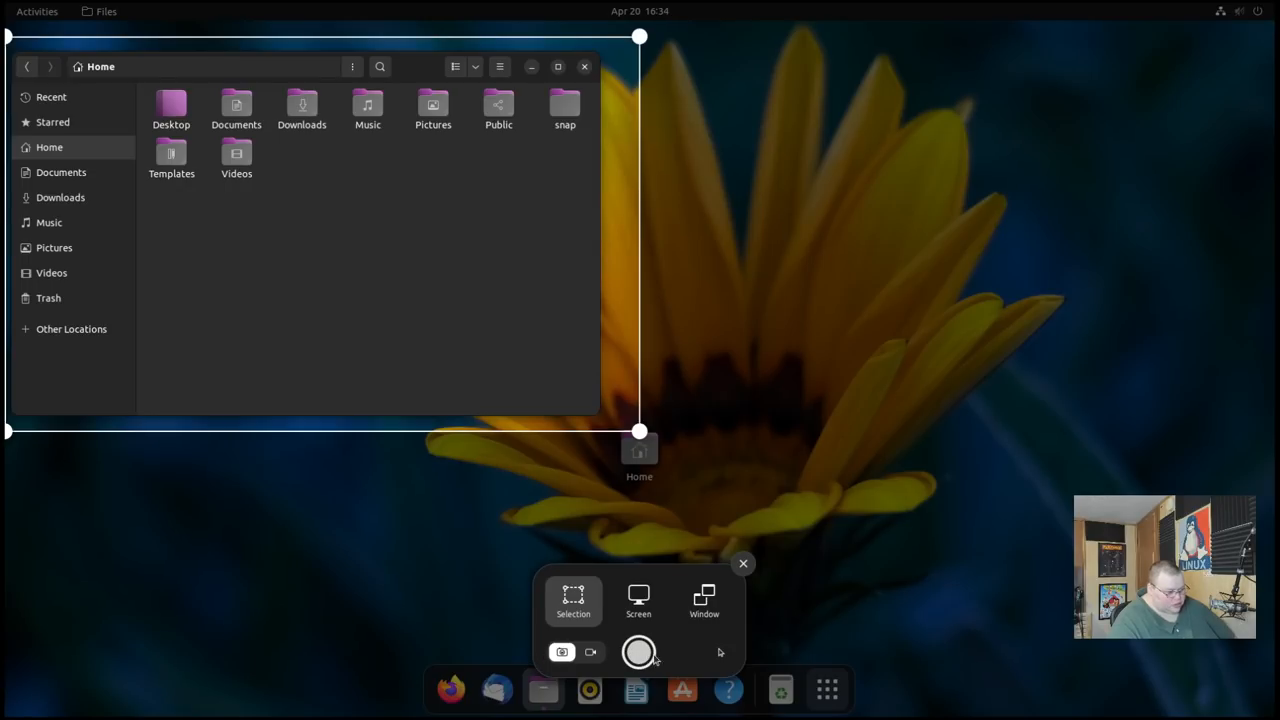
Switch to video mode, record the framed Files area, and stop from the top bar
left_click(588, 652)
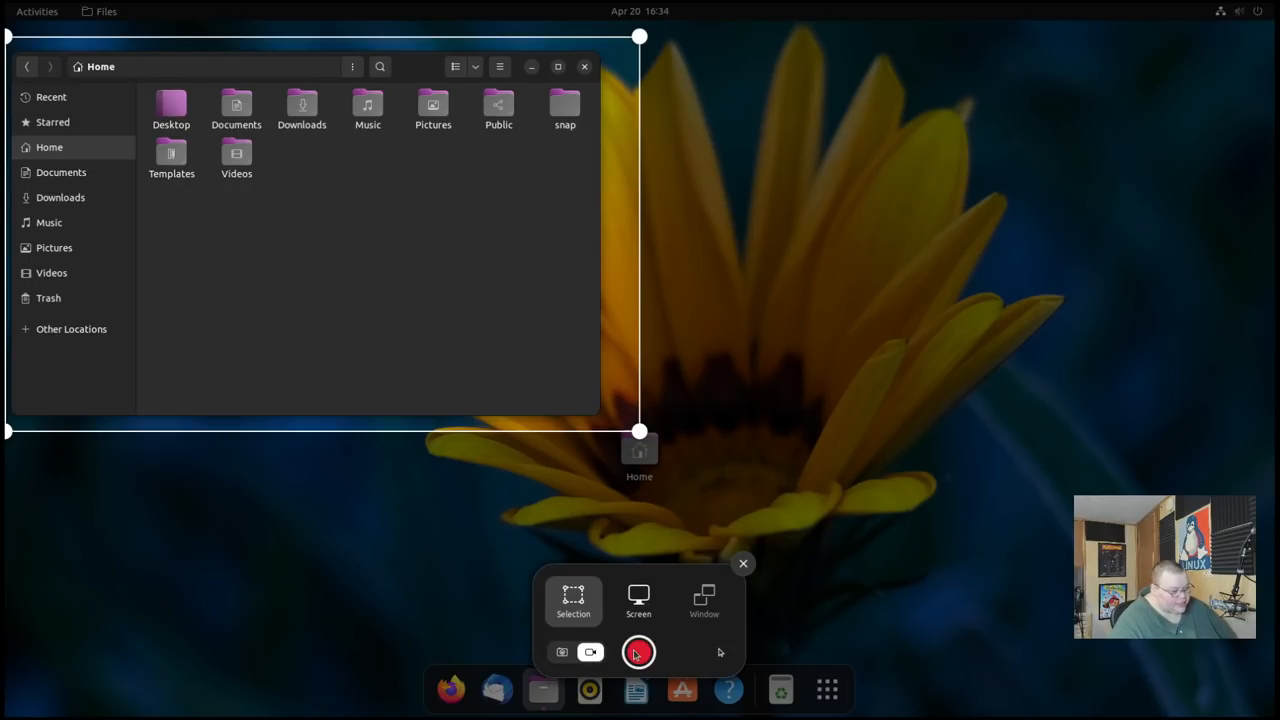
left_click(638, 652)
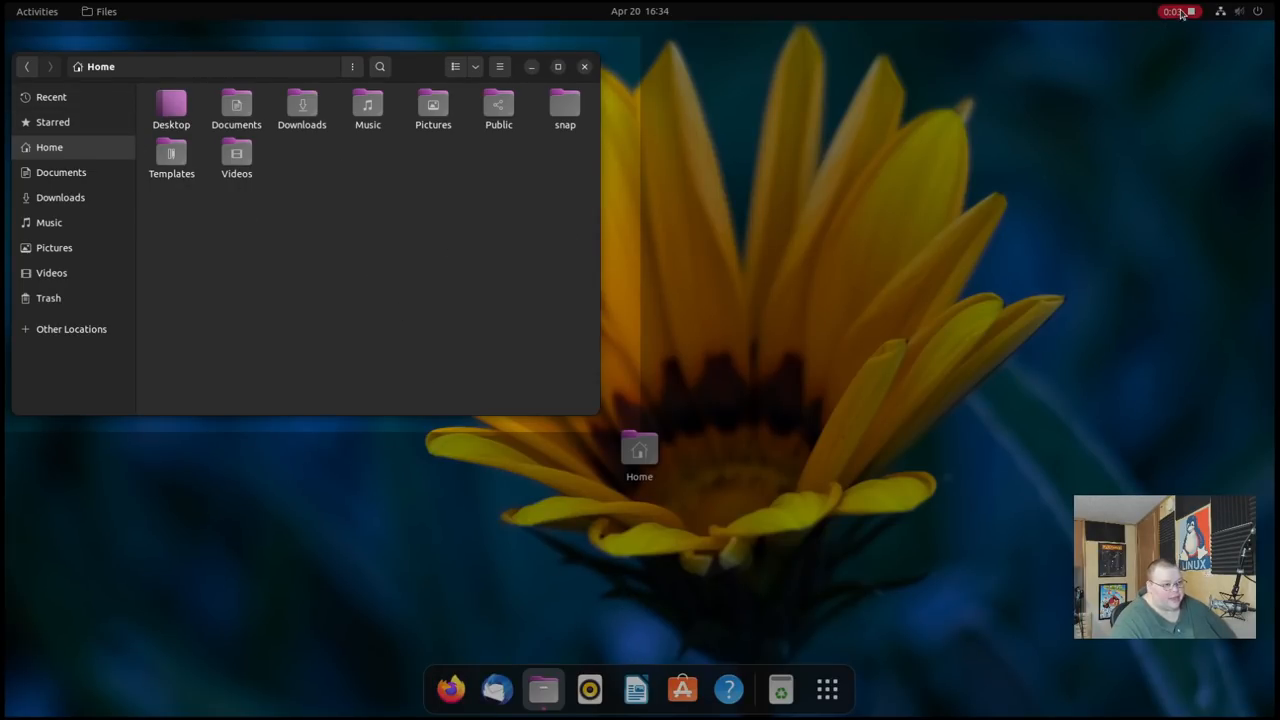
left_click(1176, 12)
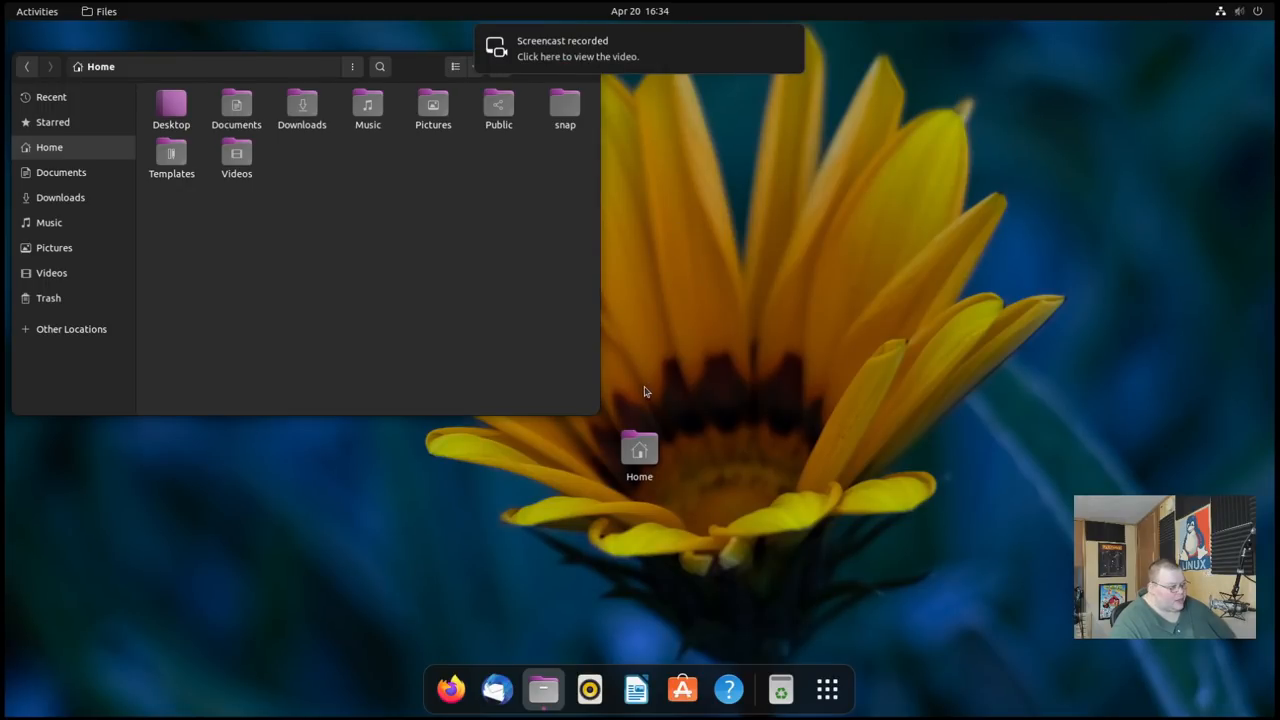
mouse_move(644, 386)
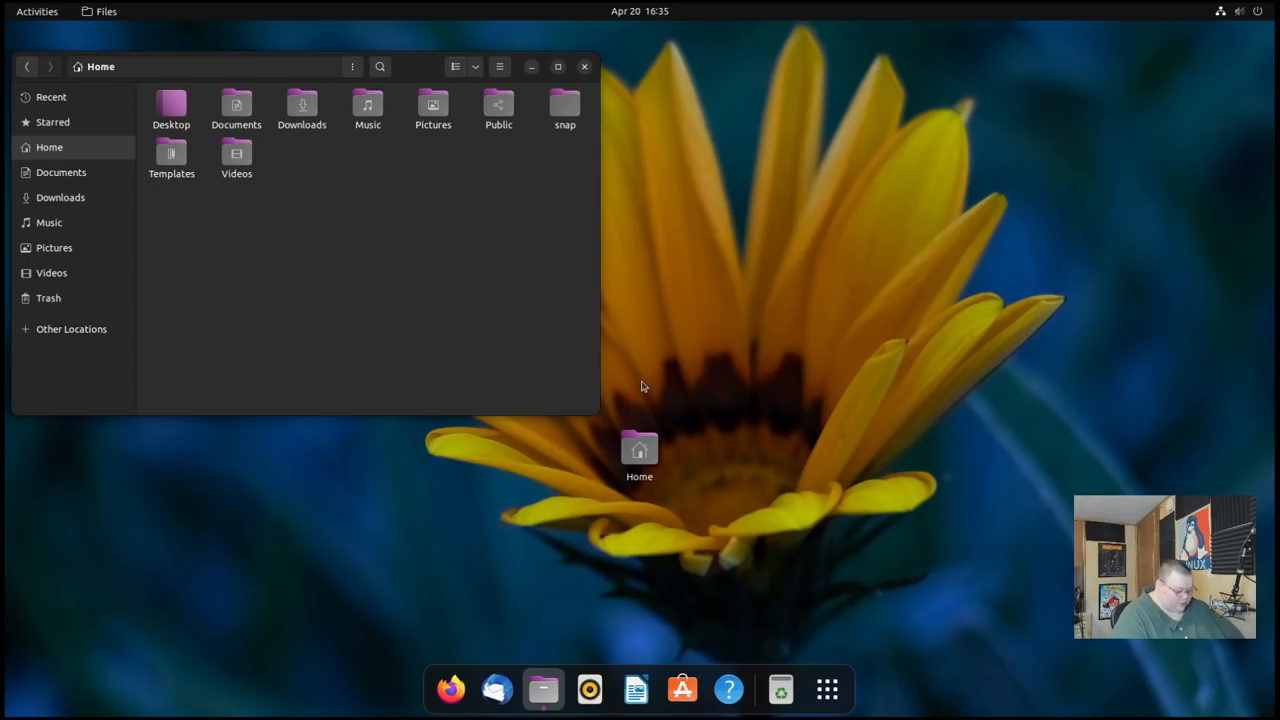
Dismiss the screencast notice and reopen area capture over the Files window
type("sceel")
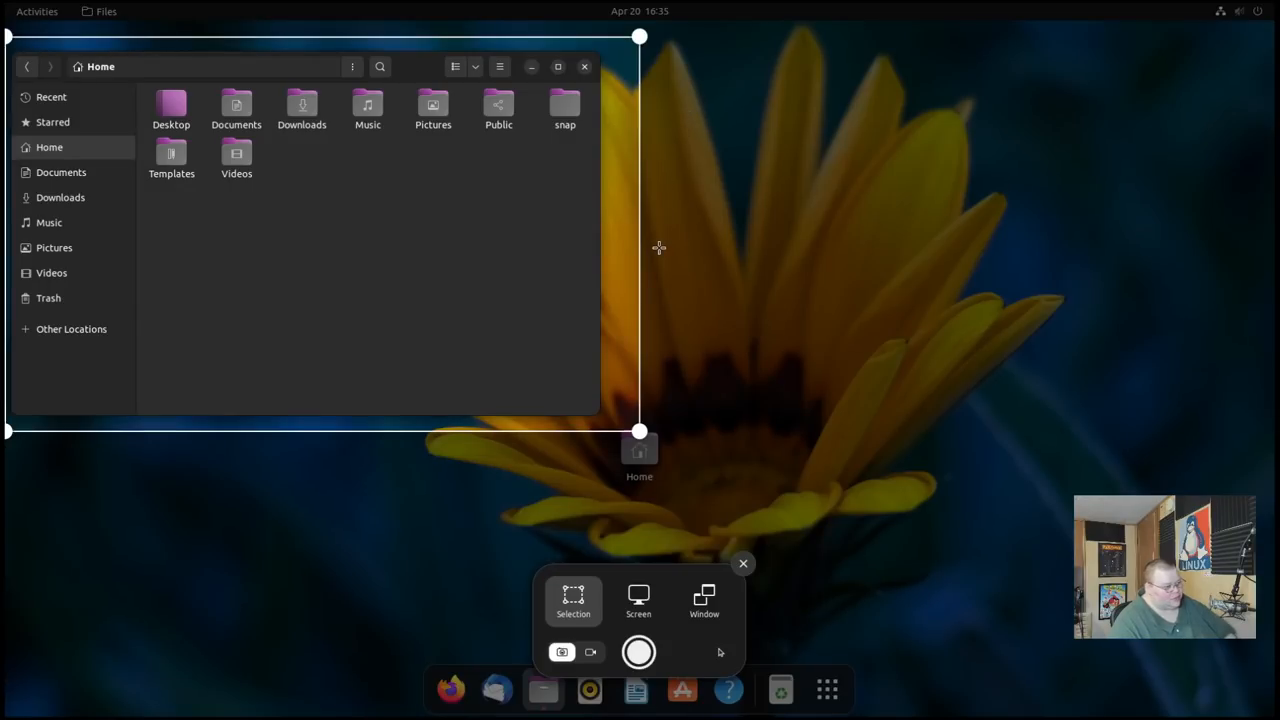
mouse_move(672, 500)
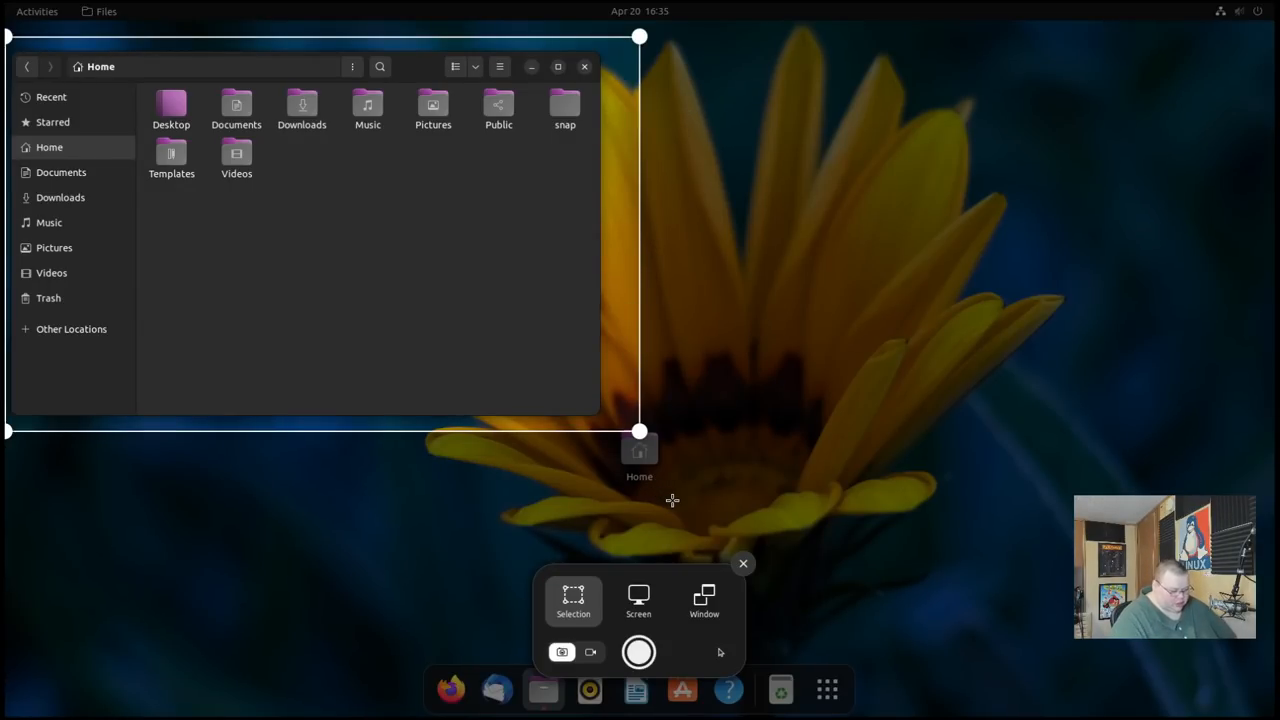
mouse_move(676, 498)
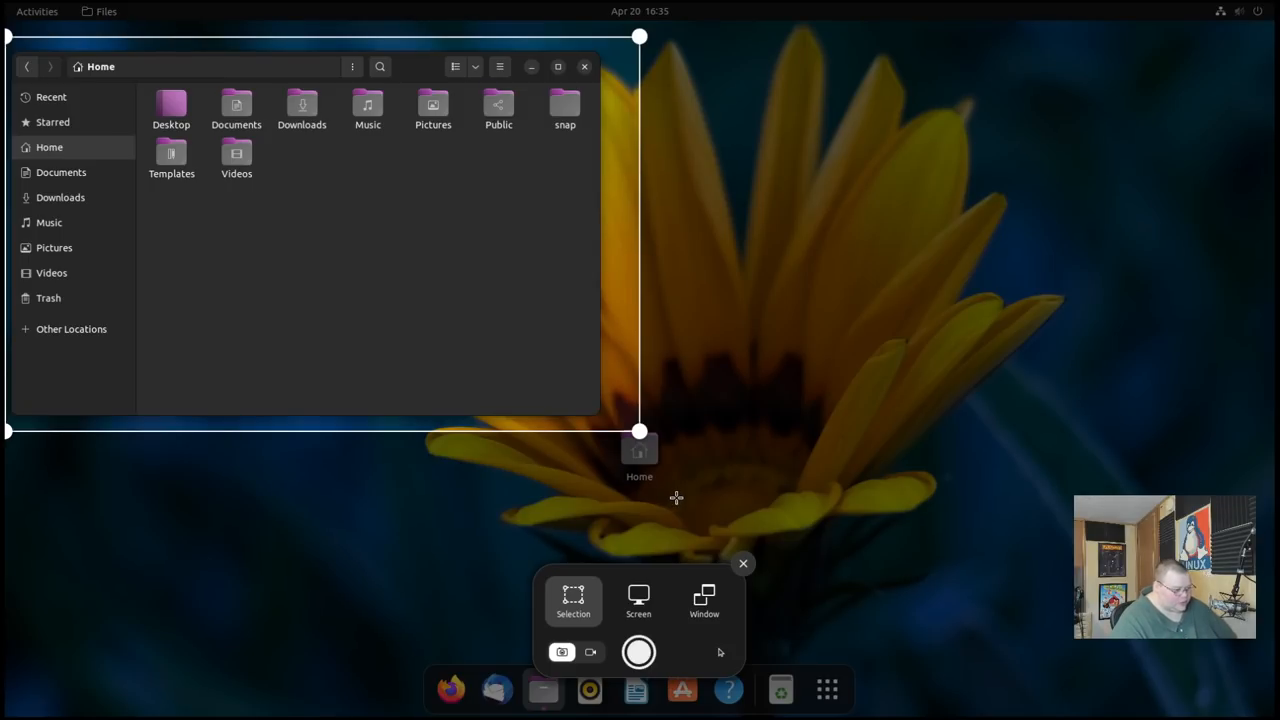
mouse_move(638, 456)
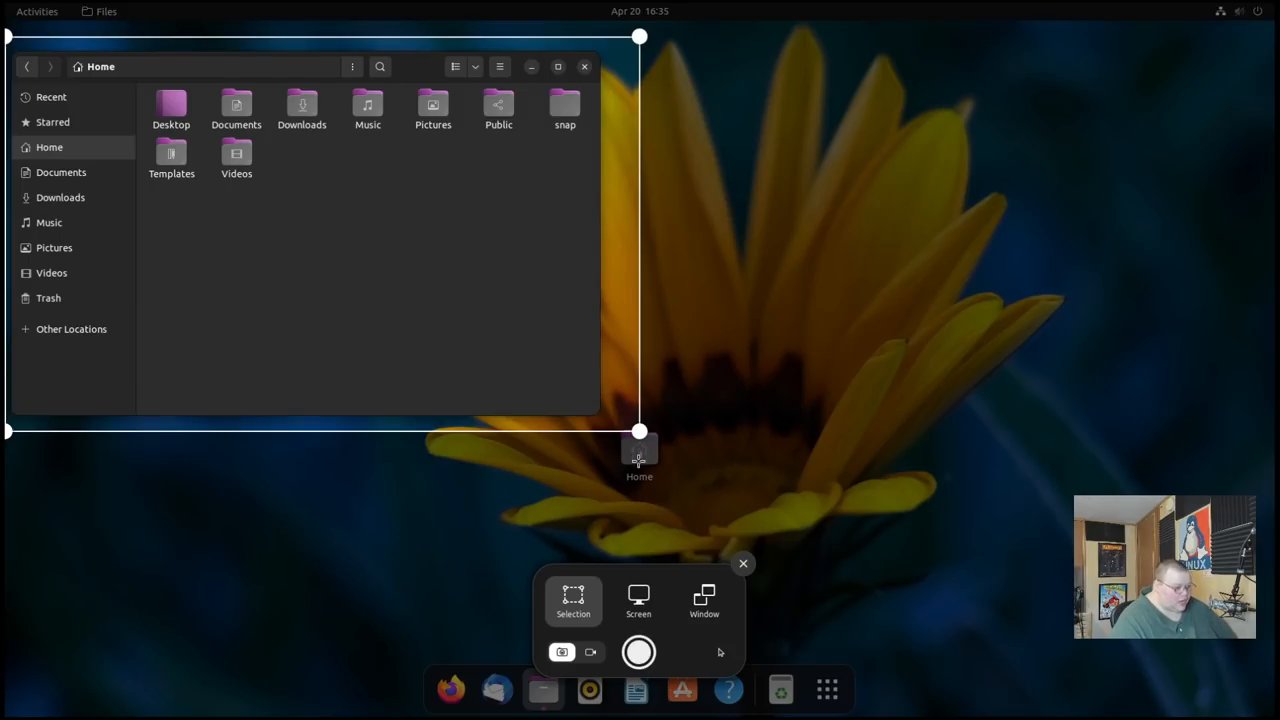
mouse_move(638, 600)
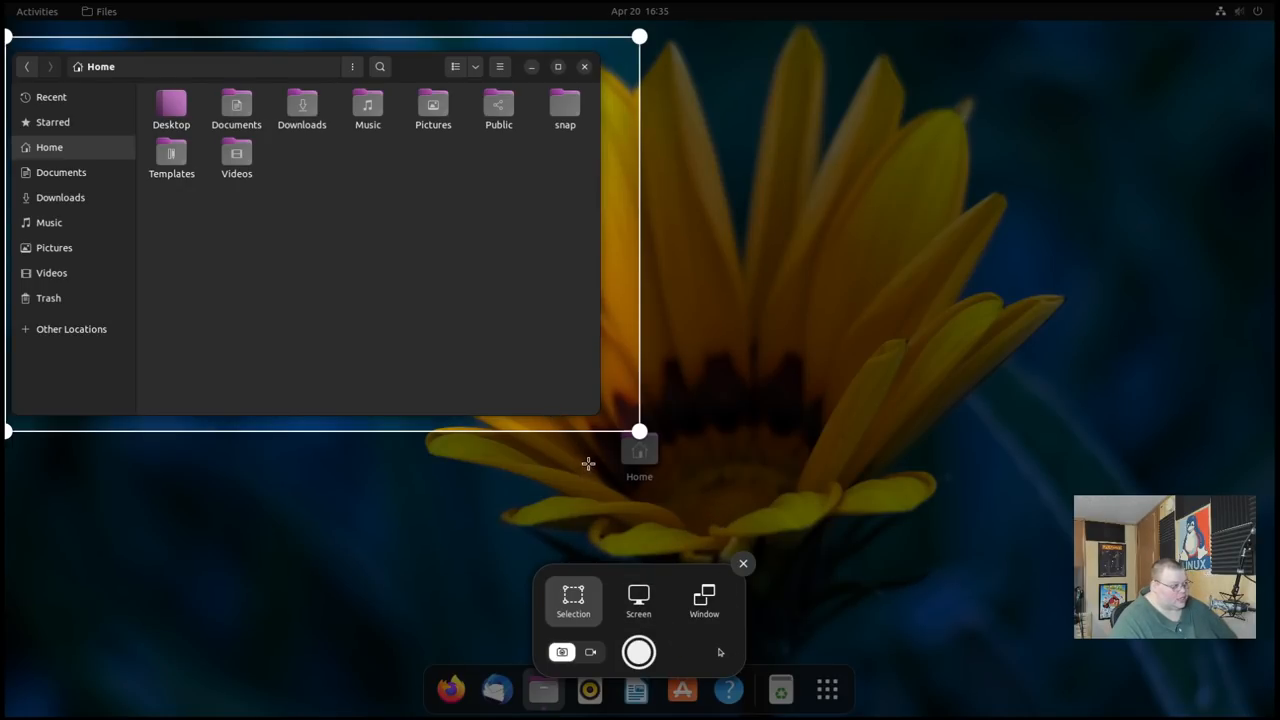
mouse_move(512, 388)
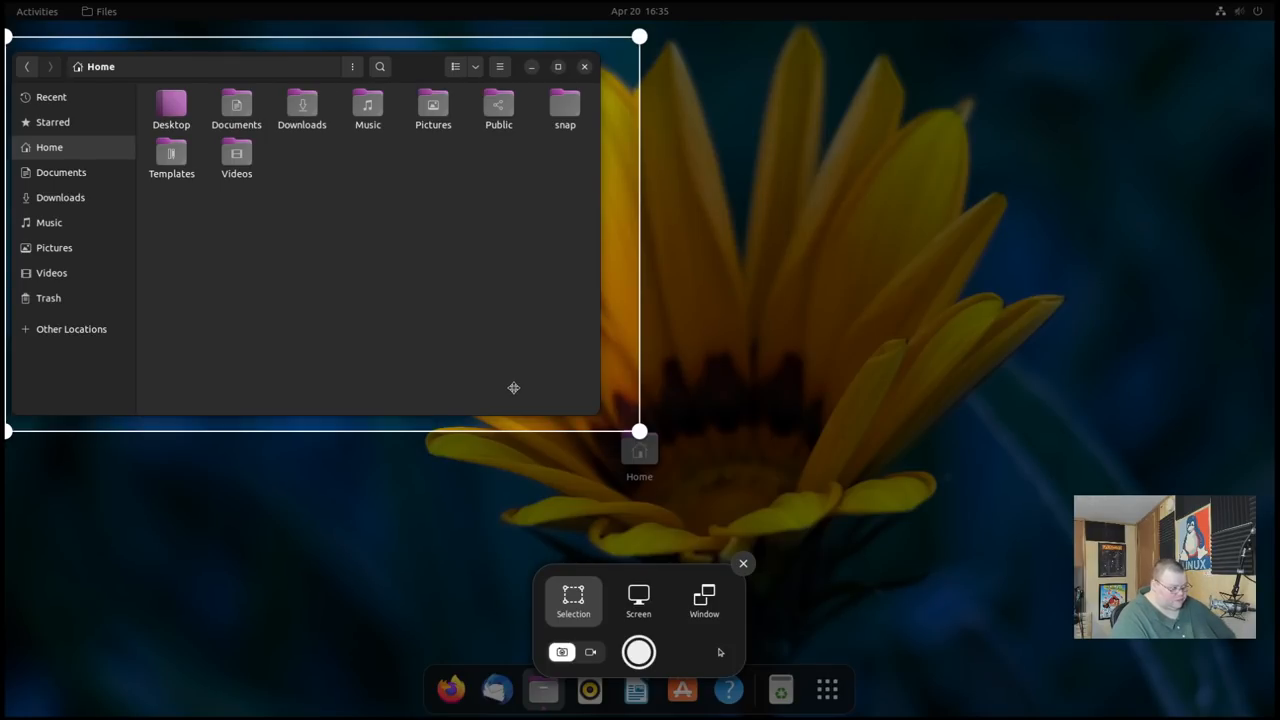
mouse_move(524, 376)
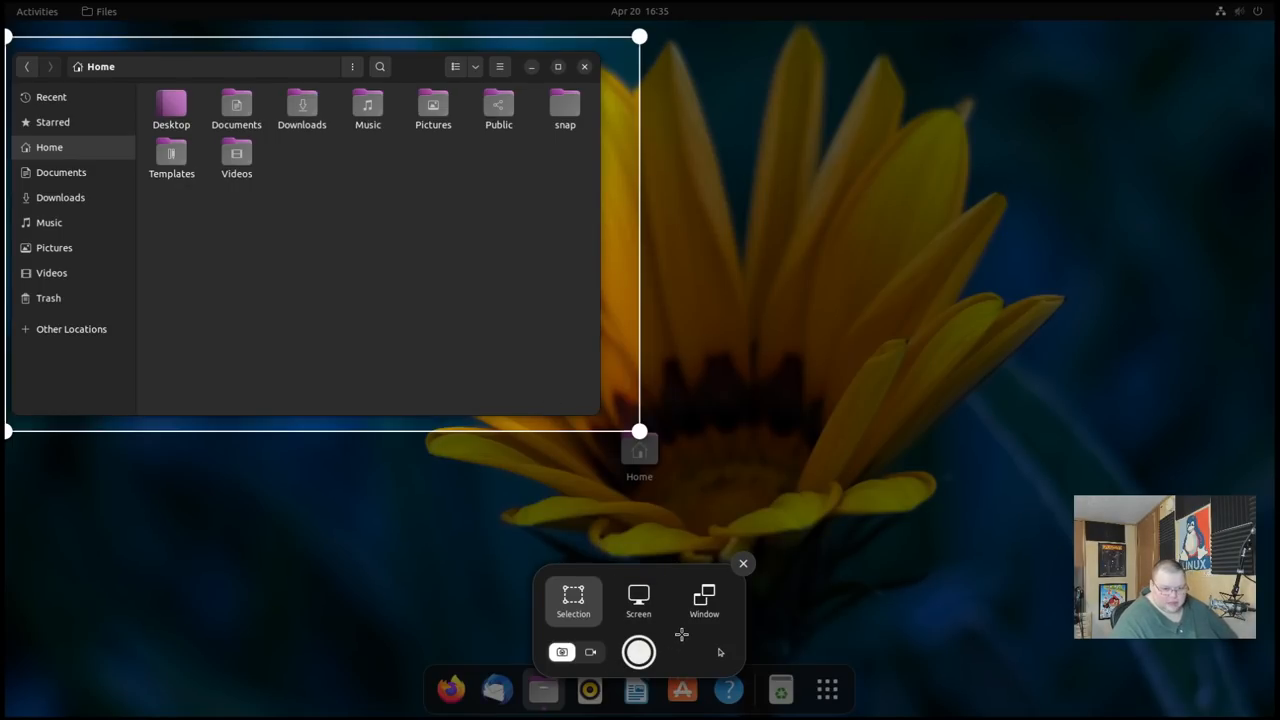
mouse_move(540, 430)
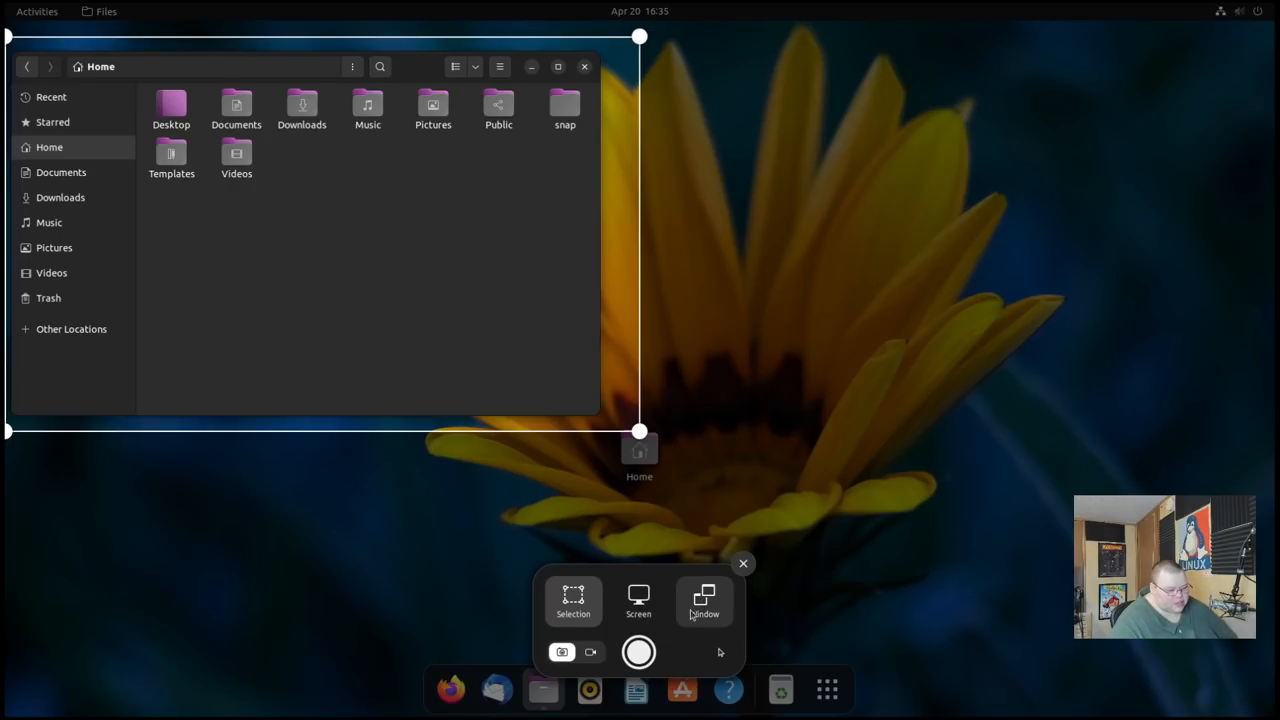
mouse_move(752, 572)
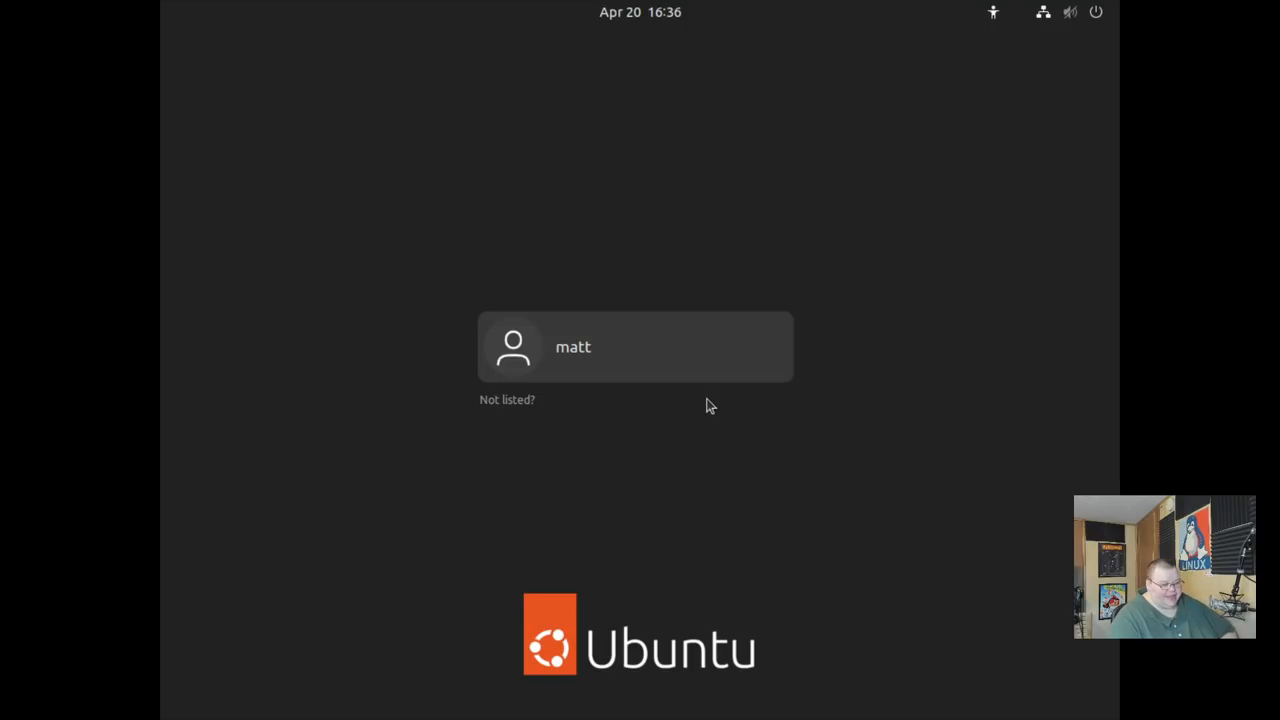
mouse_move(462, 640)
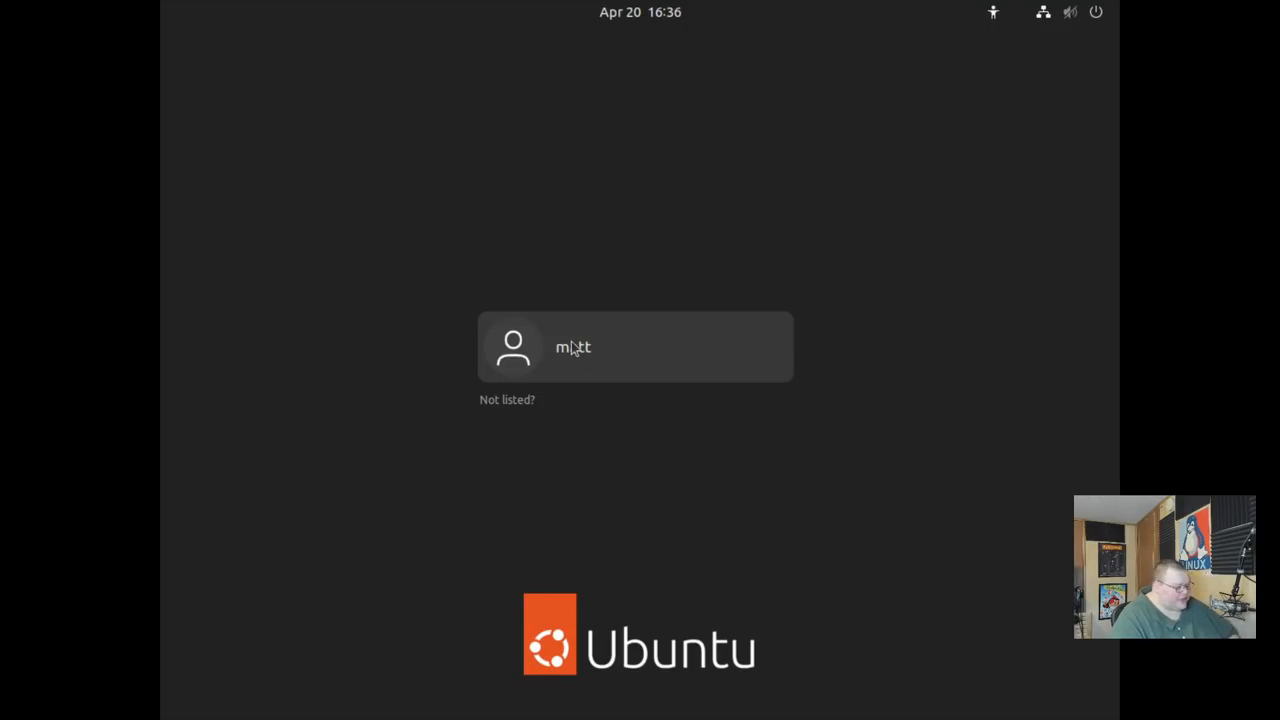
Unlock the session from the login screen and return to the sunflower desktop
left_click(636, 348)
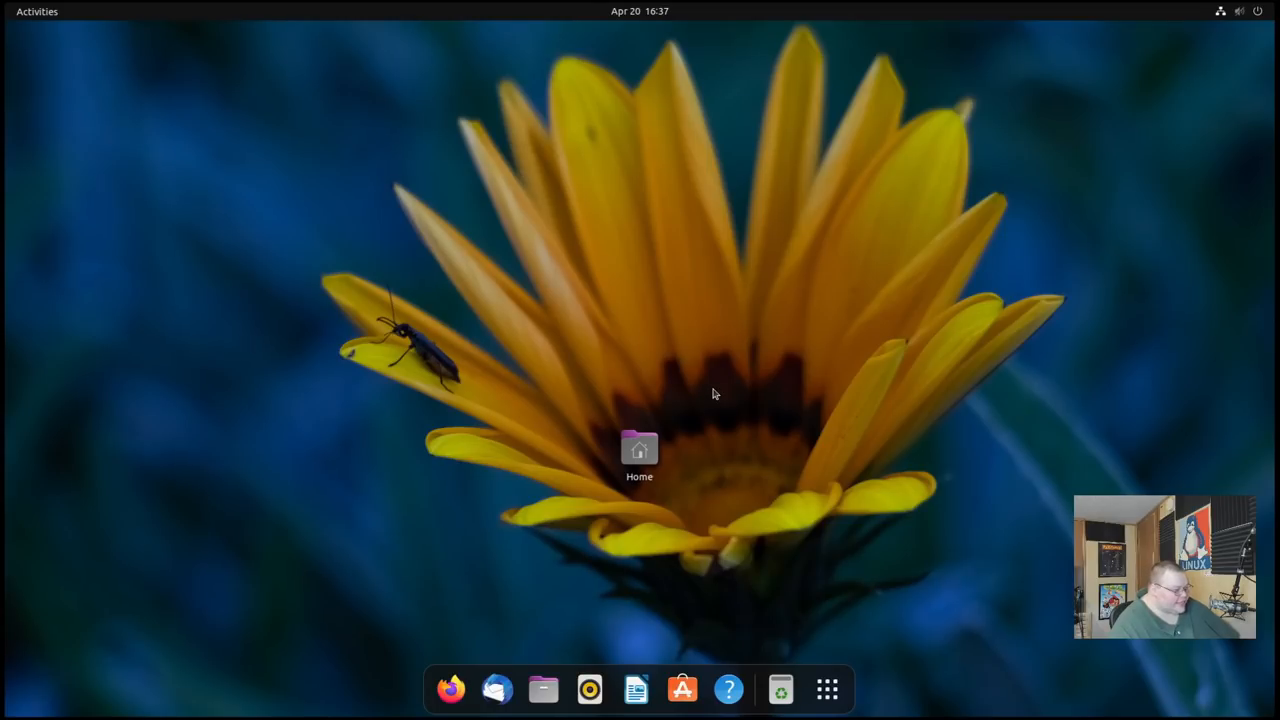
left_click(544, 688)
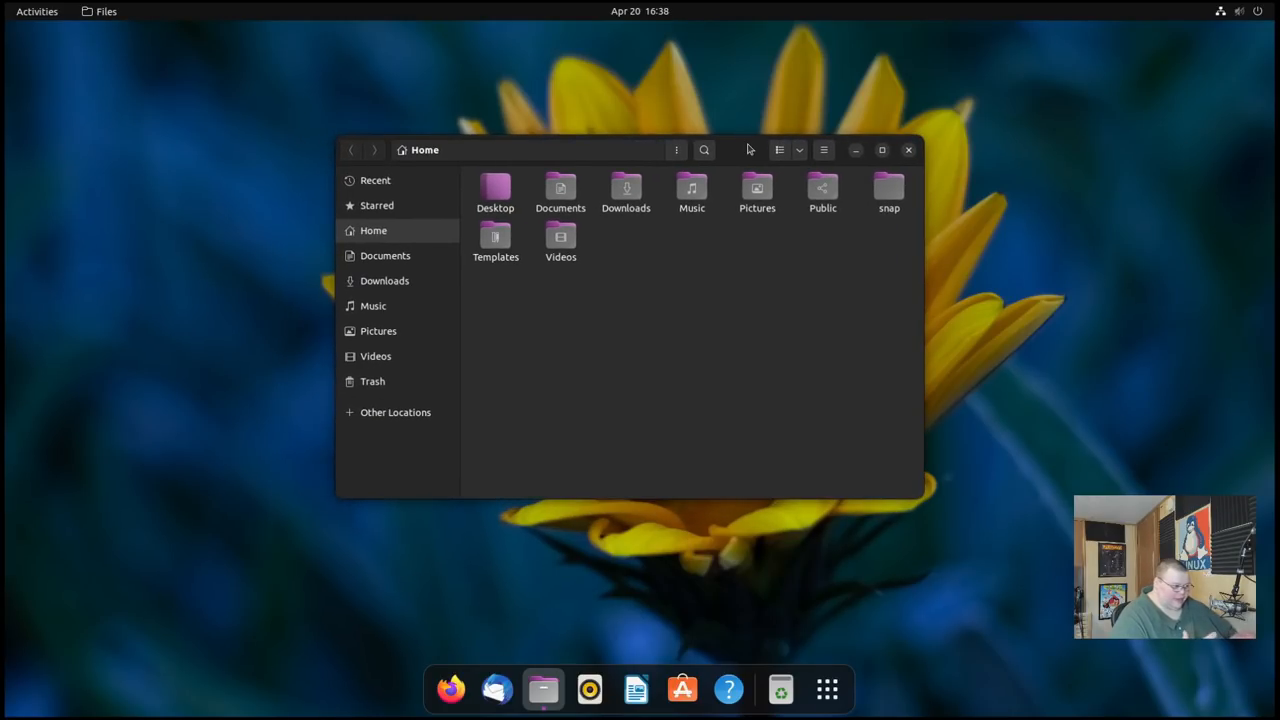
mouse_move(358, 248)
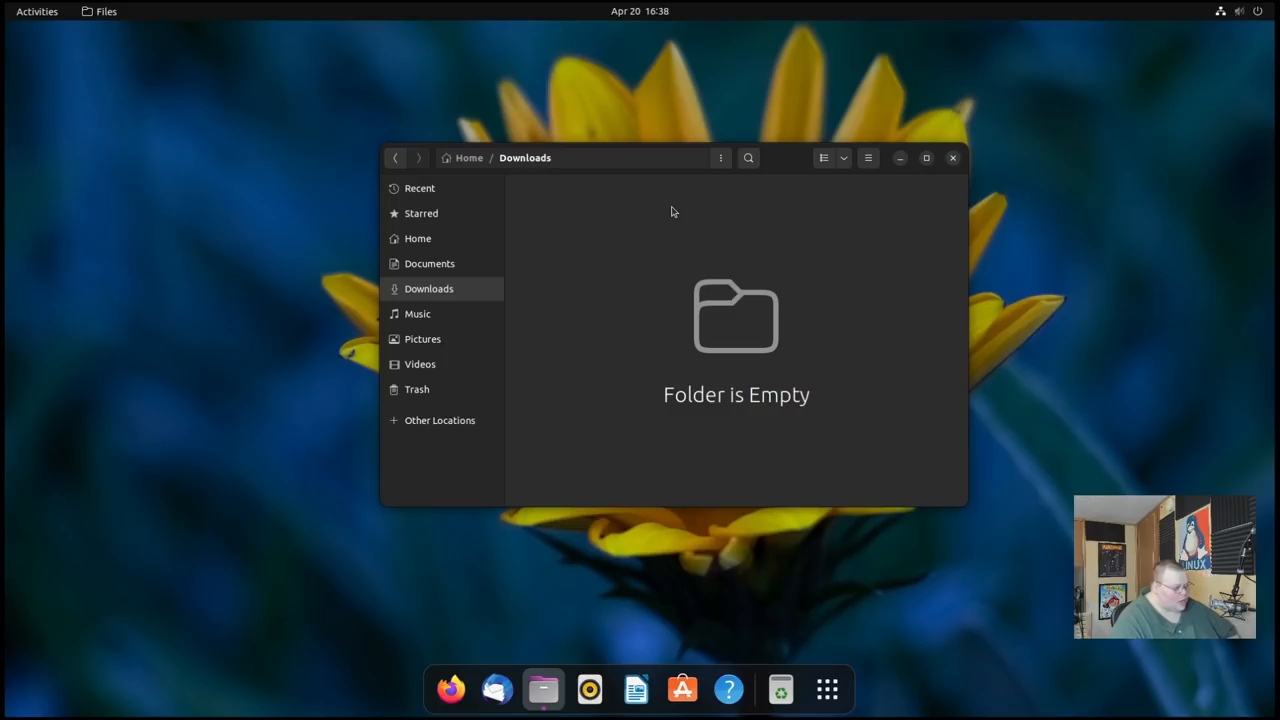
mouse_move(548, 176)
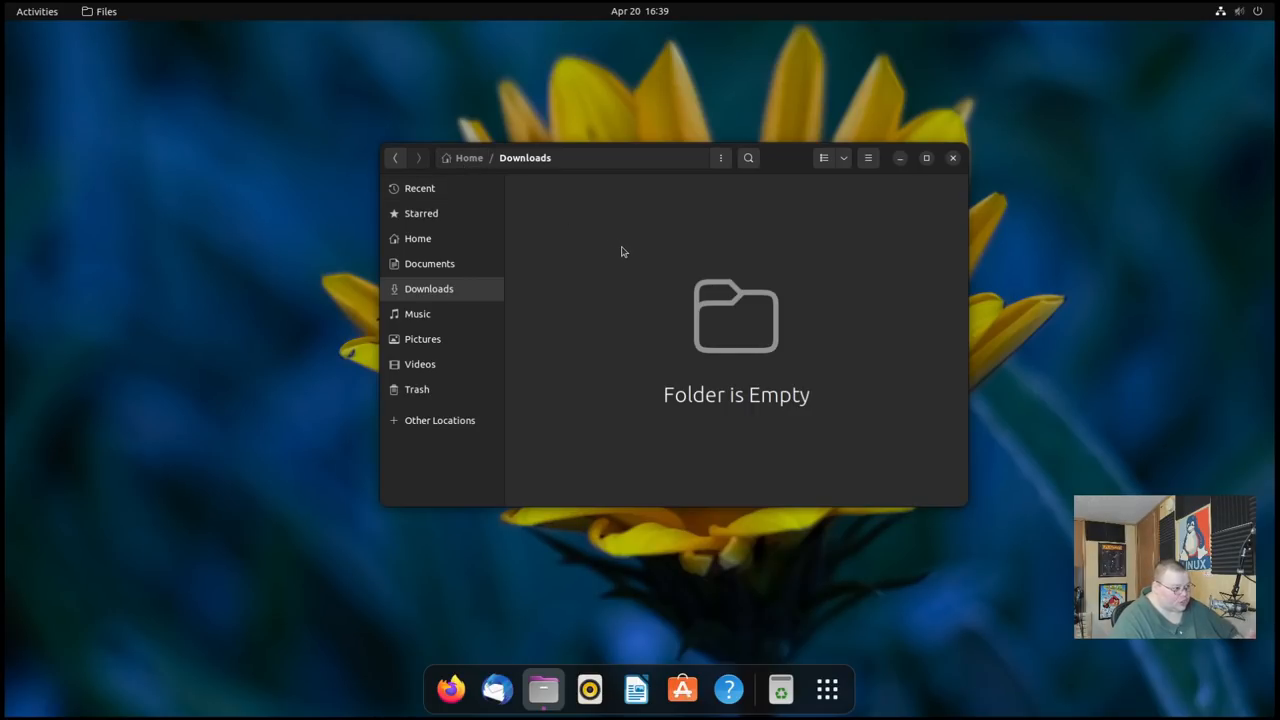
mouse_move(616, 252)
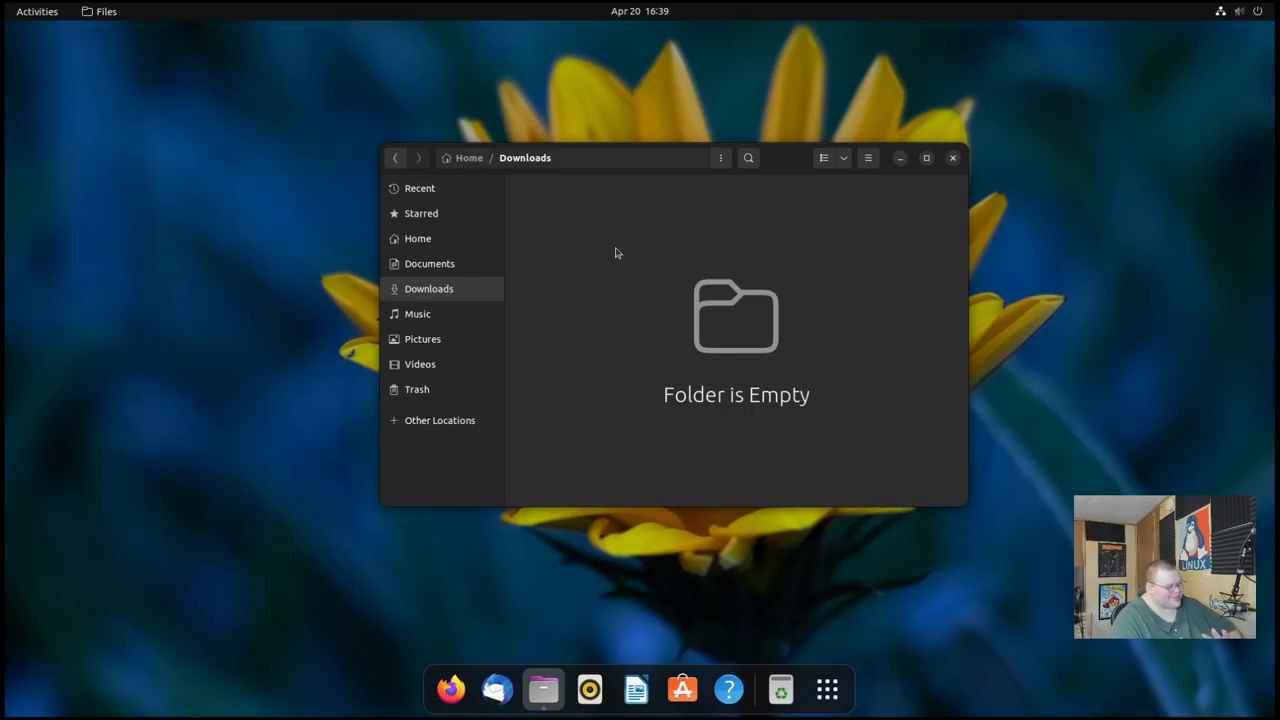
mouse_move(604, 268)
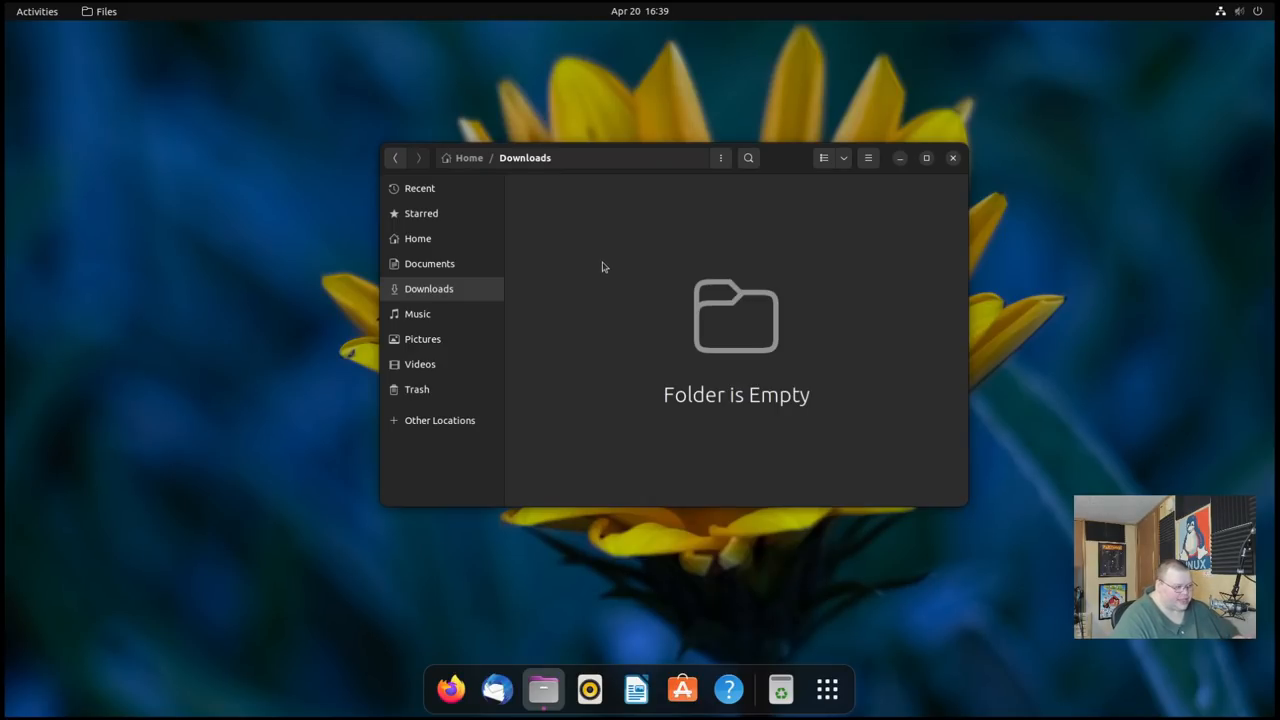
mouse_move(584, 248)
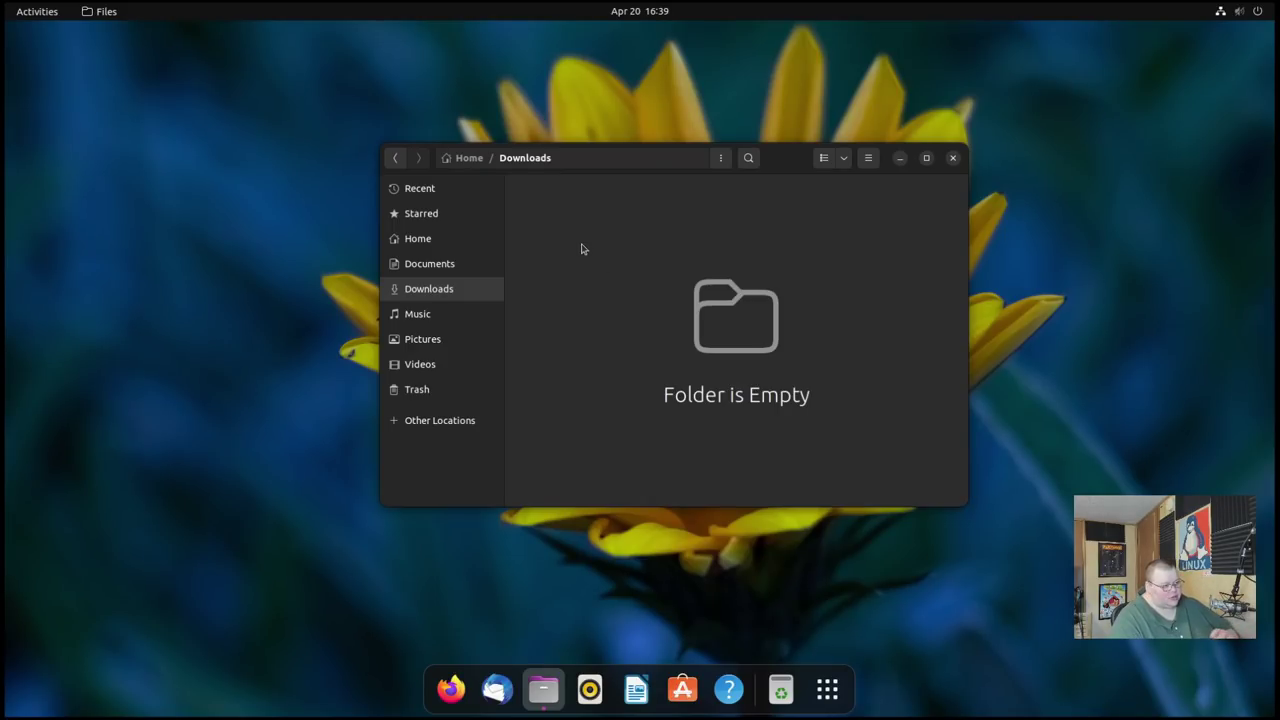
mouse_move(556, 260)
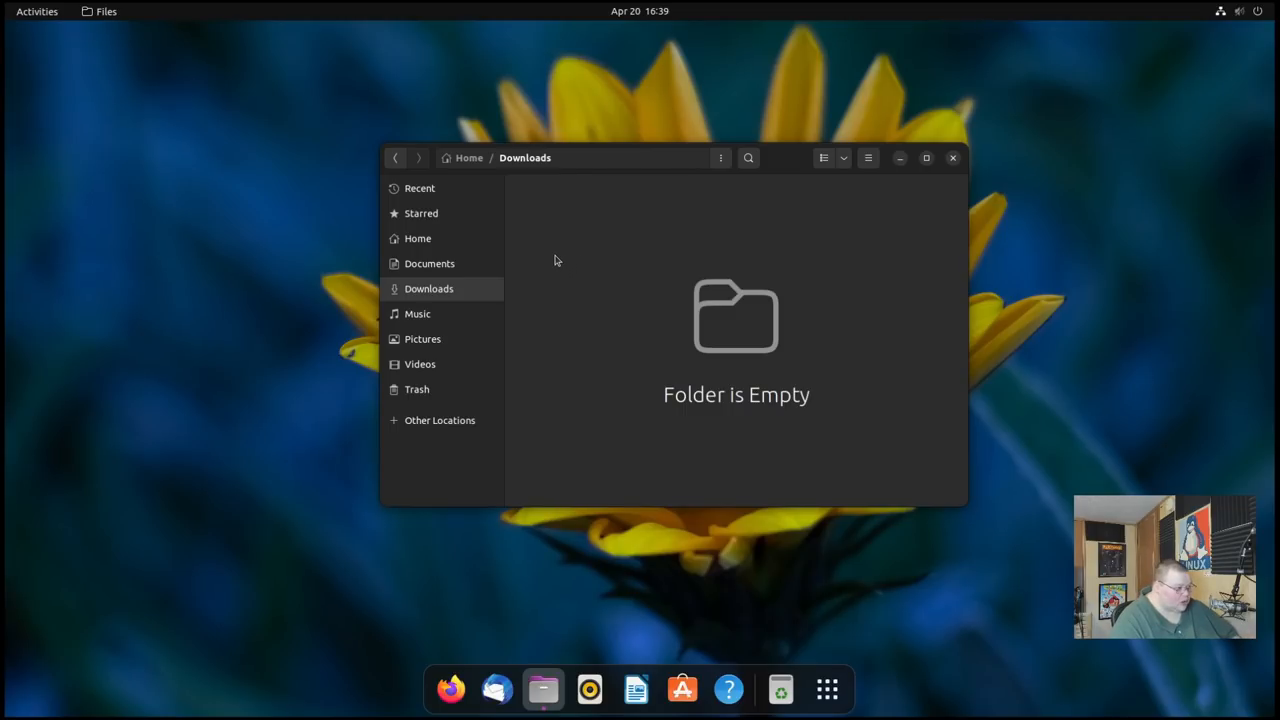
mouse_move(588, 256)
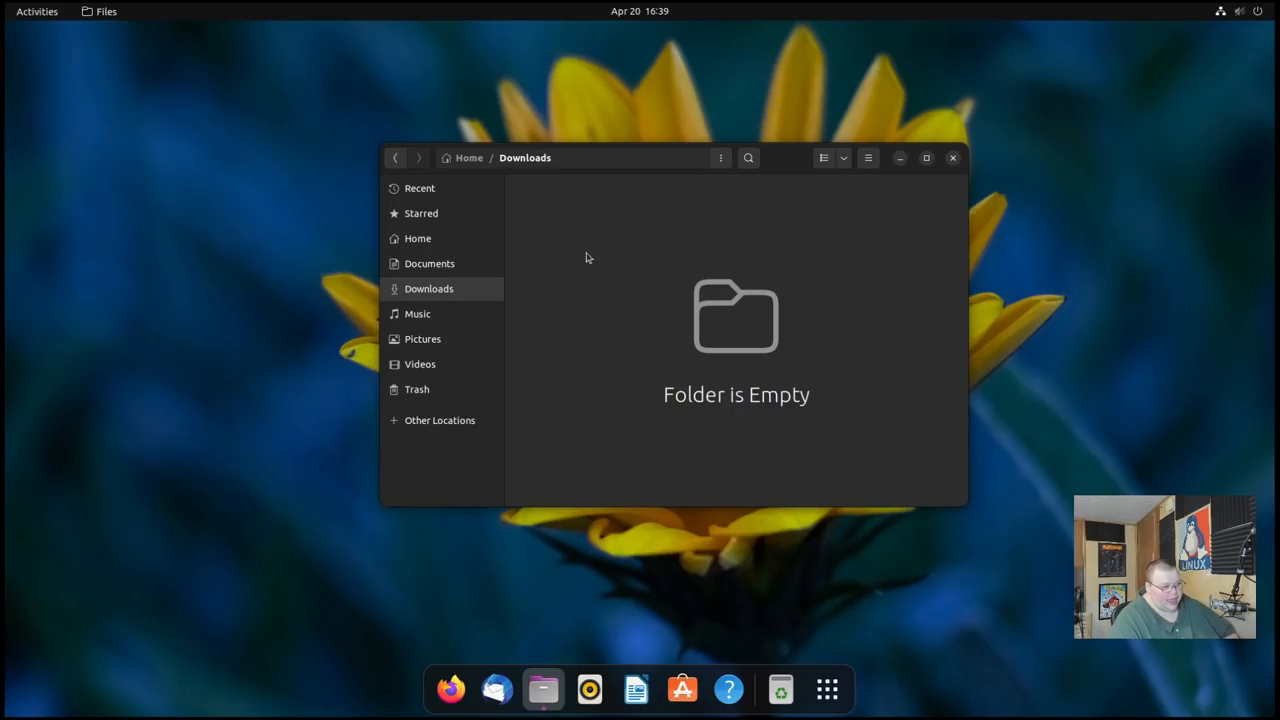
mouse_move(826, 190)
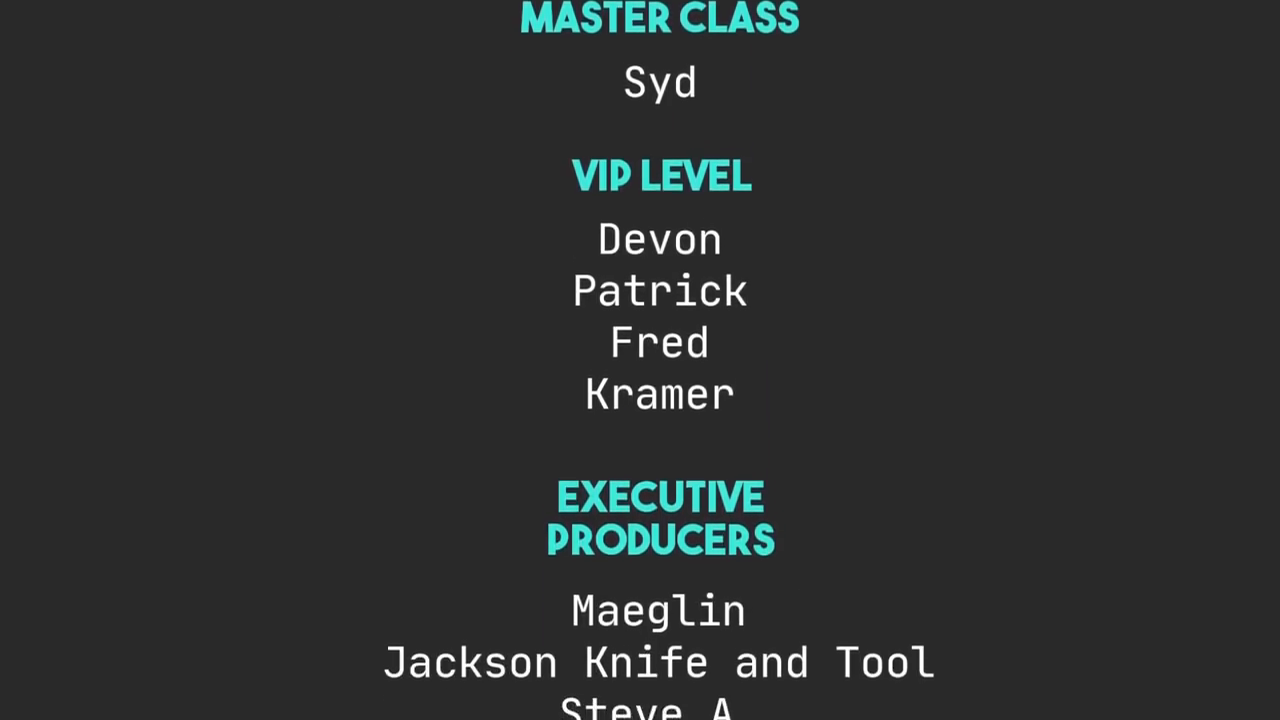
scroll("down", 3)
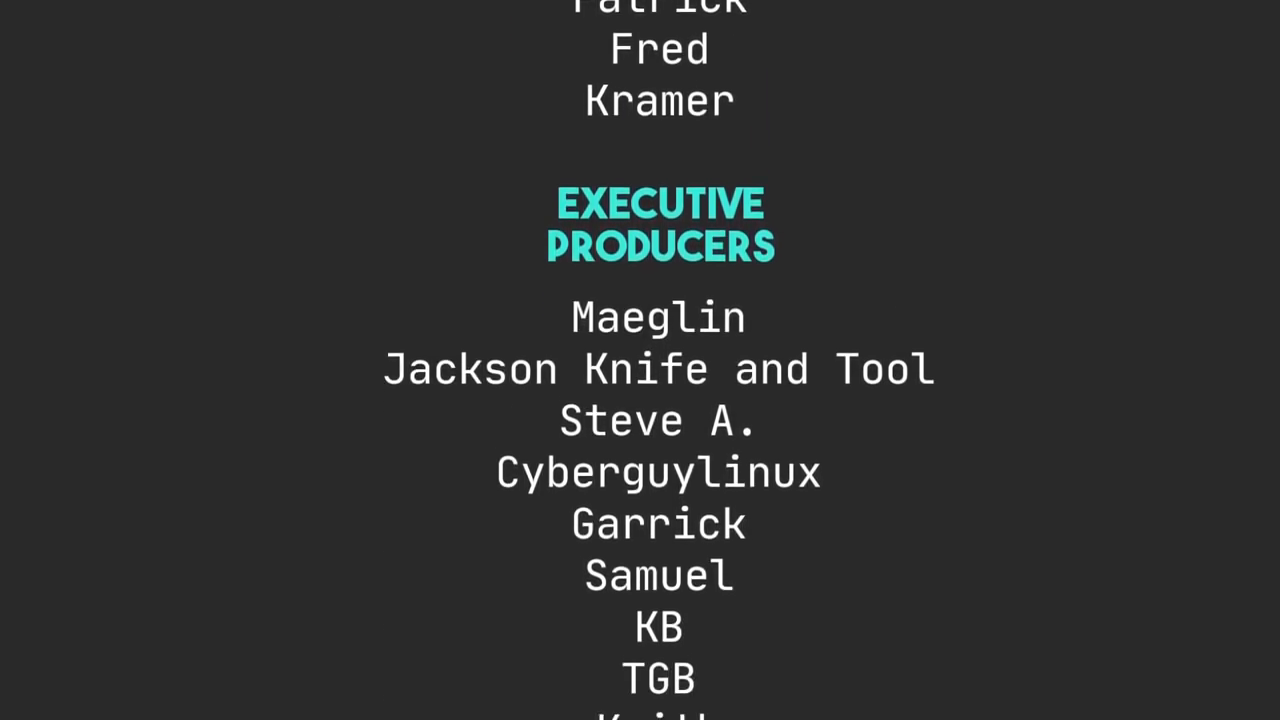
scroll("down", 3)
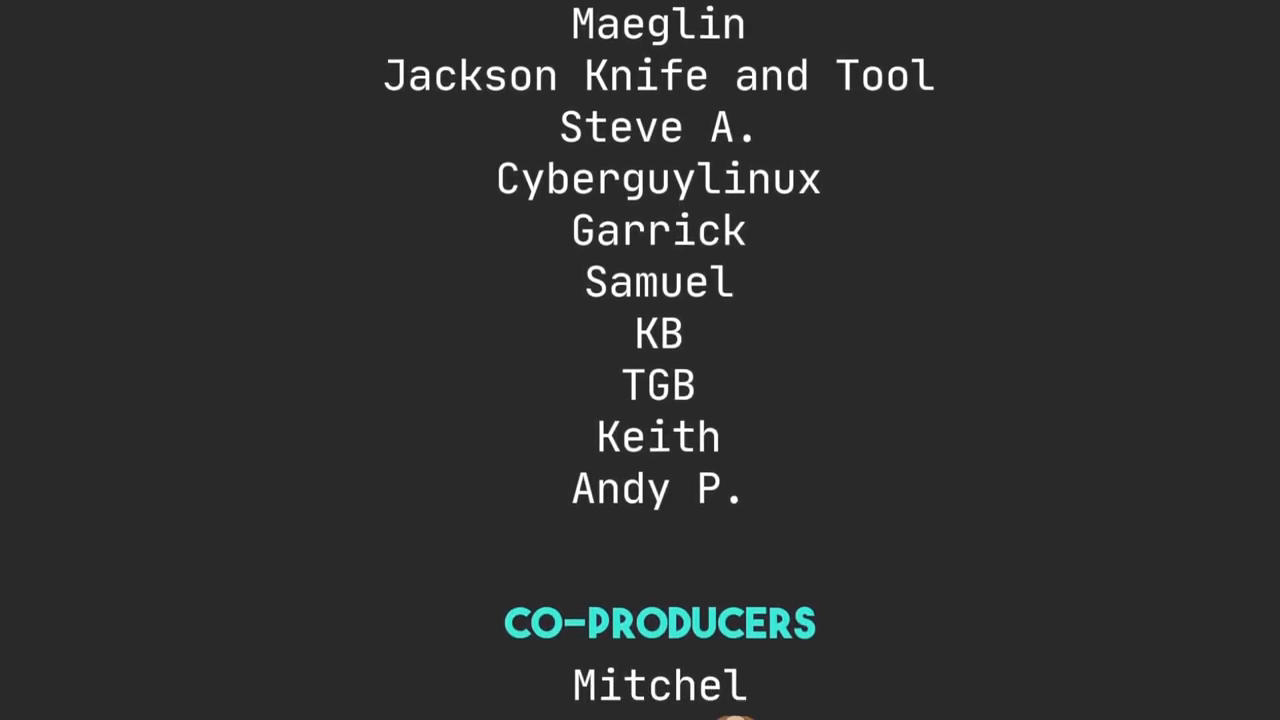
scroll("down", 3)
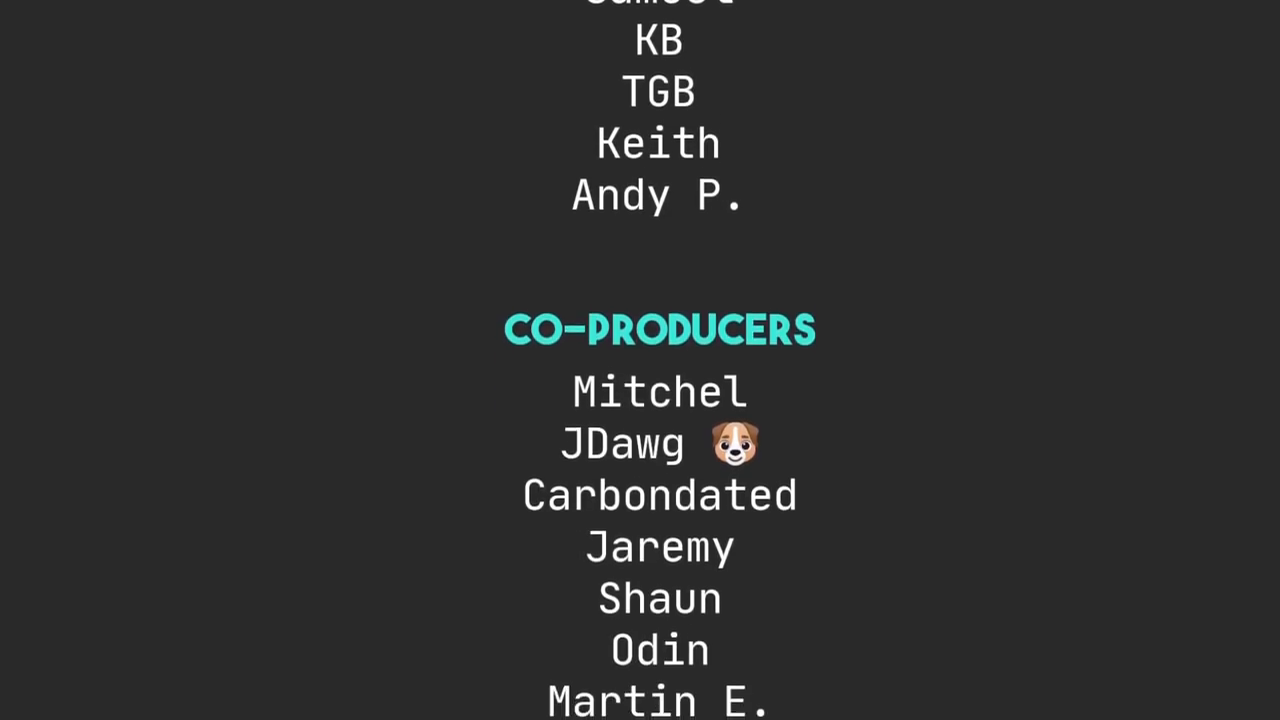
scroll("down", 3)
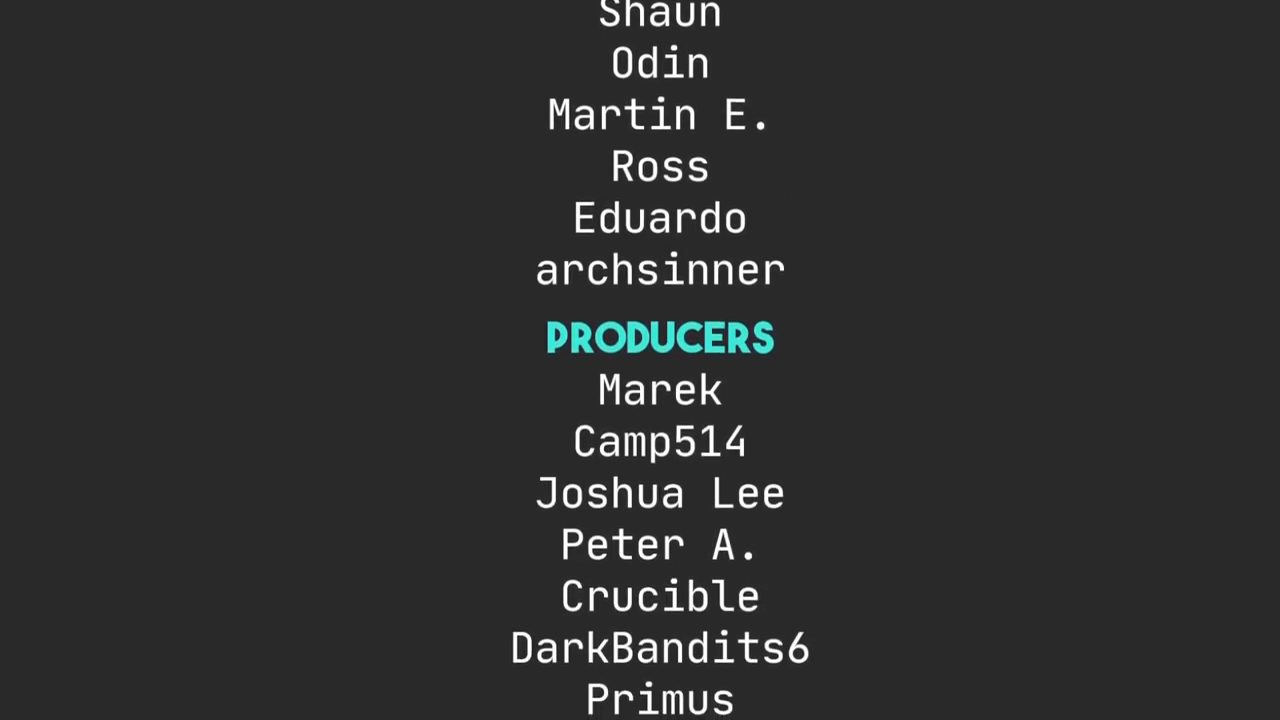
scroll("down", 3)
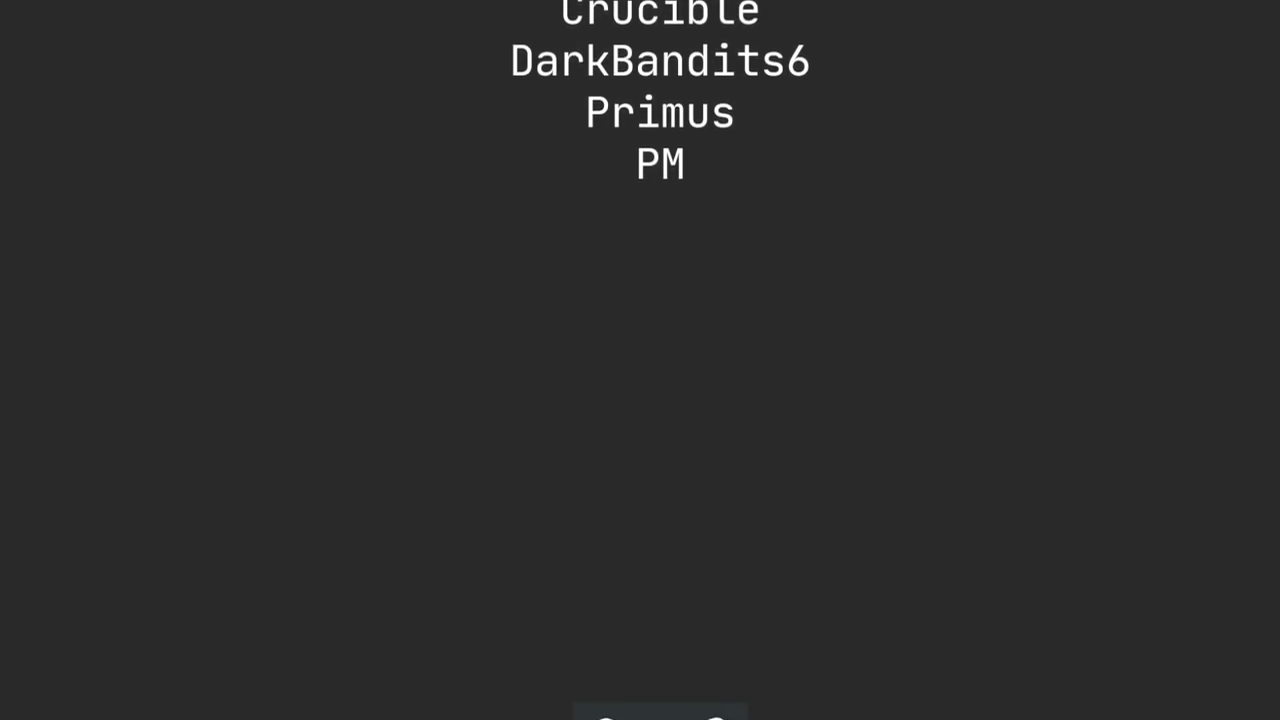